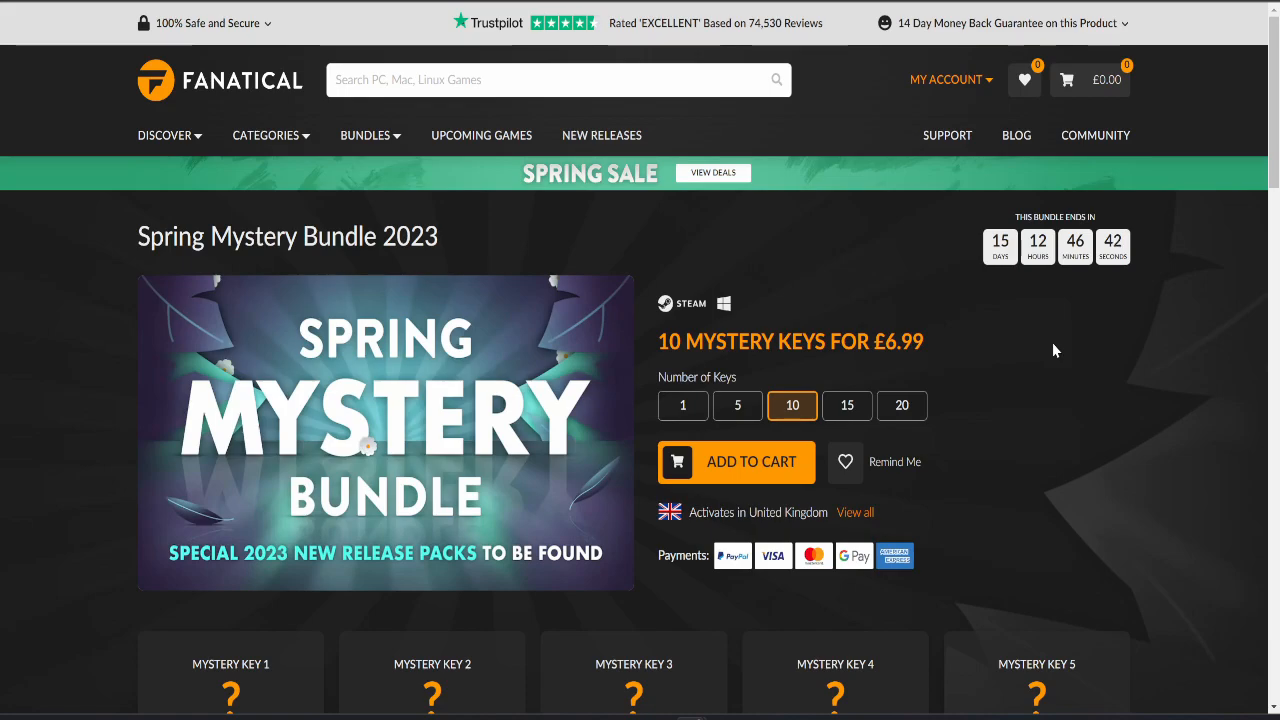
mouse_move(1013, 340)
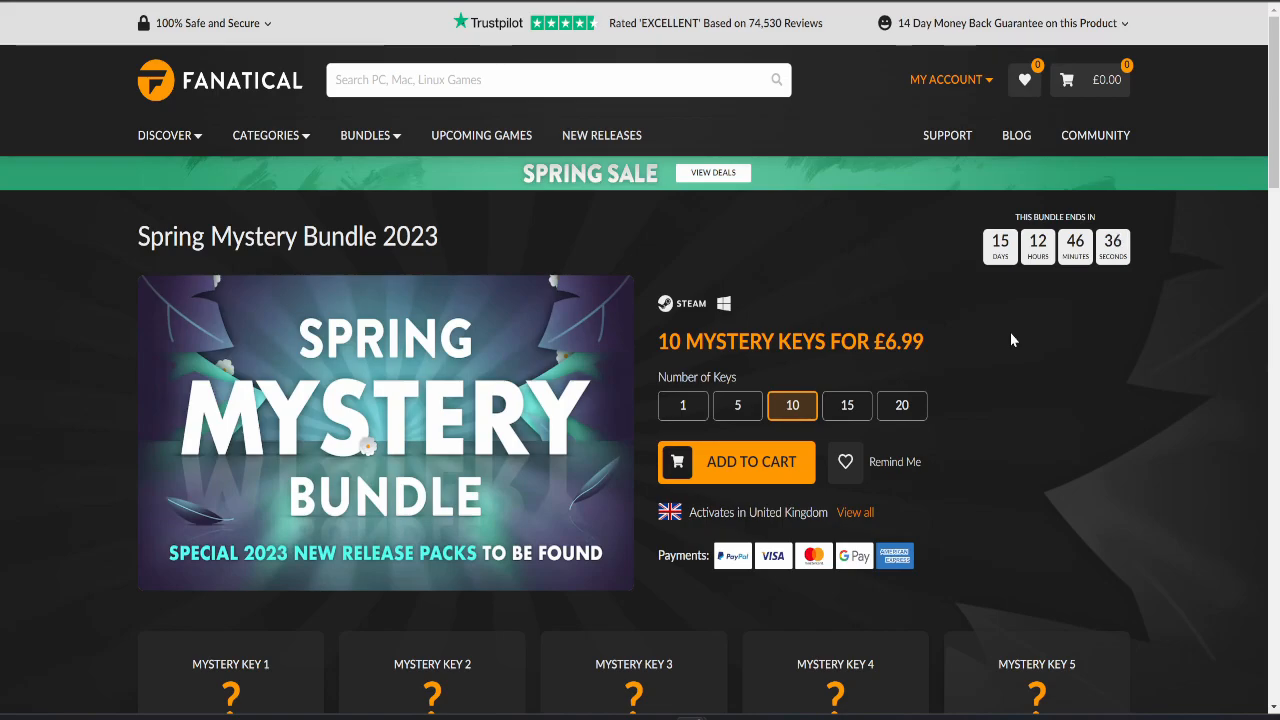
Browse the order history page, selecting the text about the Best of 2023 packs
scroll("down", 3)
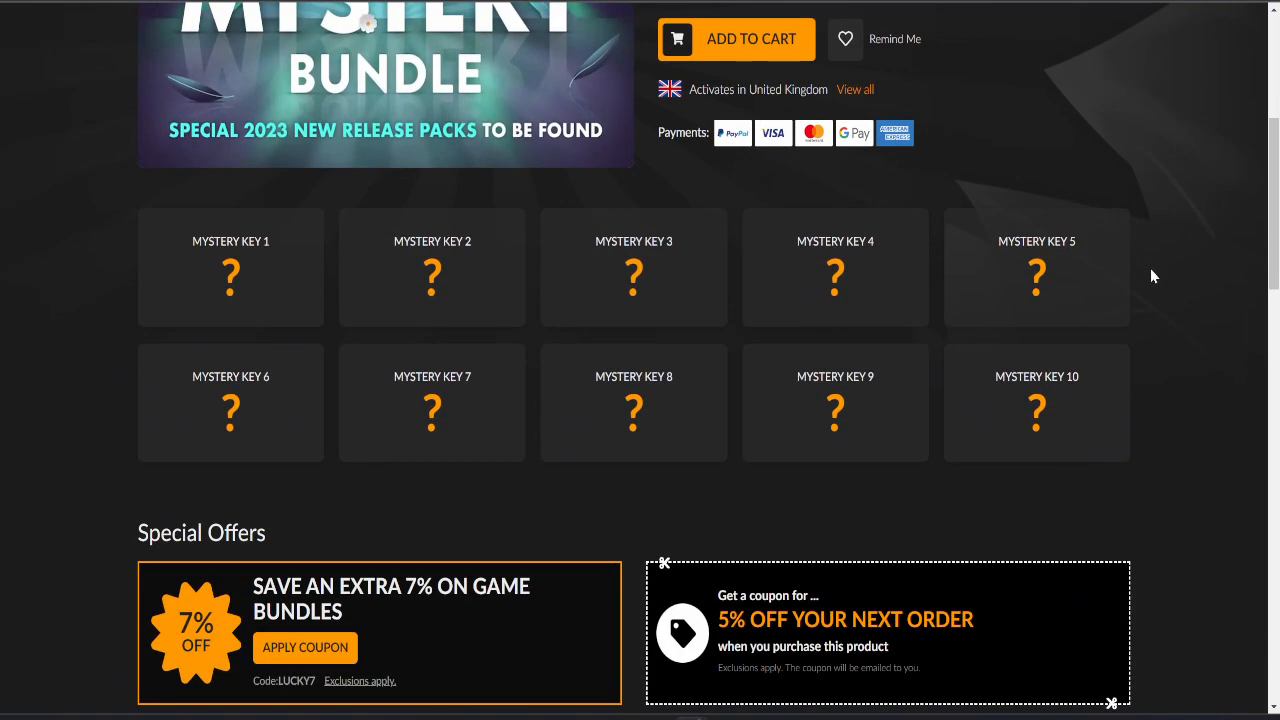
scroll("down", 3)
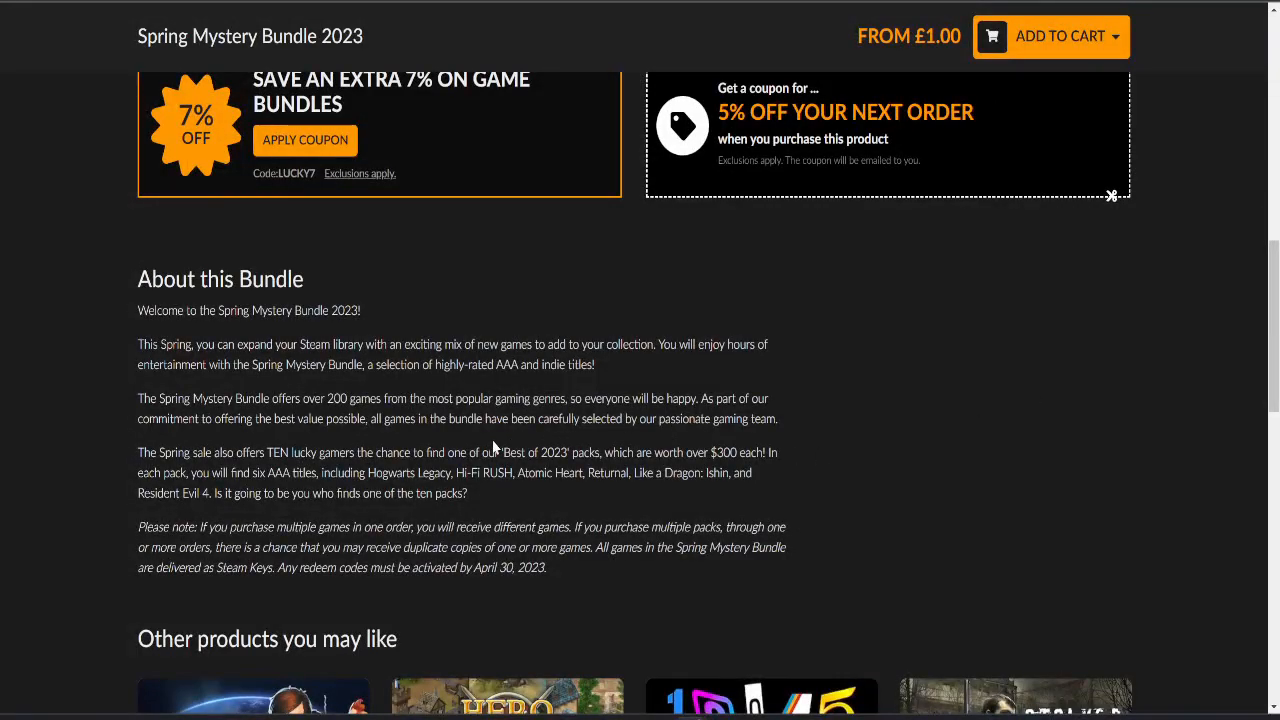
left_click_drag(228, 452, 565, 452)
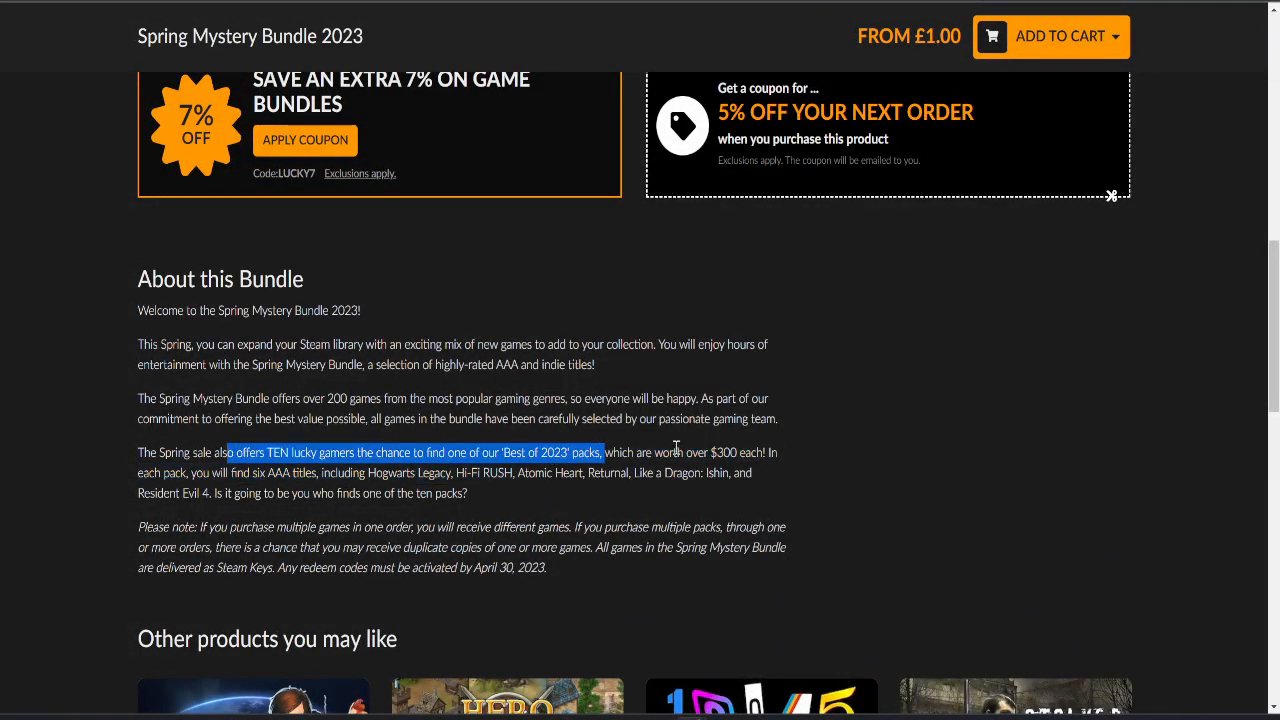
scroll("up", 3)
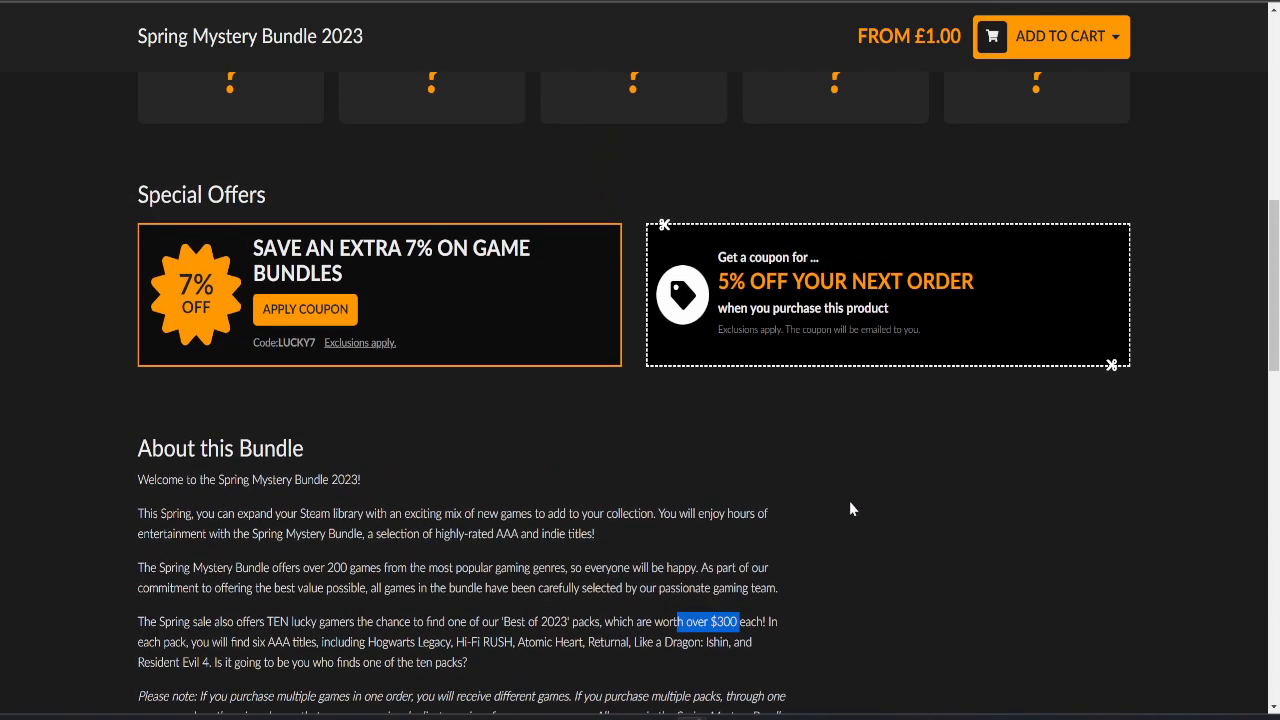
scroll("up", 3)
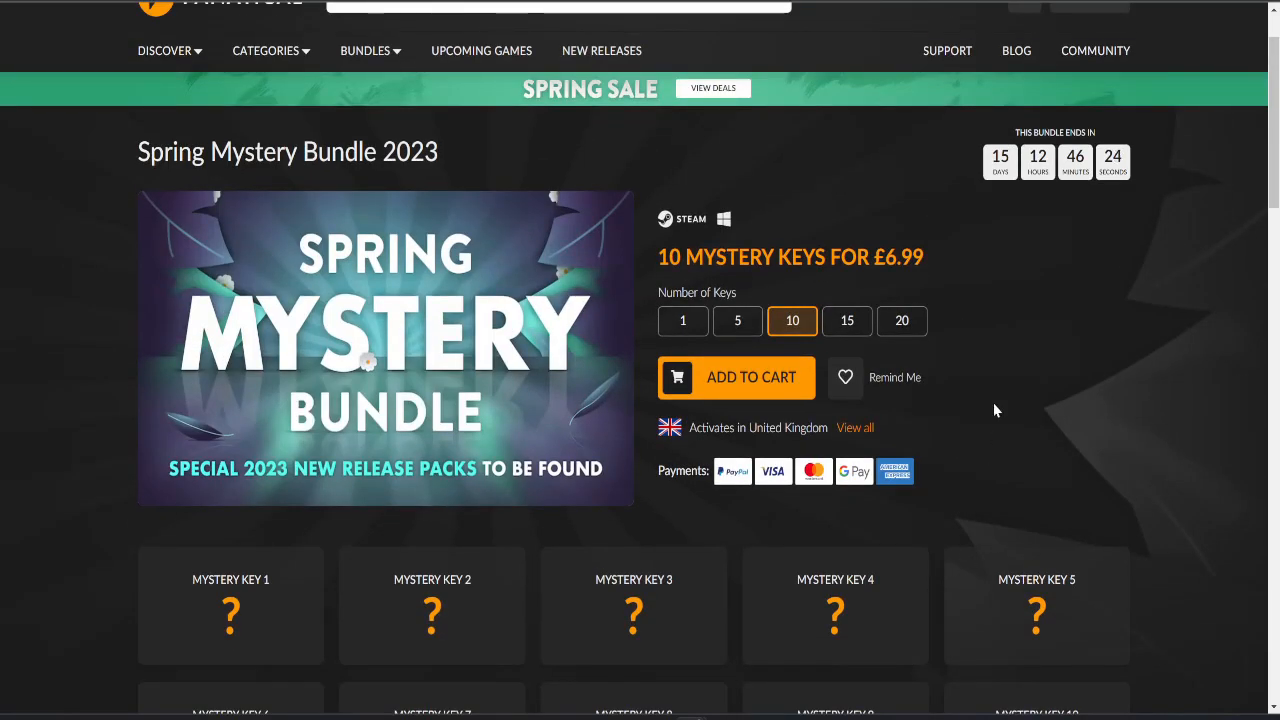
scroll("up", 3)
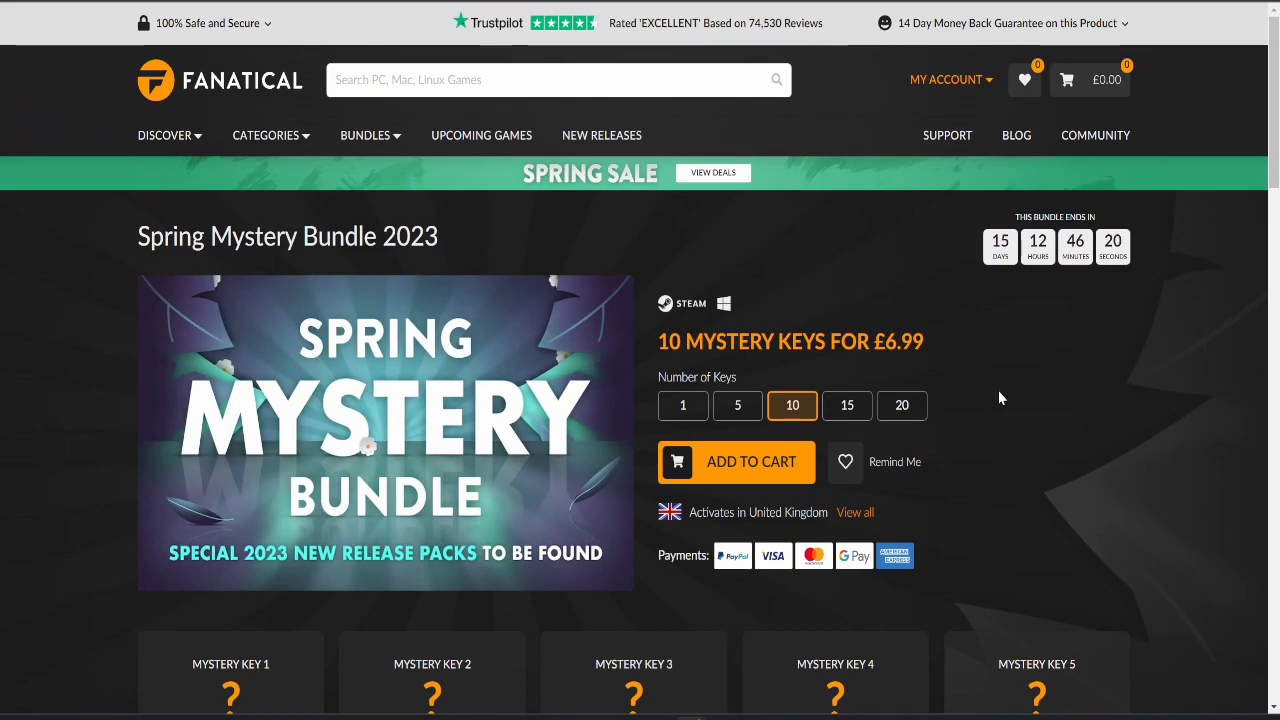
scroll("down", 3)
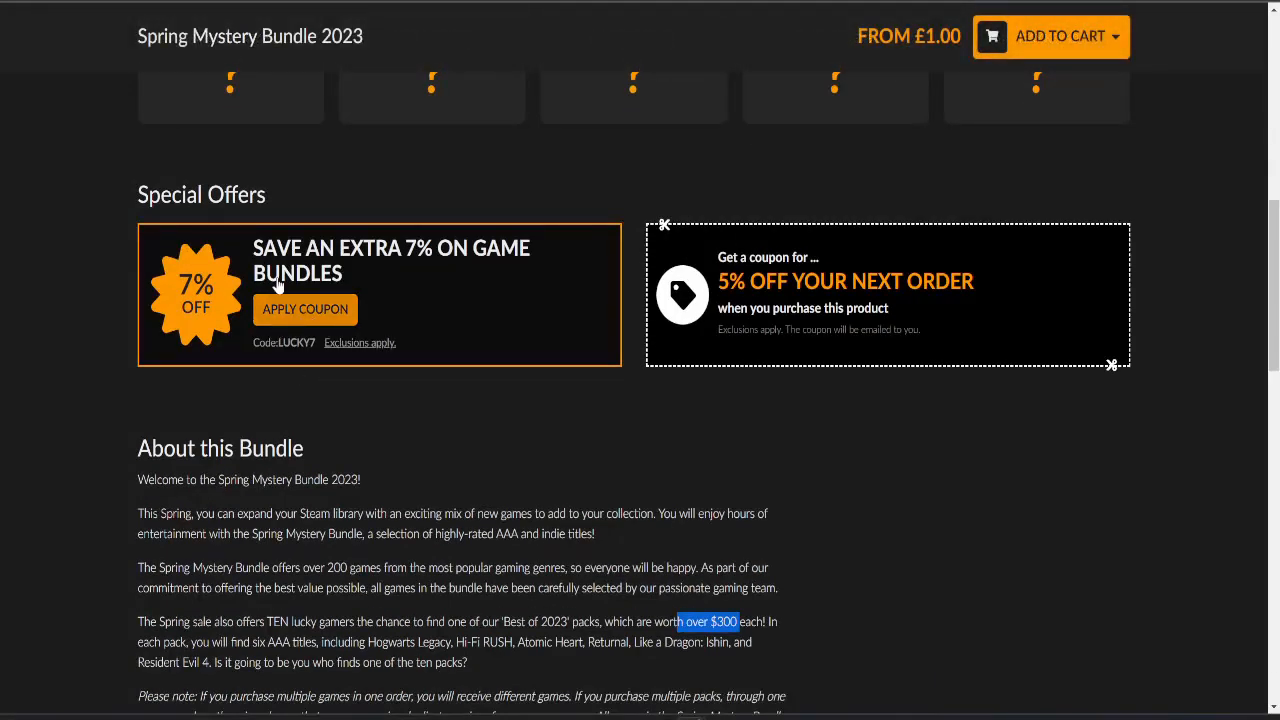
scroll("up", 3)
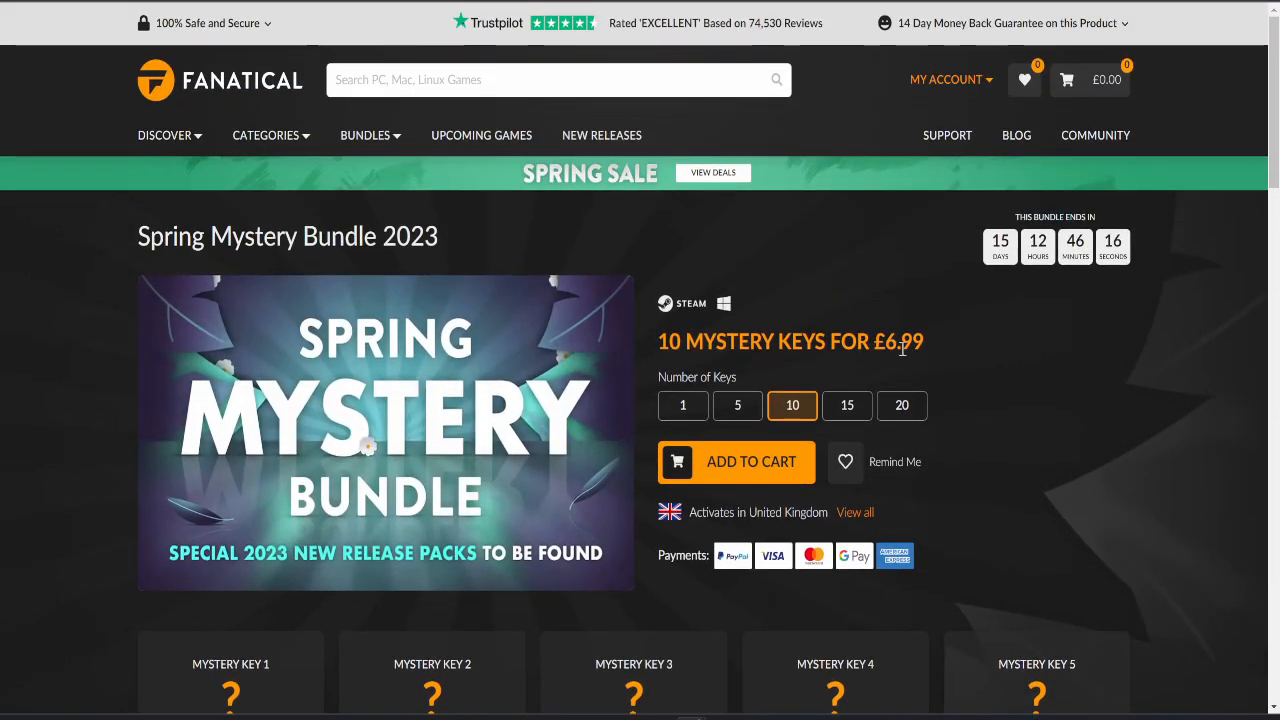
mouse_move(925, 330)
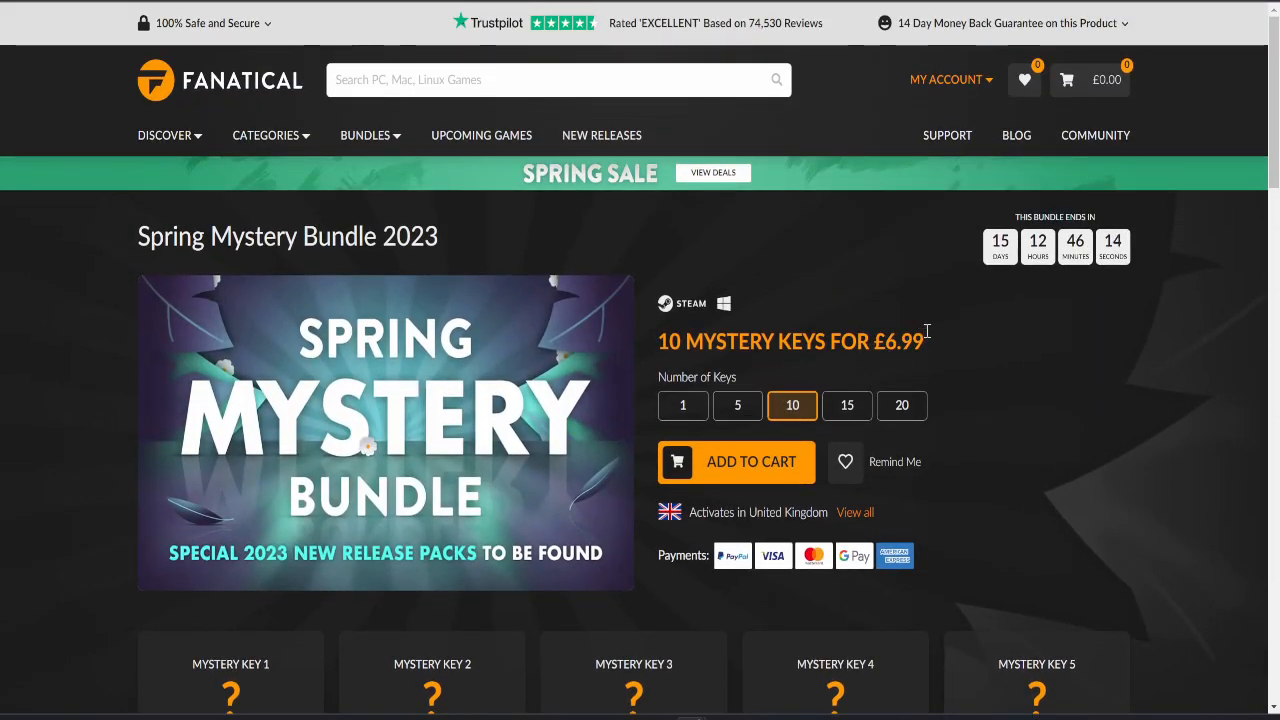
mouse_move(715, 58)
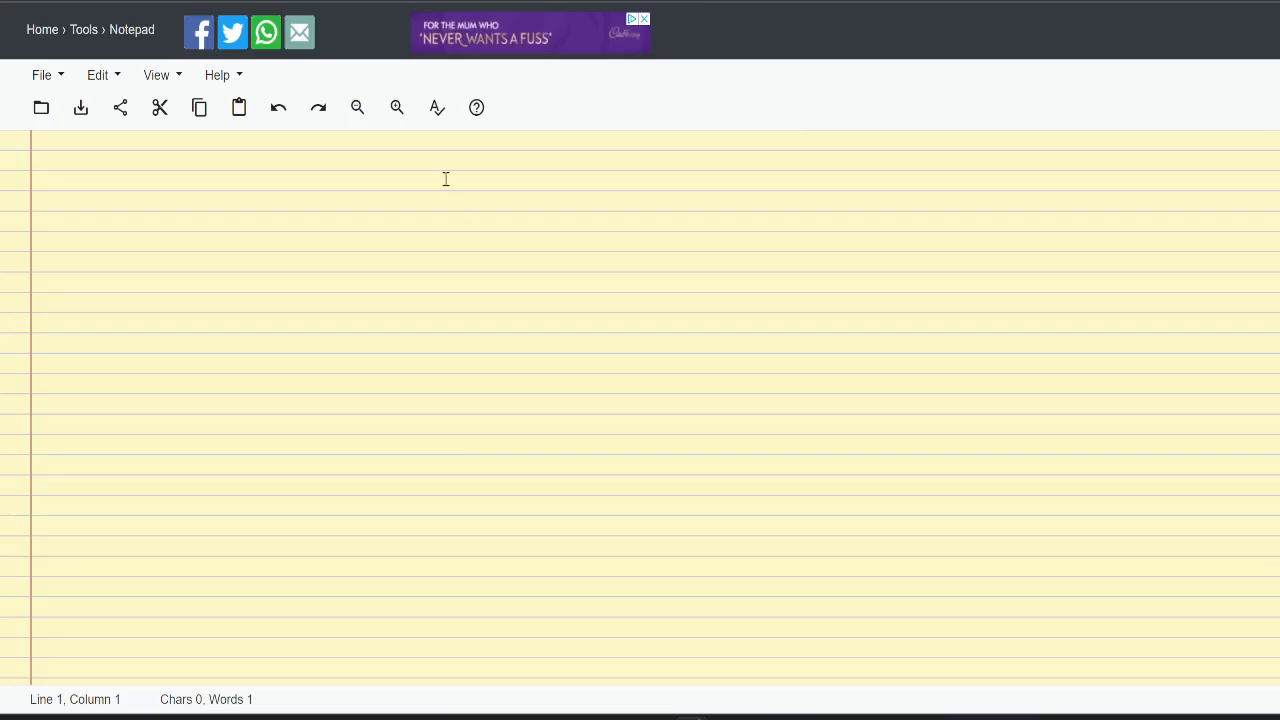
mouse_move(156, 154)
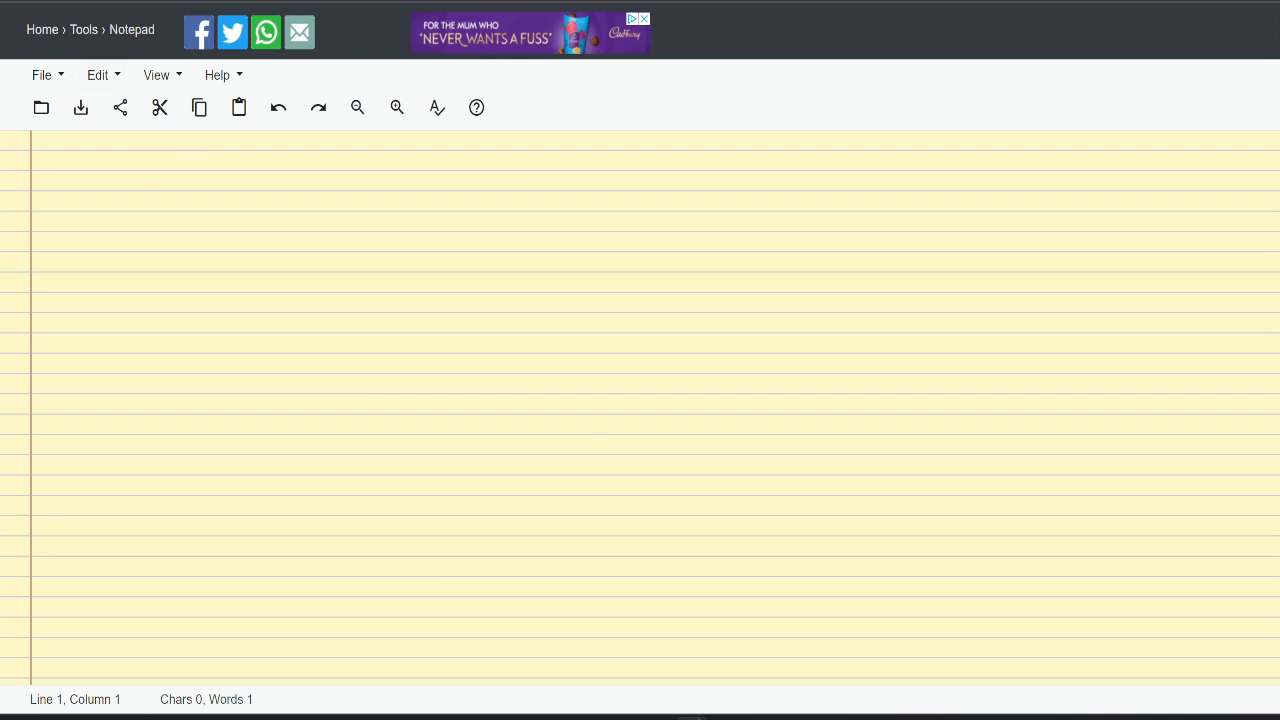
Reveal the last Spring Mystery Game key, uncovering GOAT OF DUTY
left_click(273, 170)
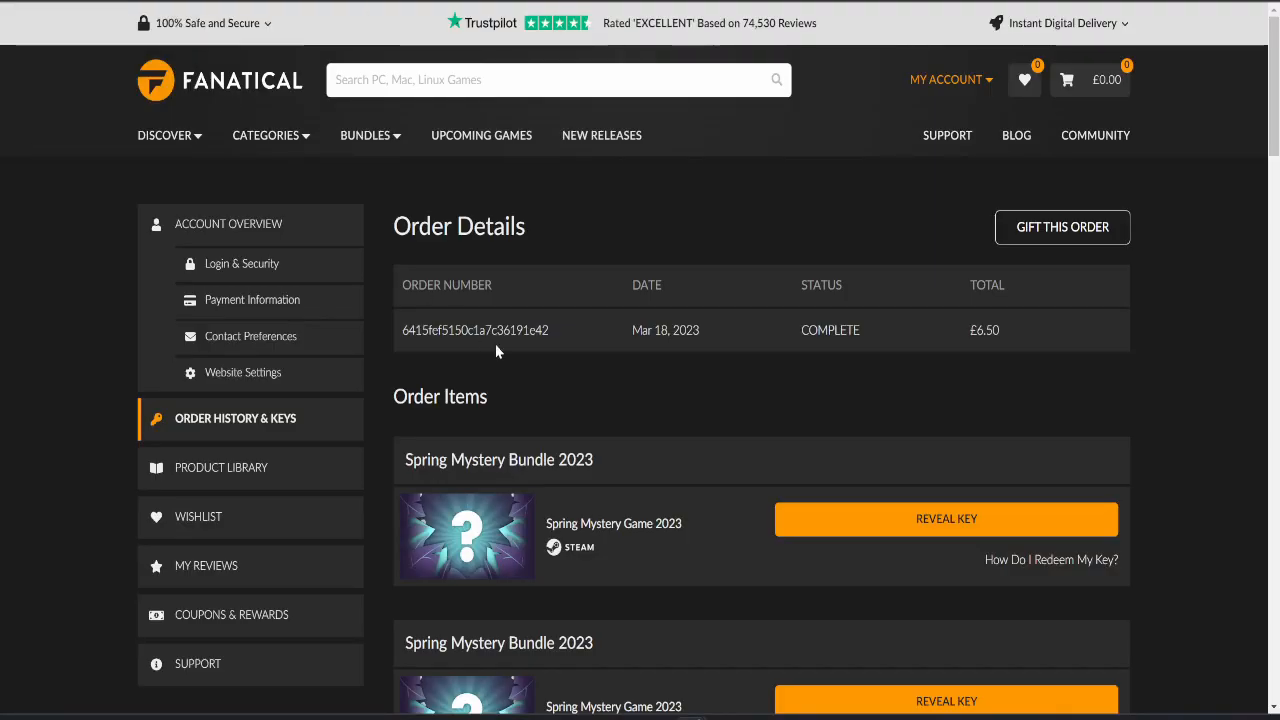
mouse_move(670, 326)
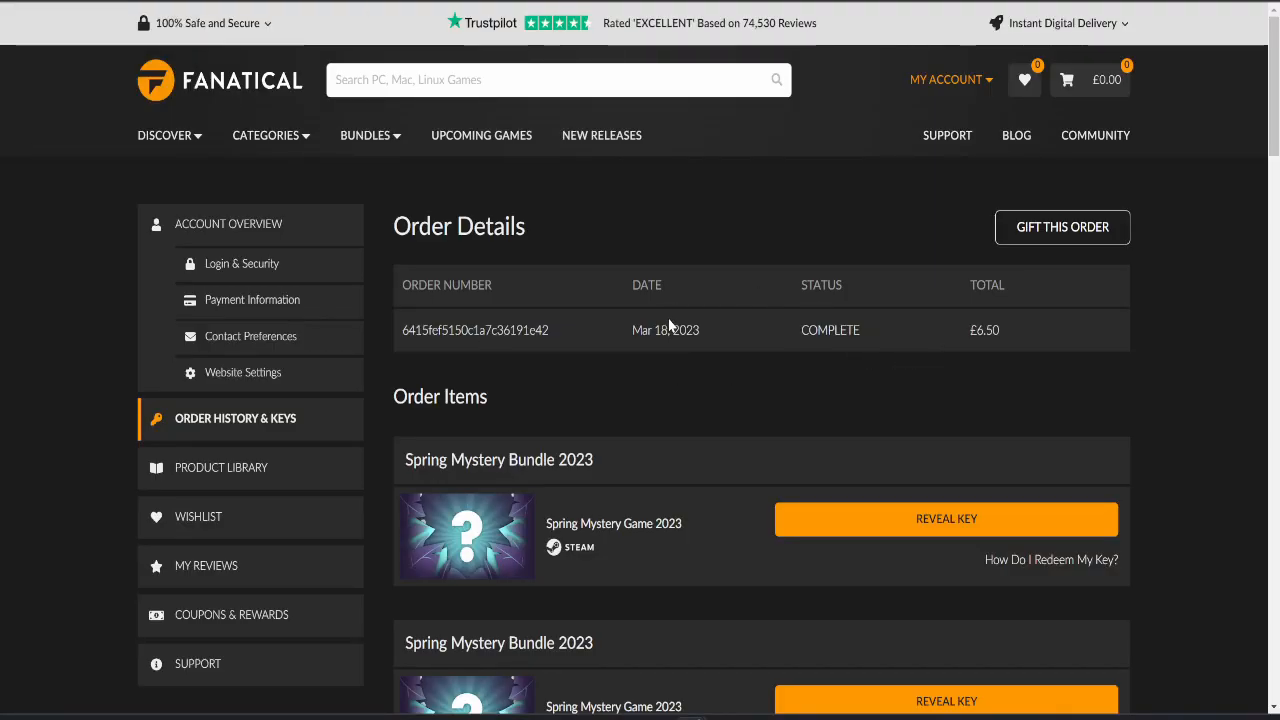
scroll("down", 3)
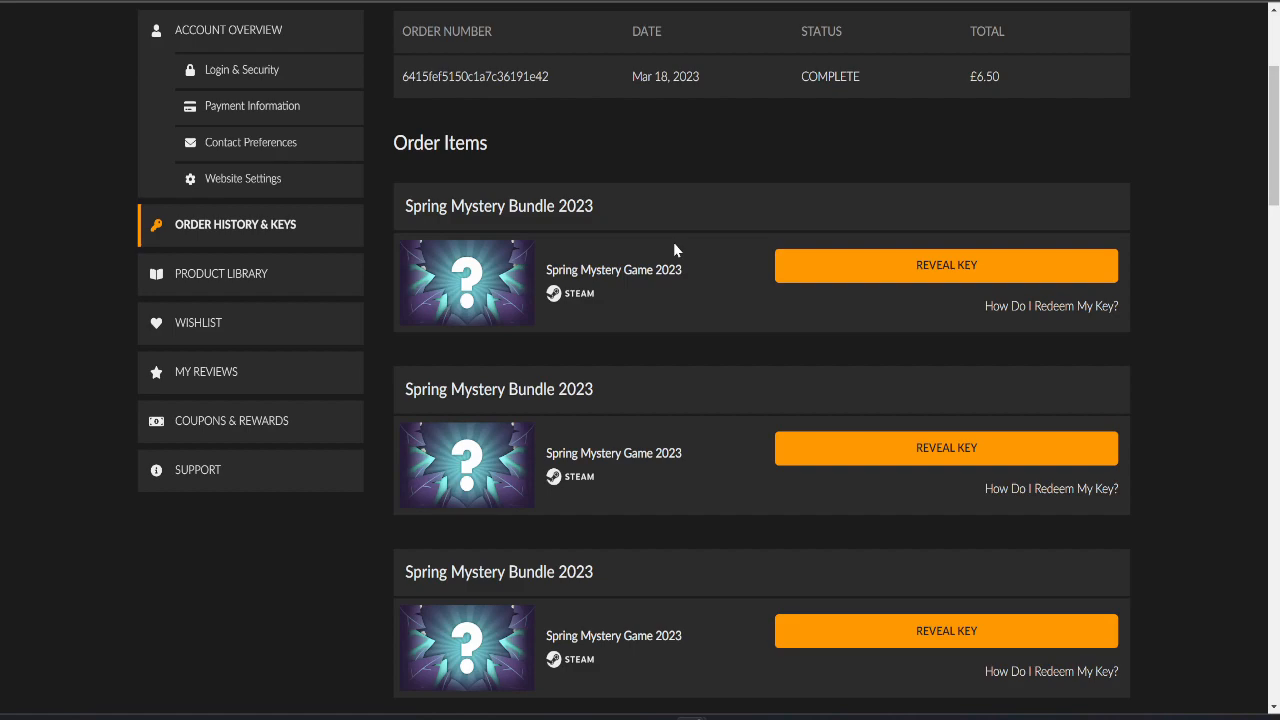
mouse_move(846, 265)
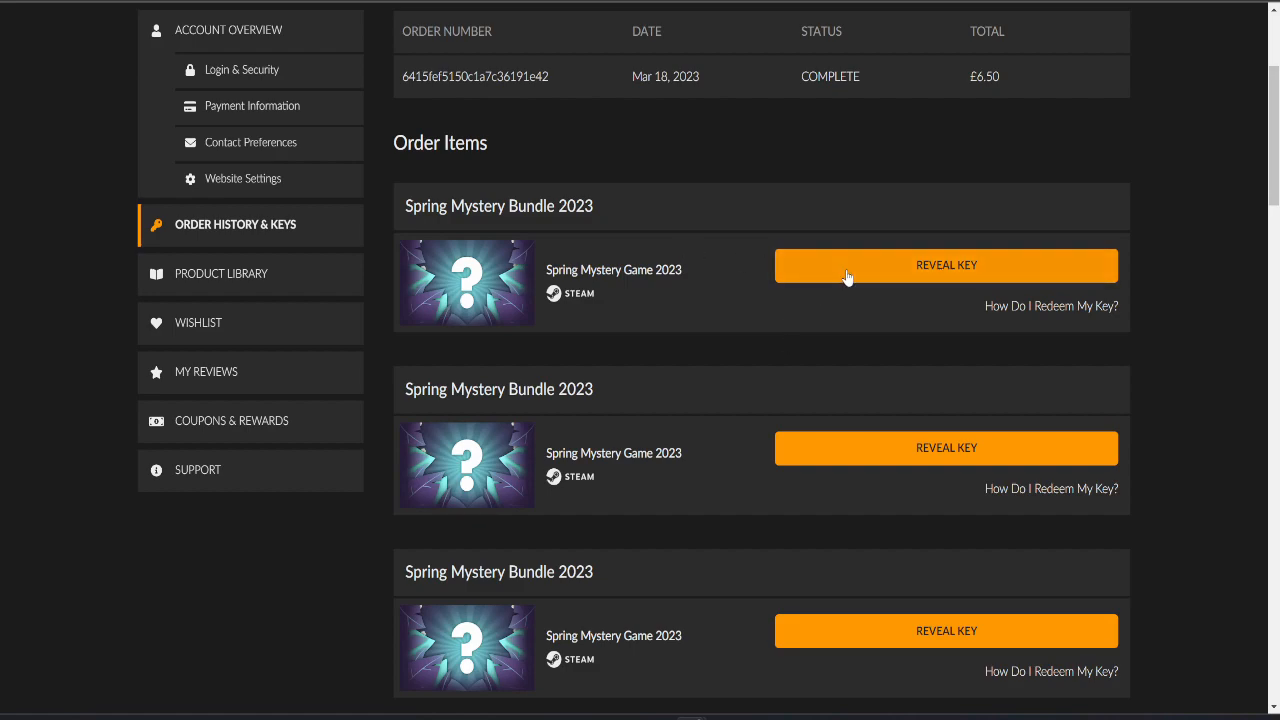
mouse_move(847, 243)
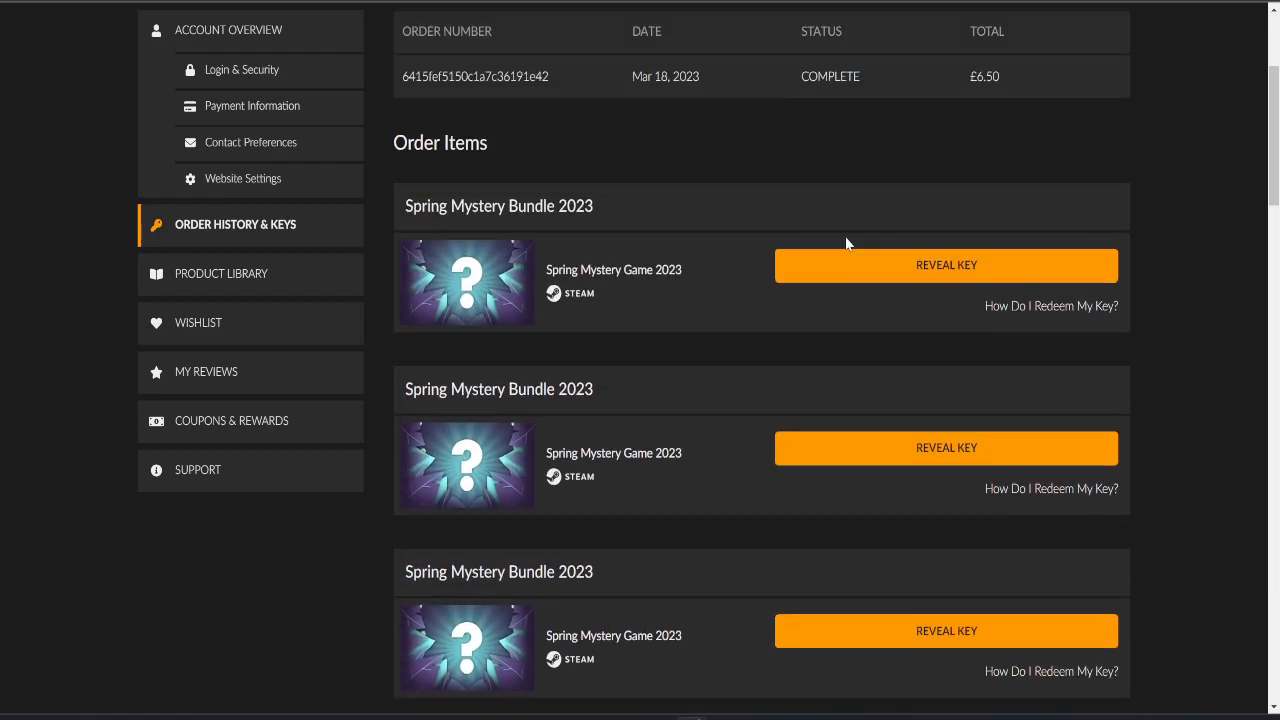
scroll("down", 3)
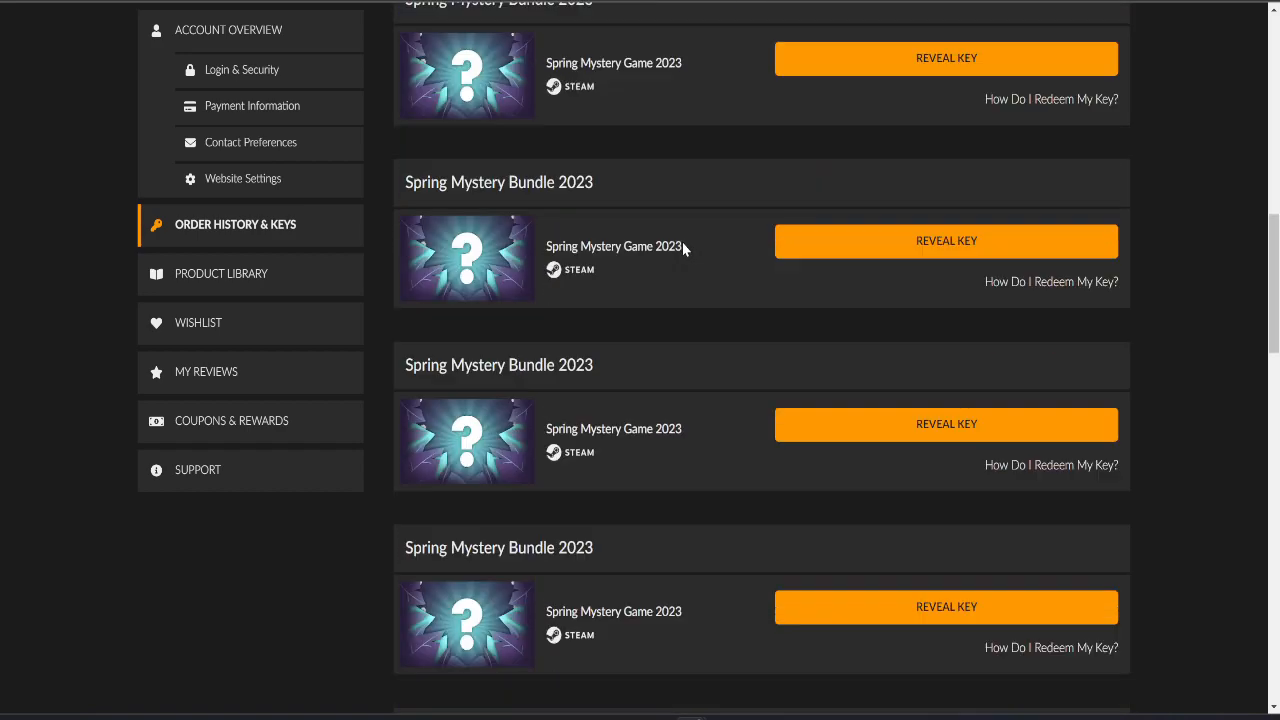
scroll("down", 3)
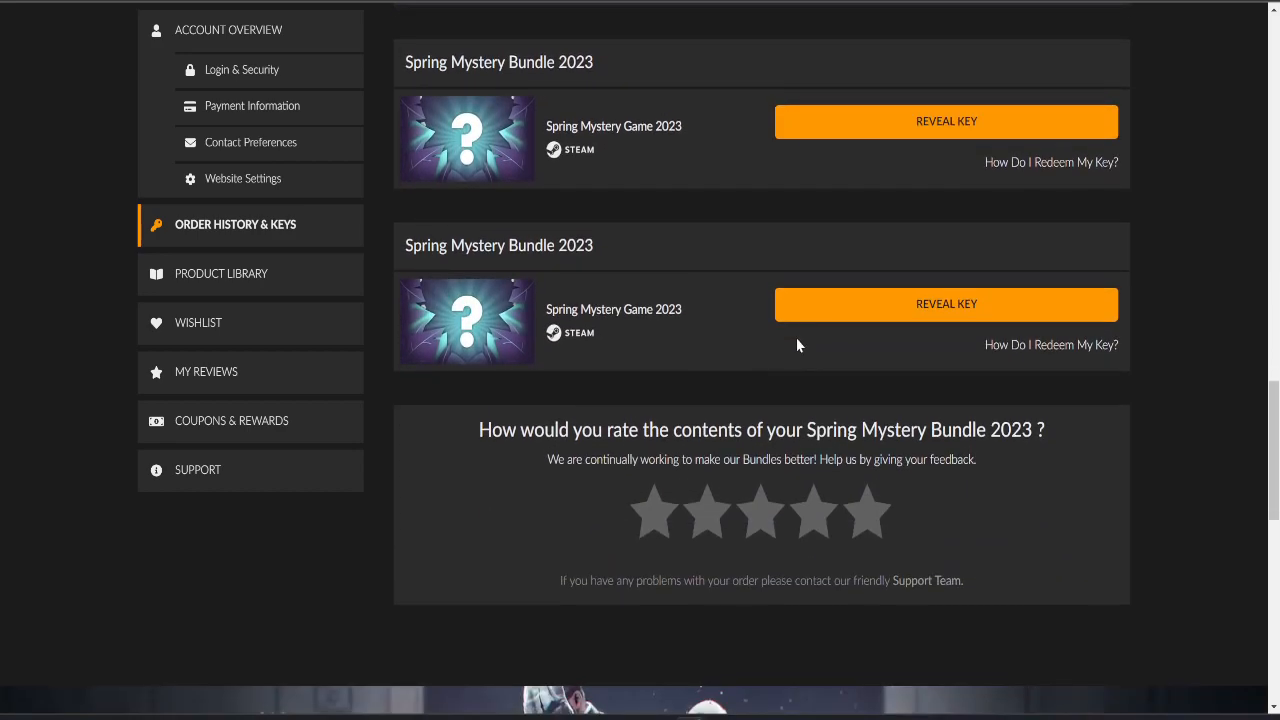
left_click(945, 304)
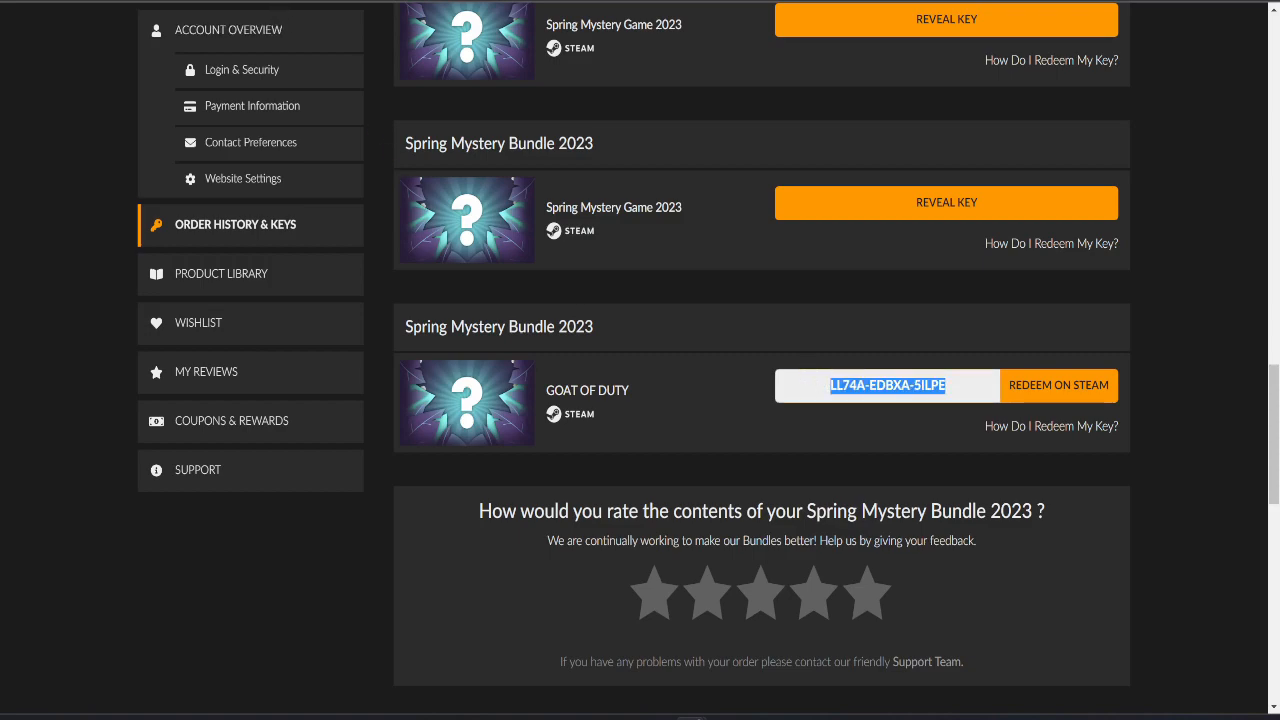
Redeem the GOAT OF DUTY key on Steam and complete activation
left_click(1058, 385)
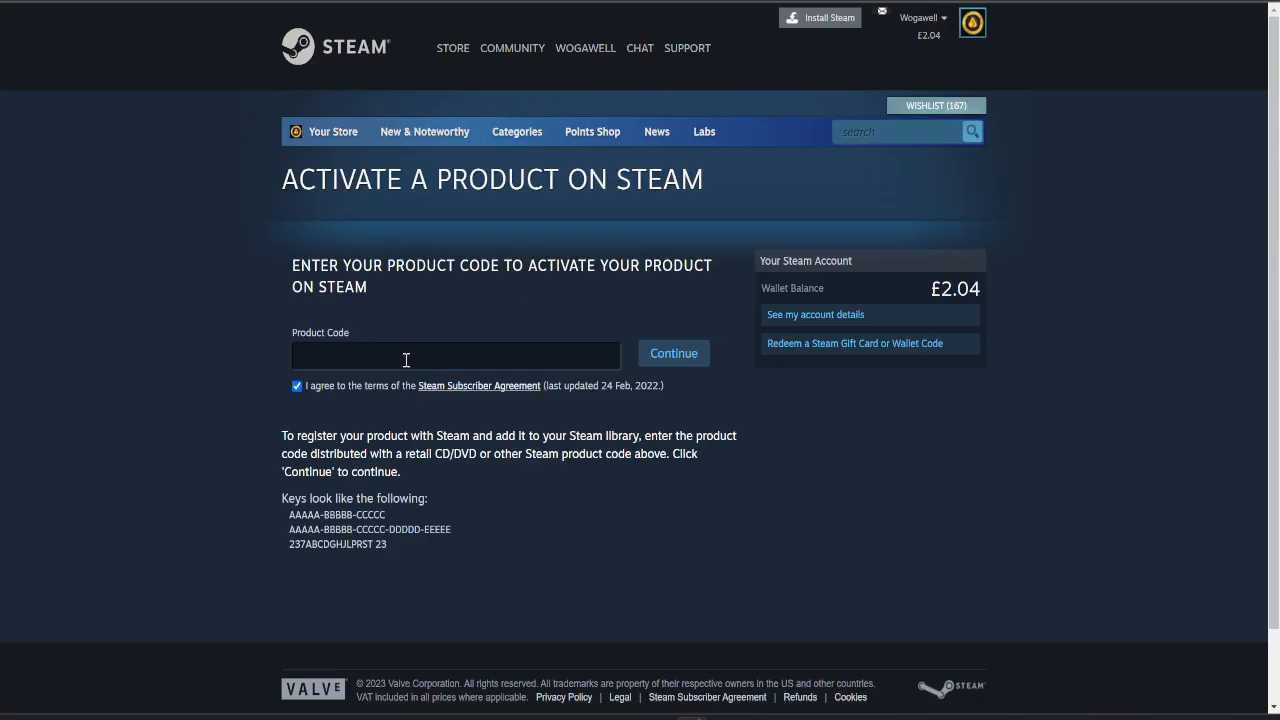
left_click(673, 353)
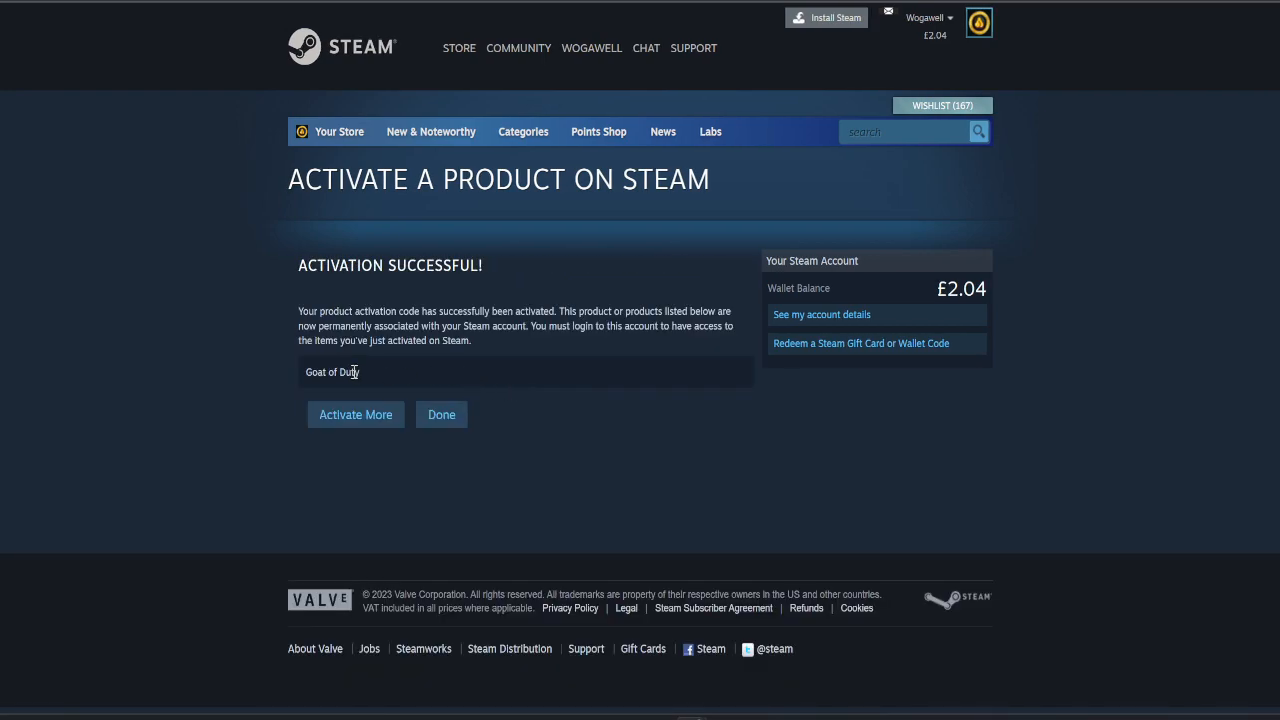
left_click(441, 414)
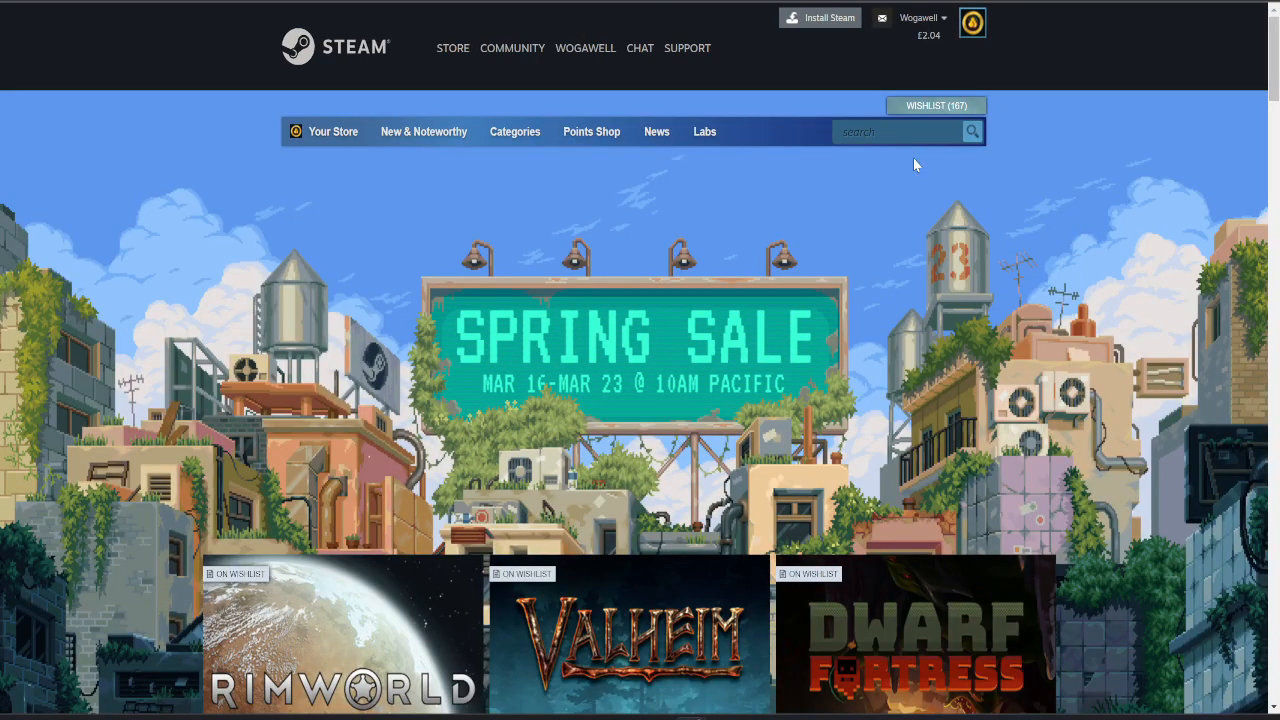
Search the Steam store for Goat of Duty and browse its store page
type("Goat of Duty")
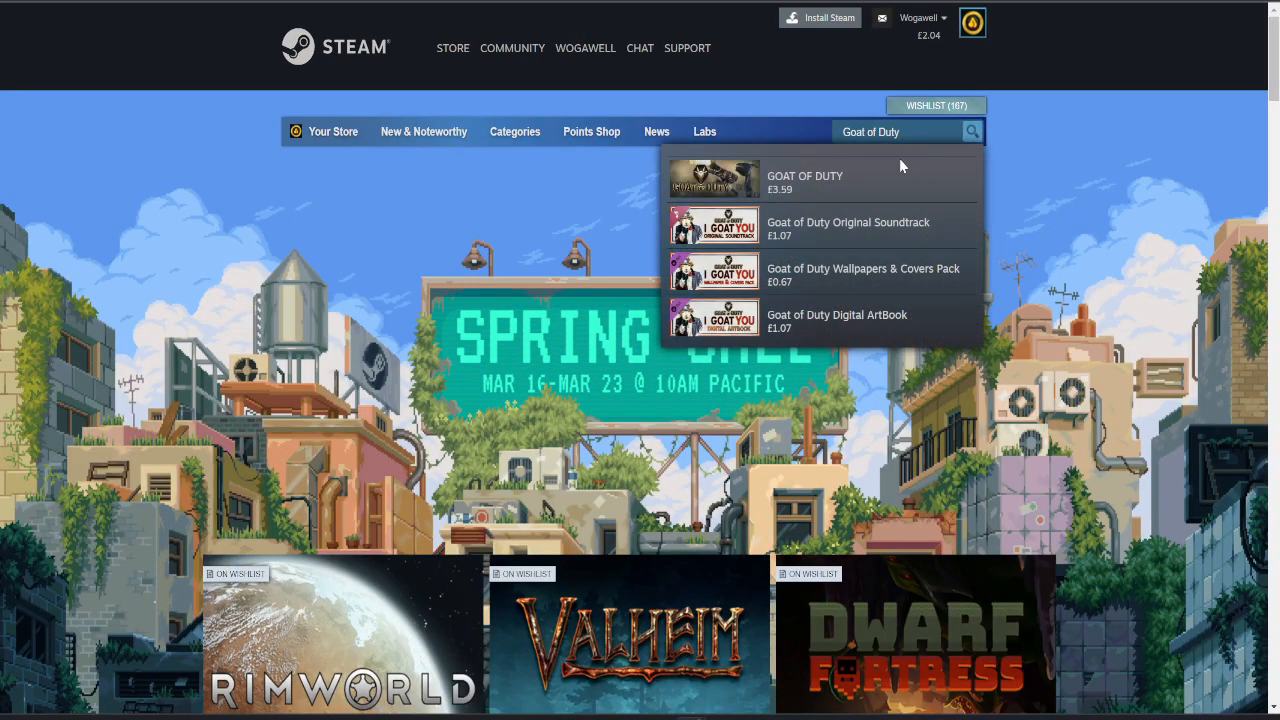
left_click(805, 176)
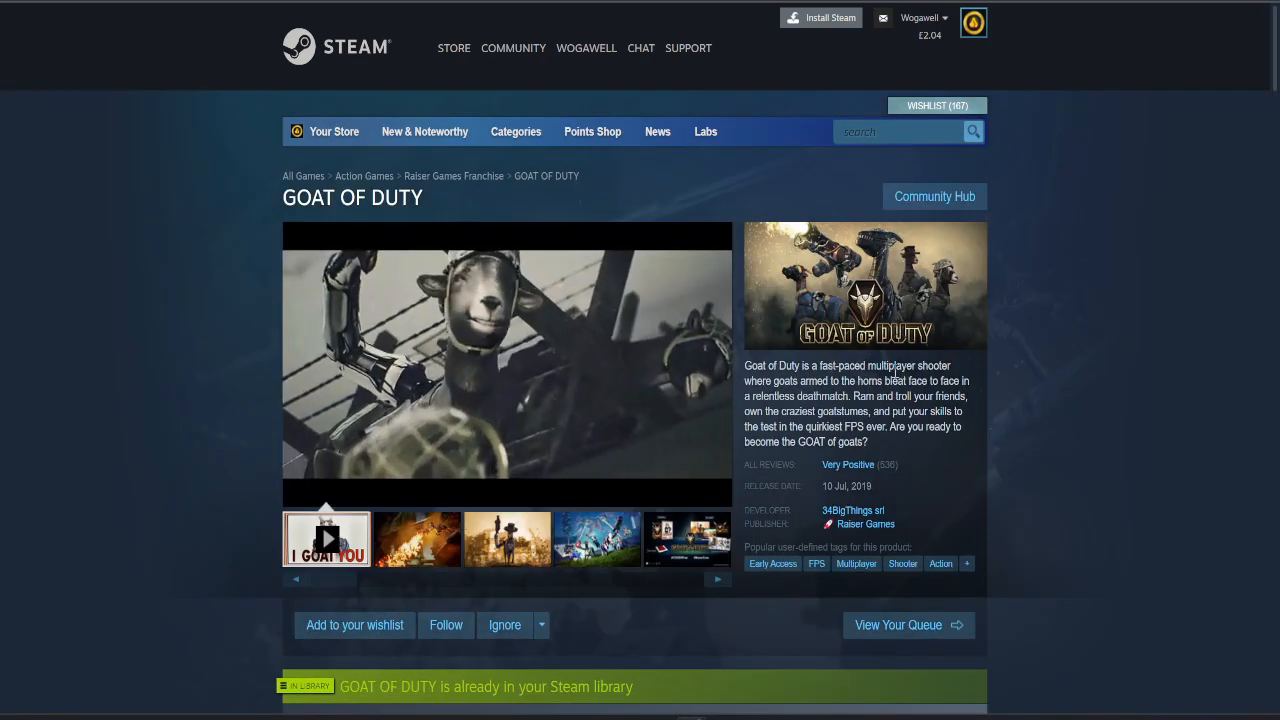
scroll("down", 3)
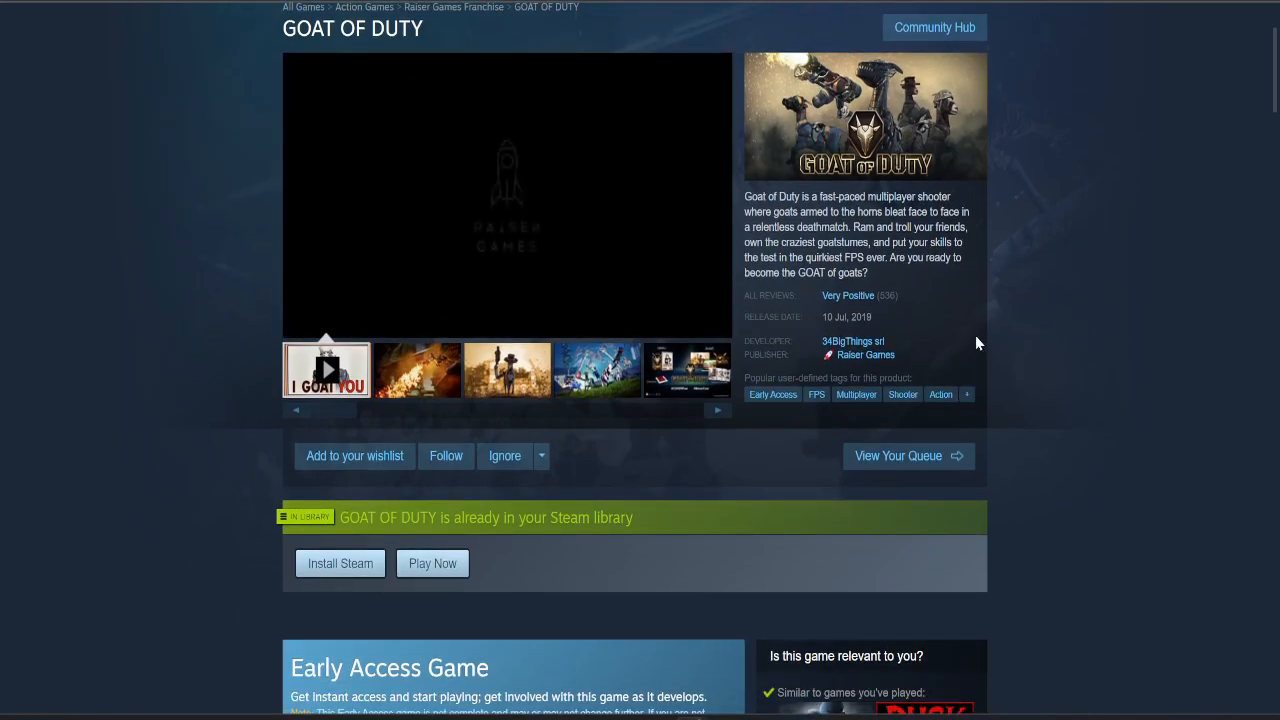
scroll("down", 3)
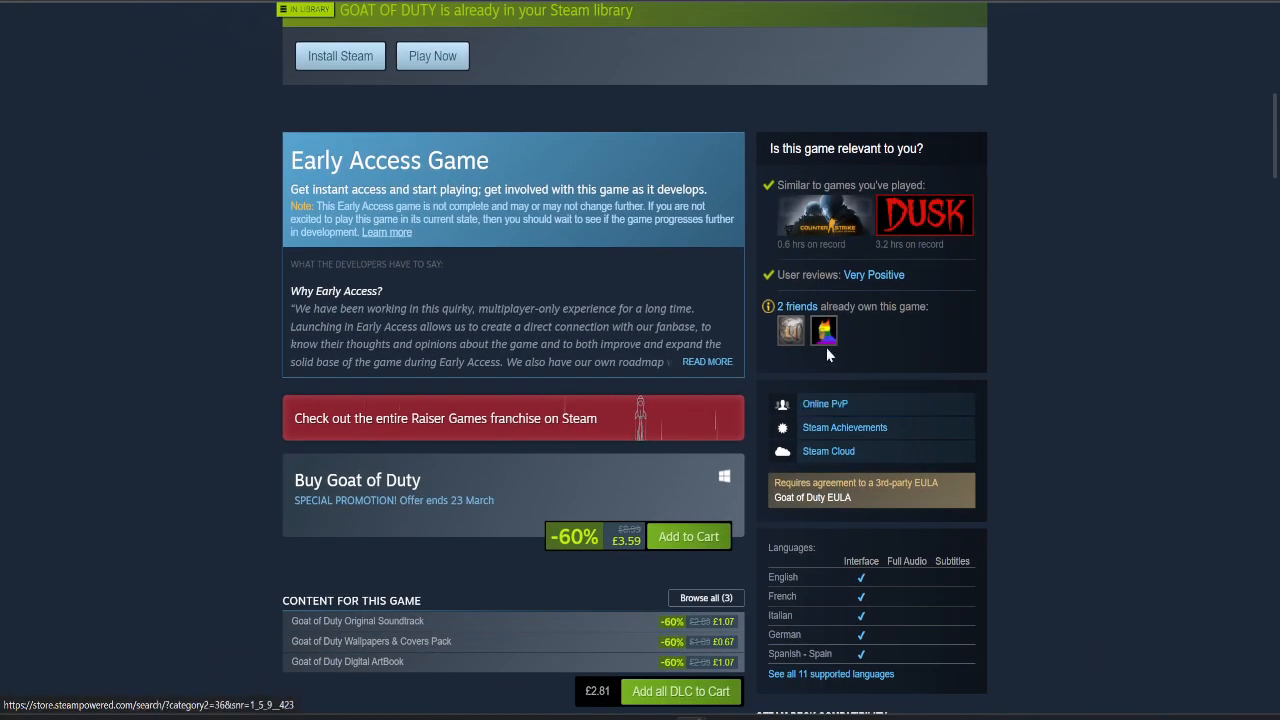
scroll("up", 3)
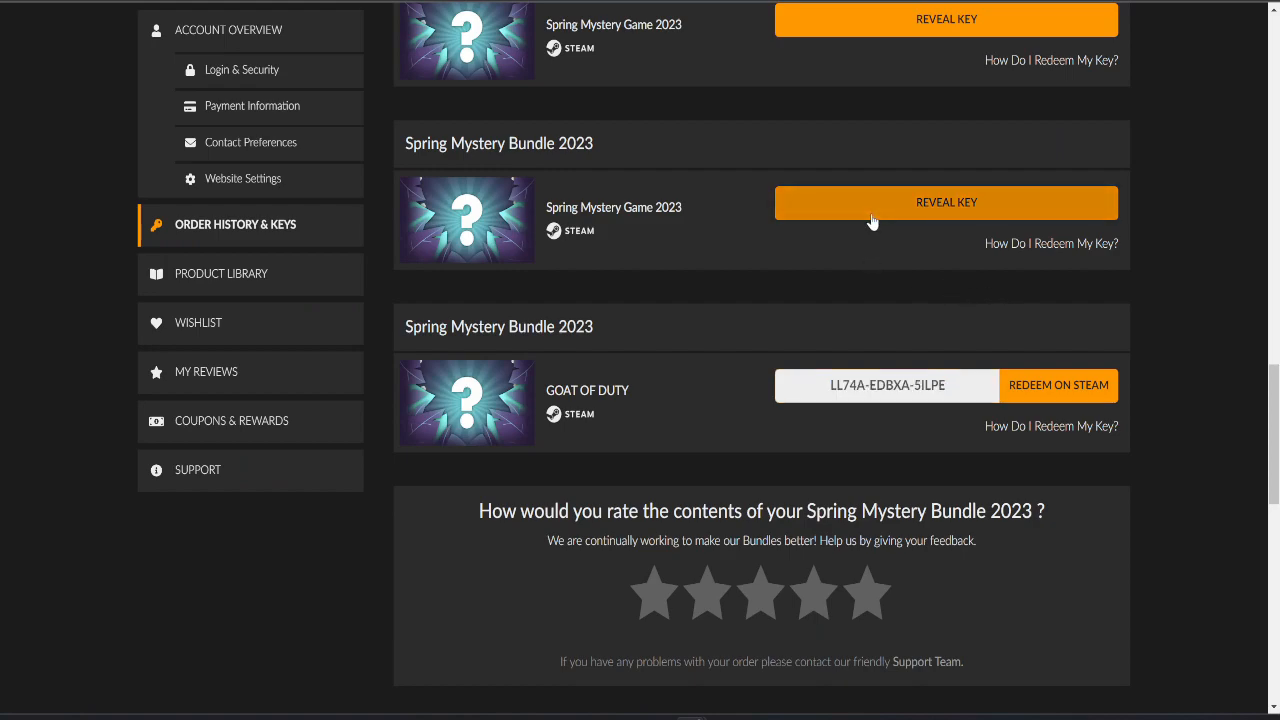
Reveal Wargame: European Escalation, try redeeming it on Steam, and dismiss the backup notice
left_click(945, 202)
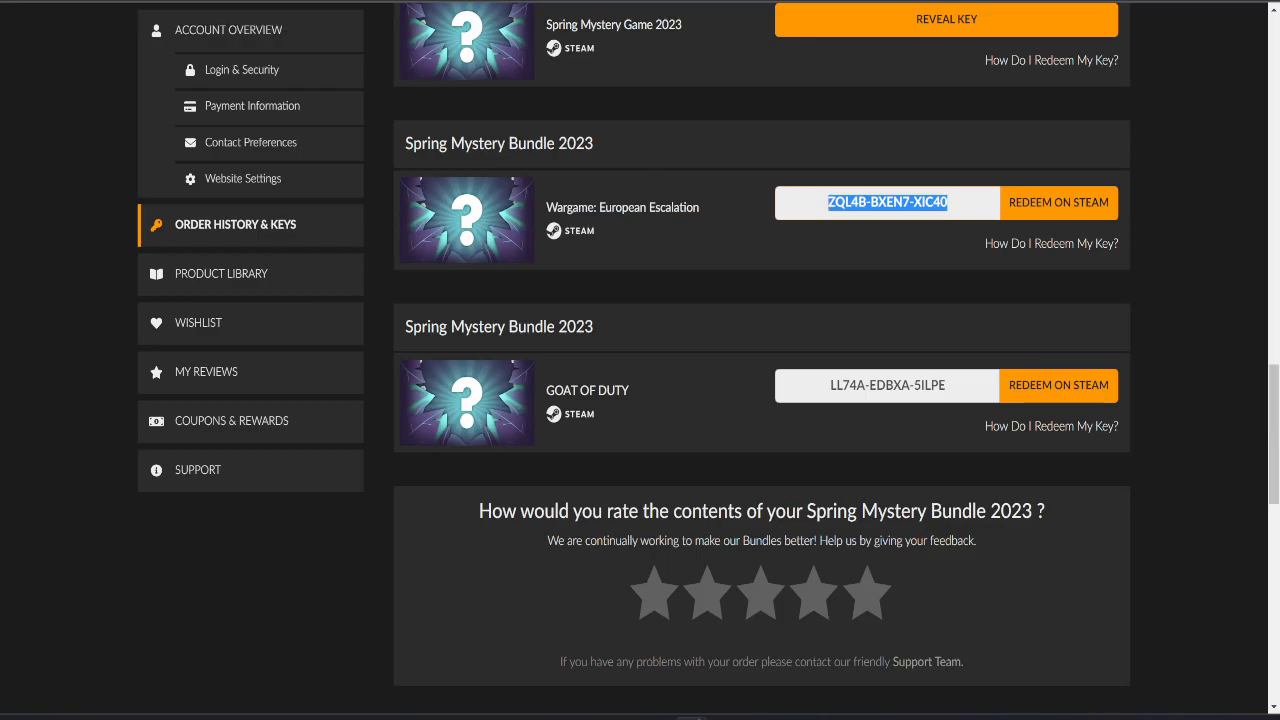
left_click(1058, 203)
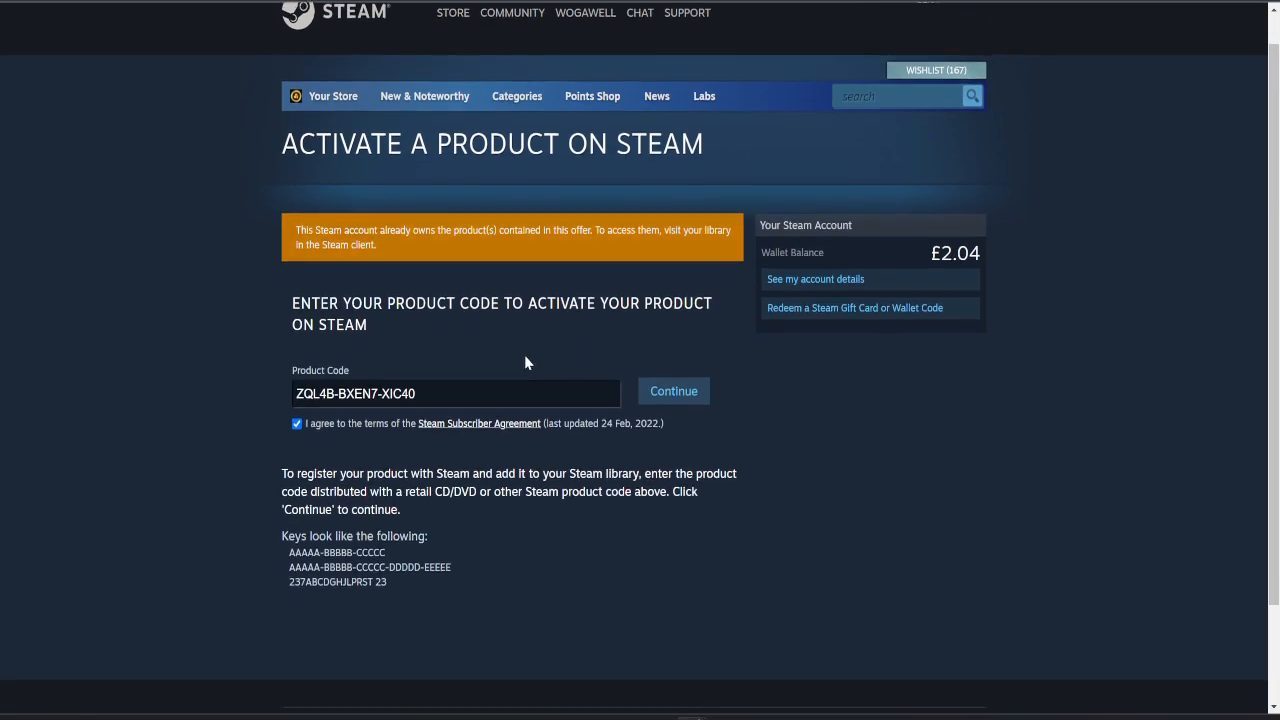
scroll("down", 3)
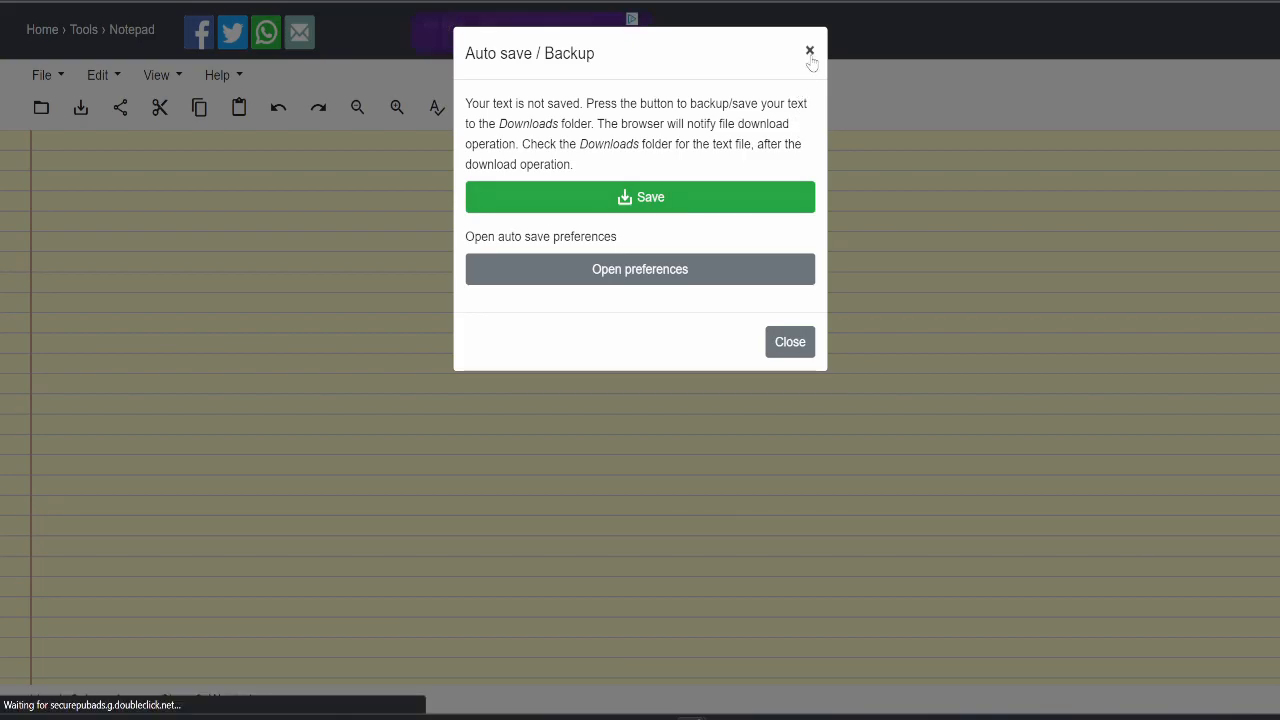
left_click(810, 51)
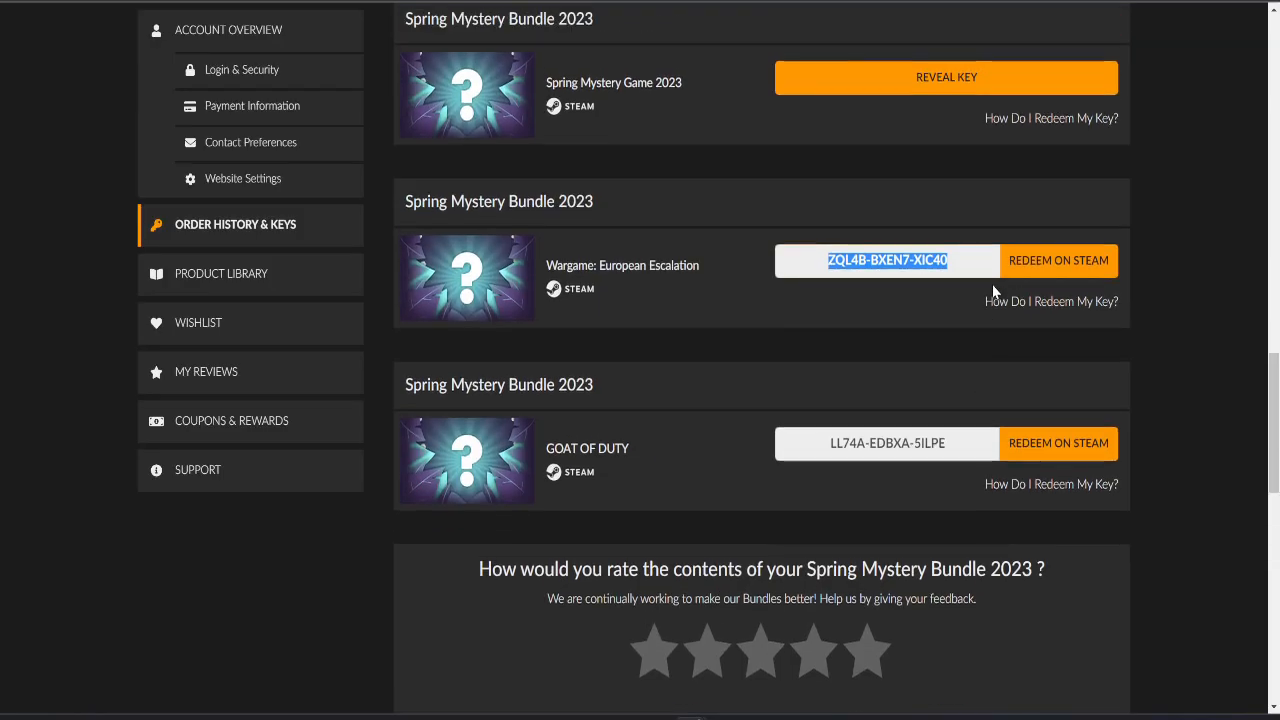
Reveal the Survivalist key and bring up Steam's product activation page
scroll("up", 3)
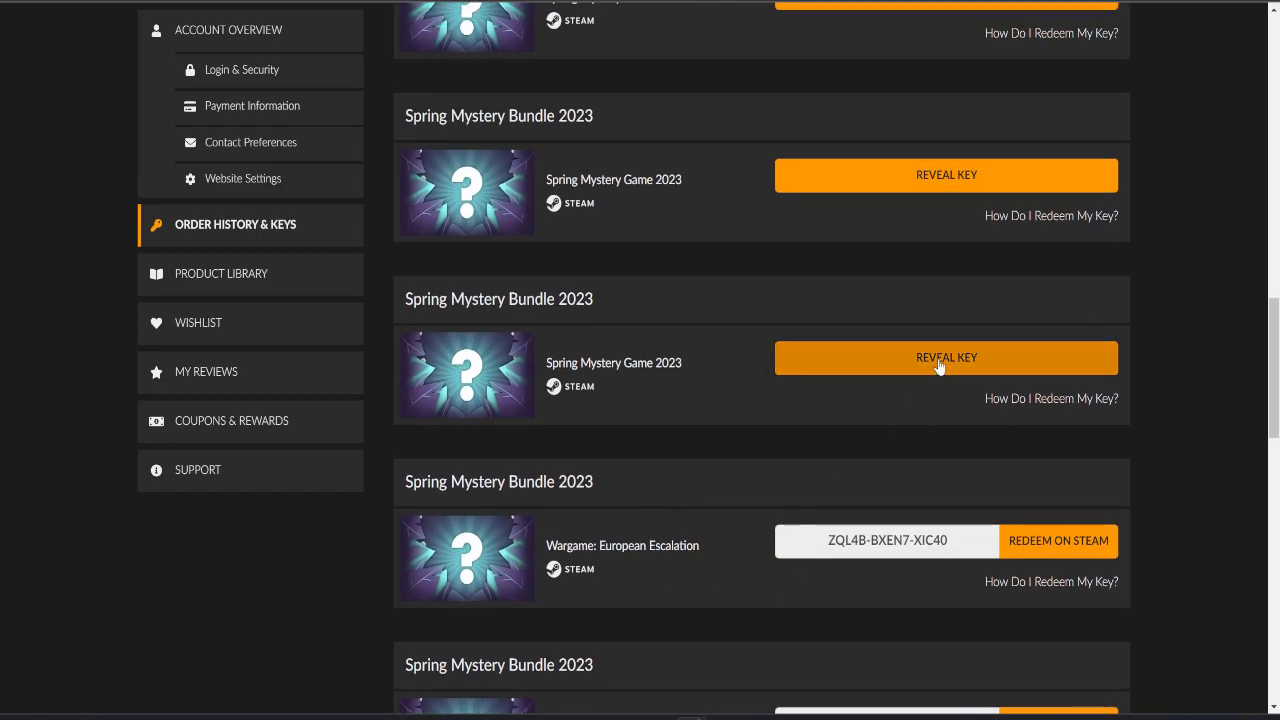
left_click(946, 358)
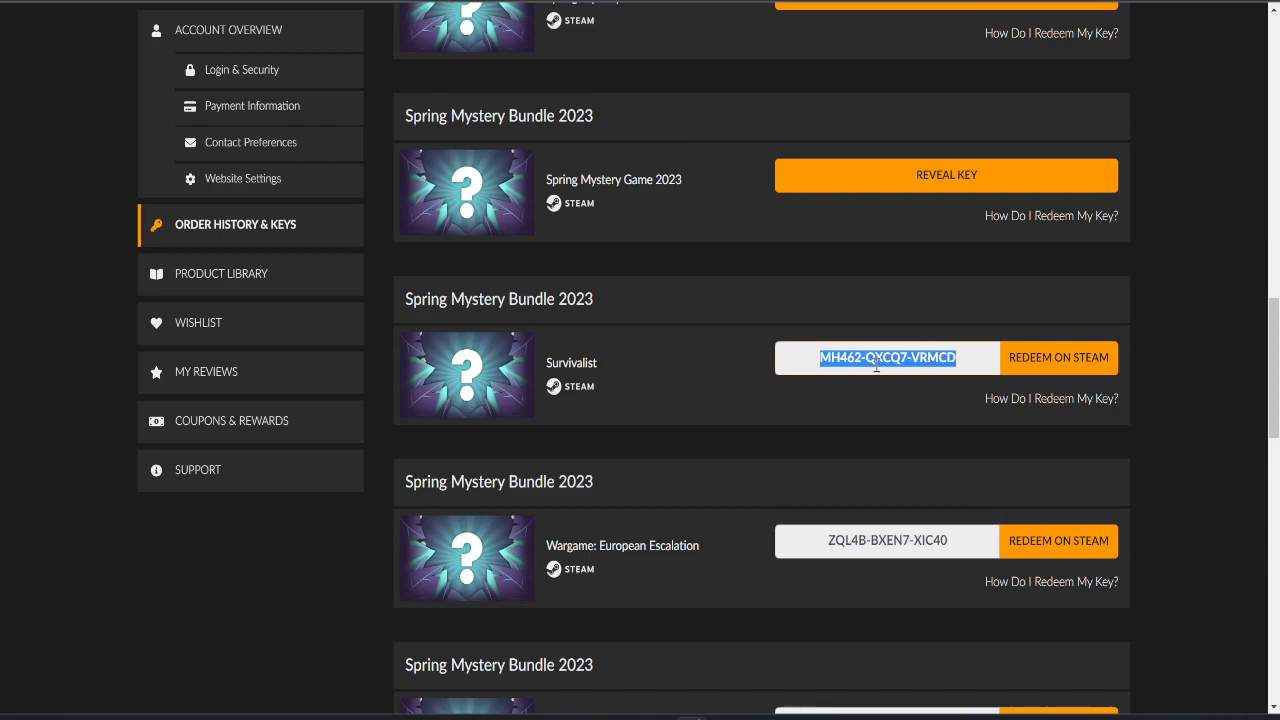
left_click(1057, 541)
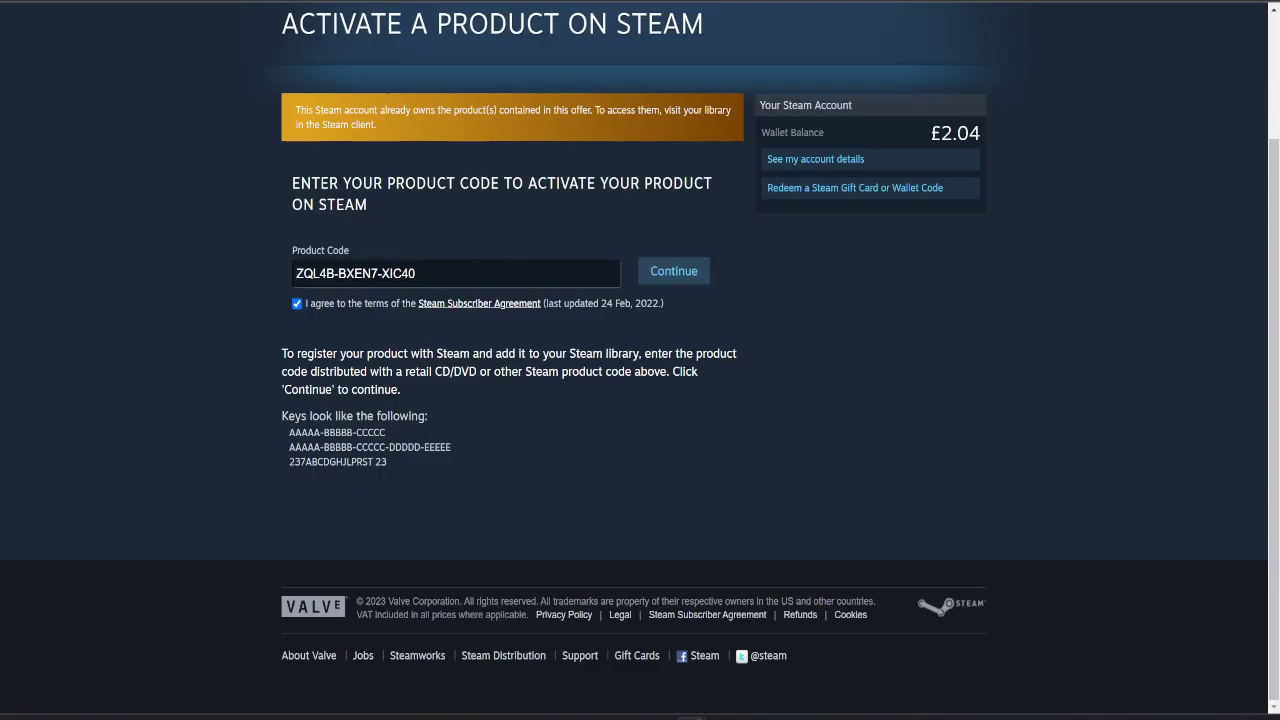
Reveal the OUT OF THE BOX key and submit it on Steam's activation page
left_click(673, 270)
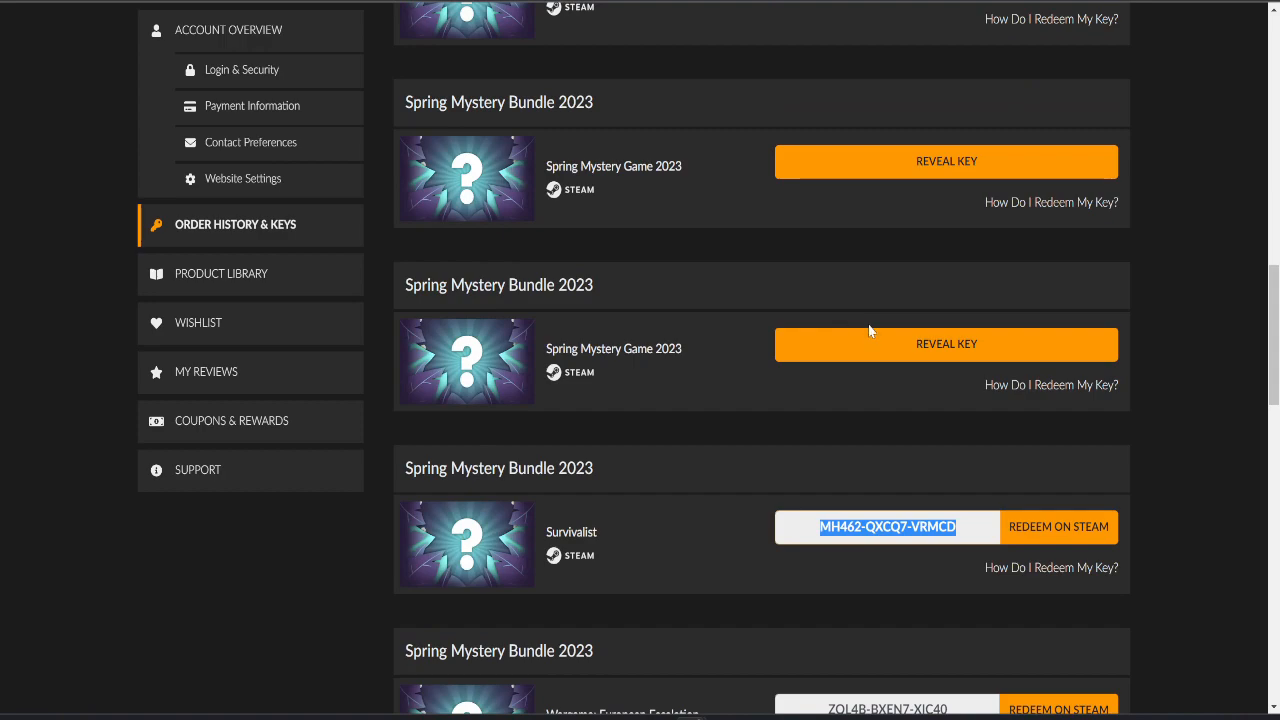
left_click(945, 344)
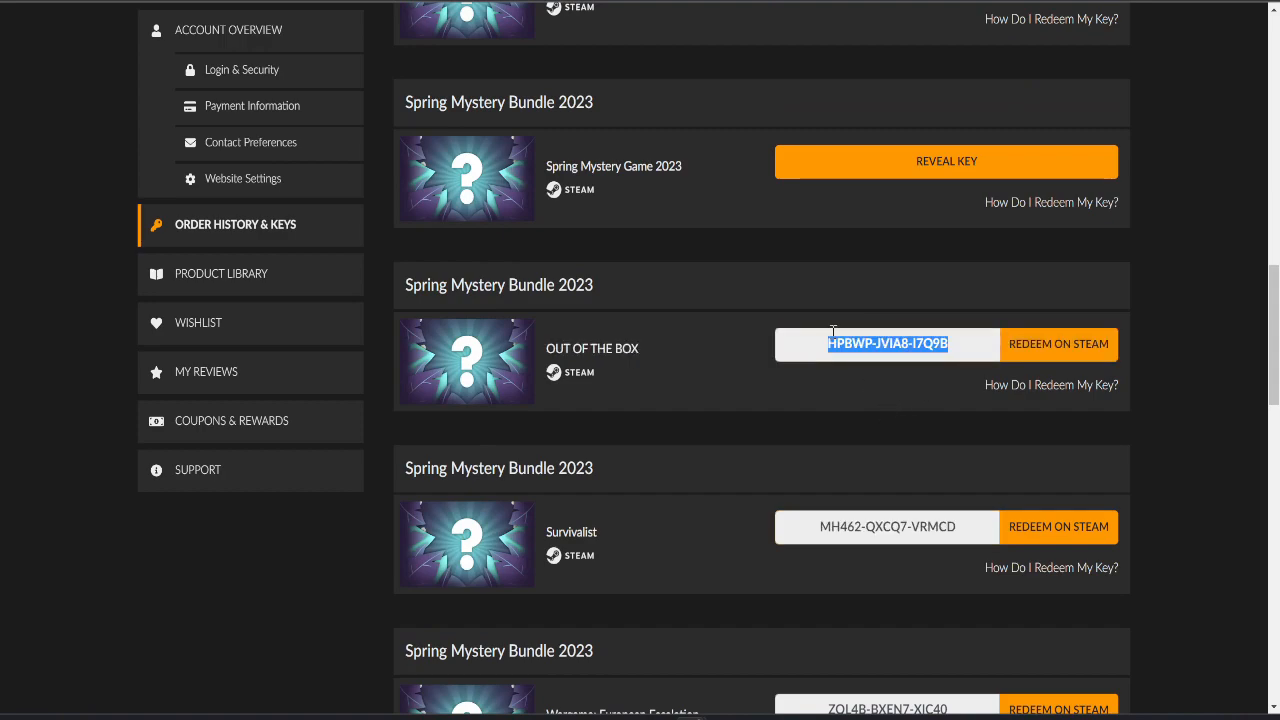
left_click(1058, 344)
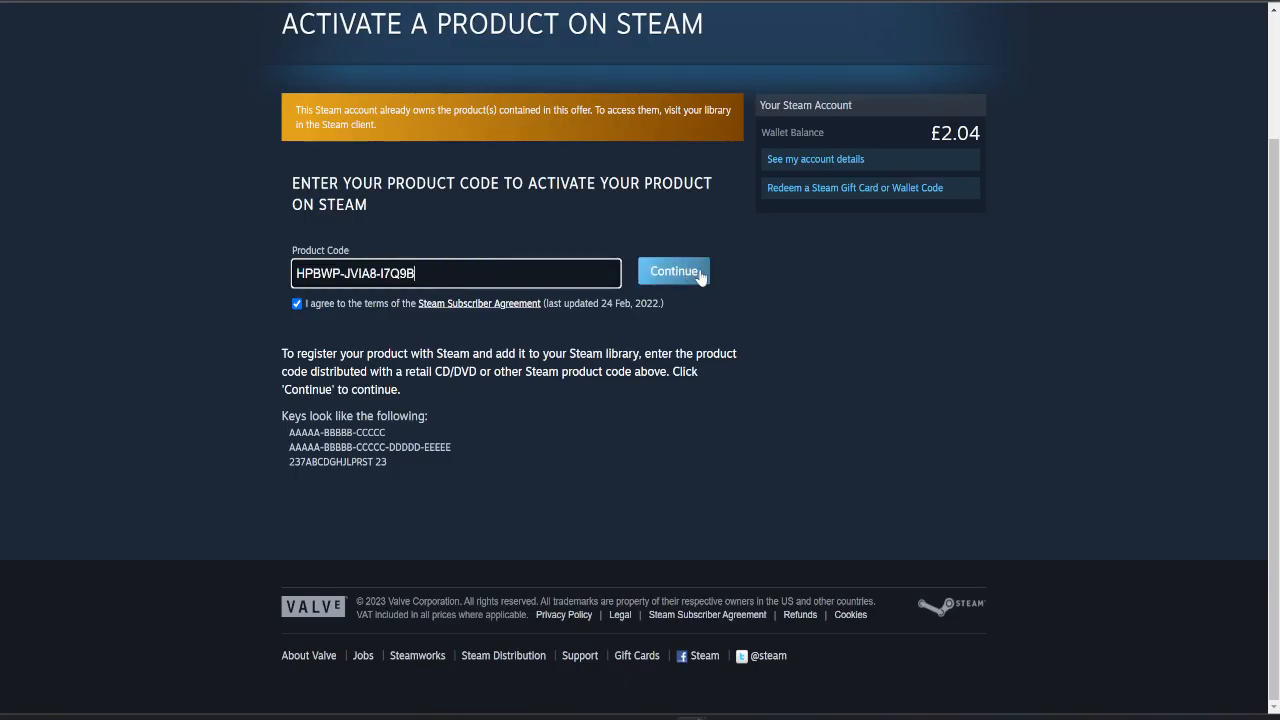
left_click(674, 271)
type("Out of The Box")
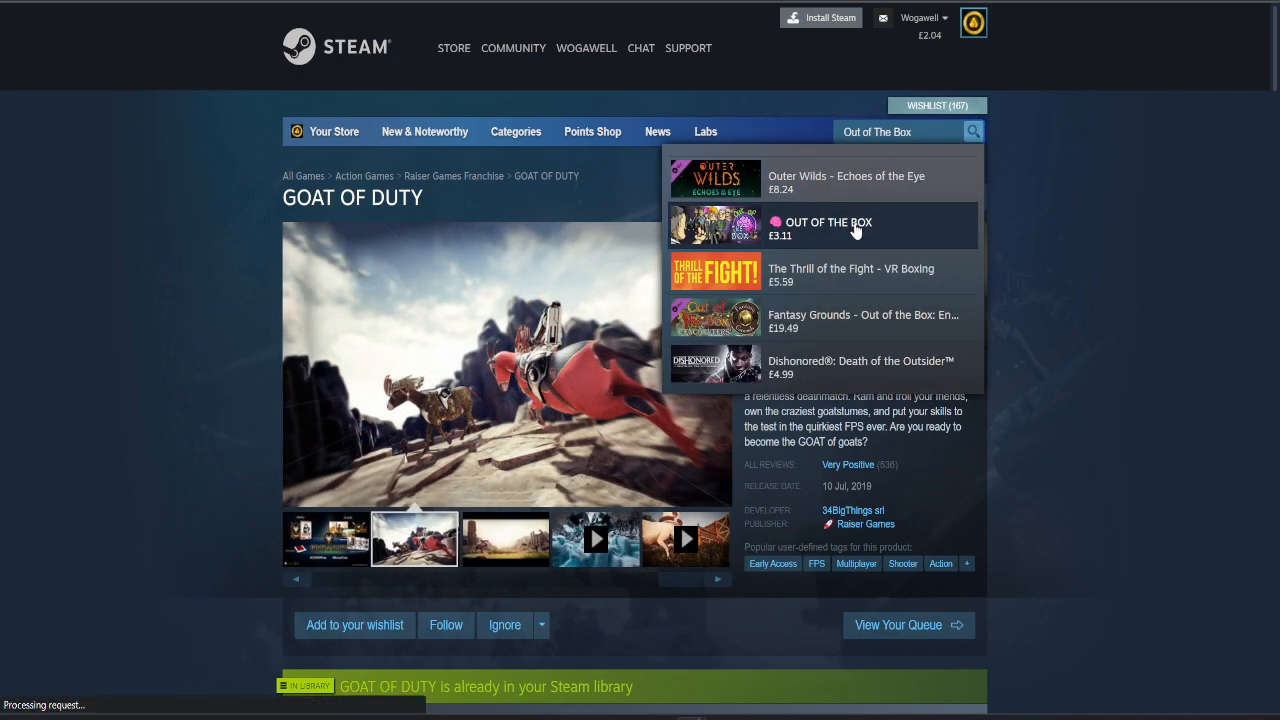
Open the OUT OF THE BOX store page past the age check and stop the trailer
left_click(820, 228)
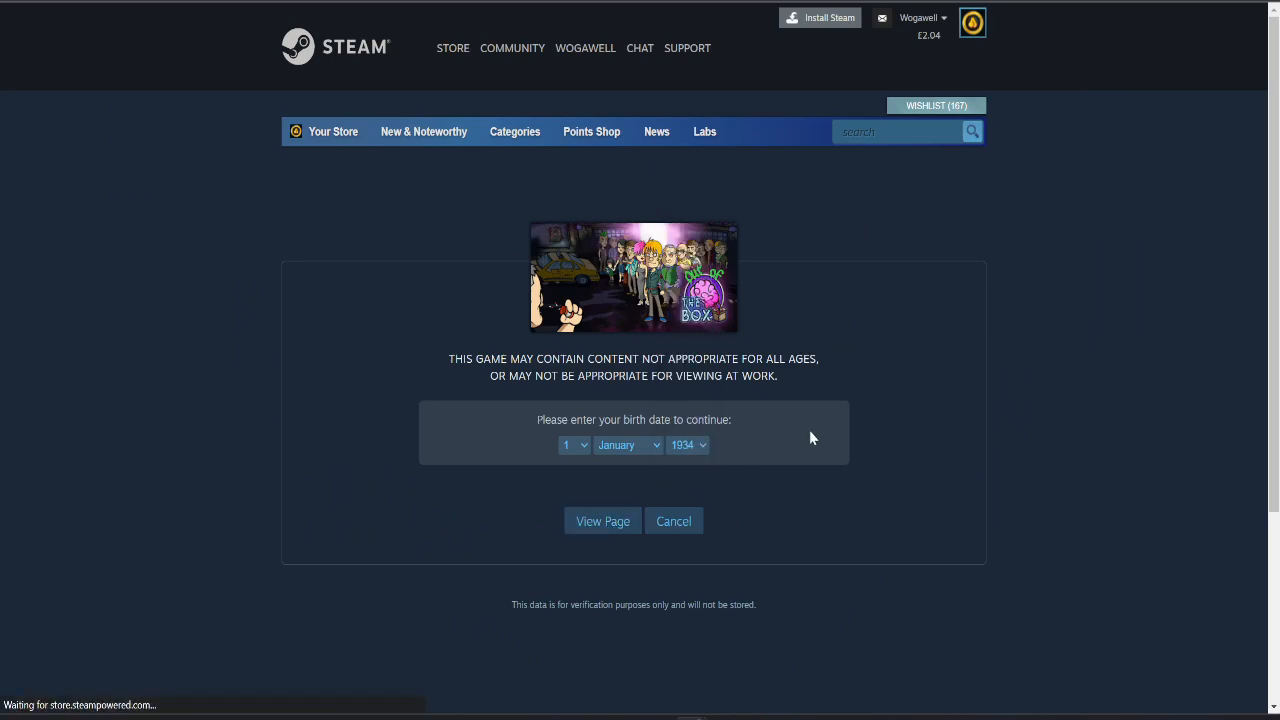
left_click(602, 521)
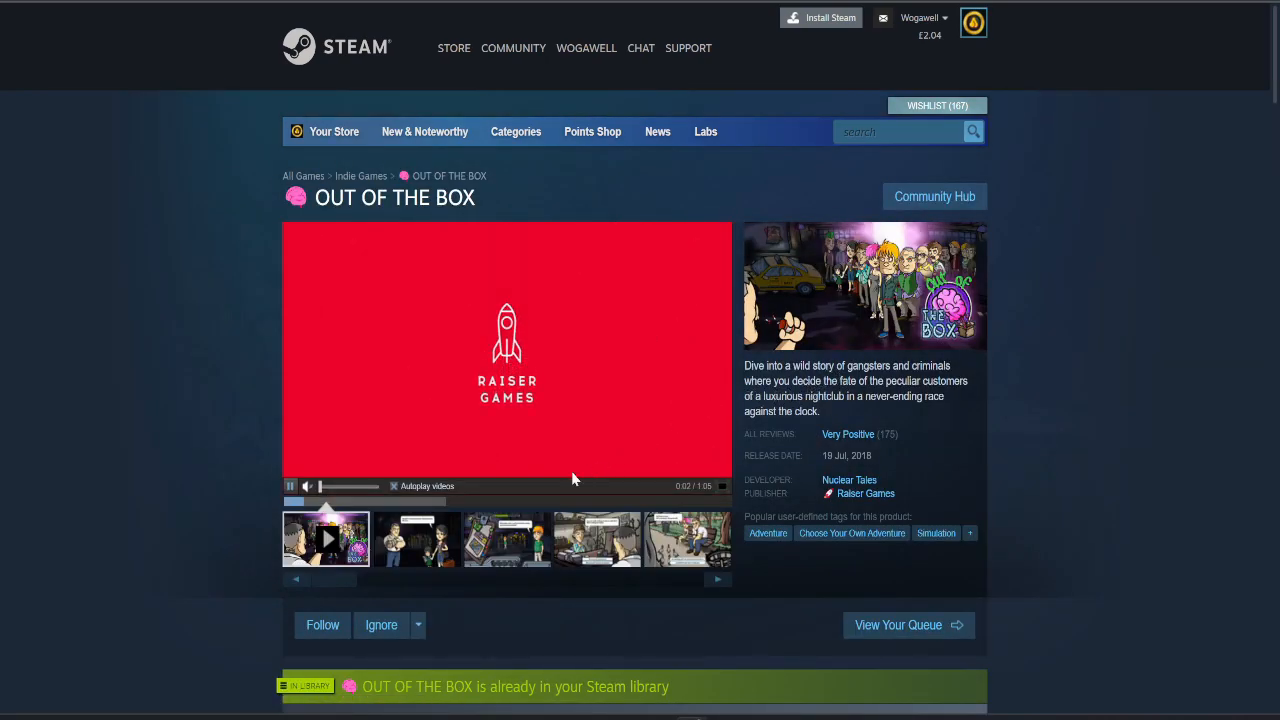
left_click(415, 539)
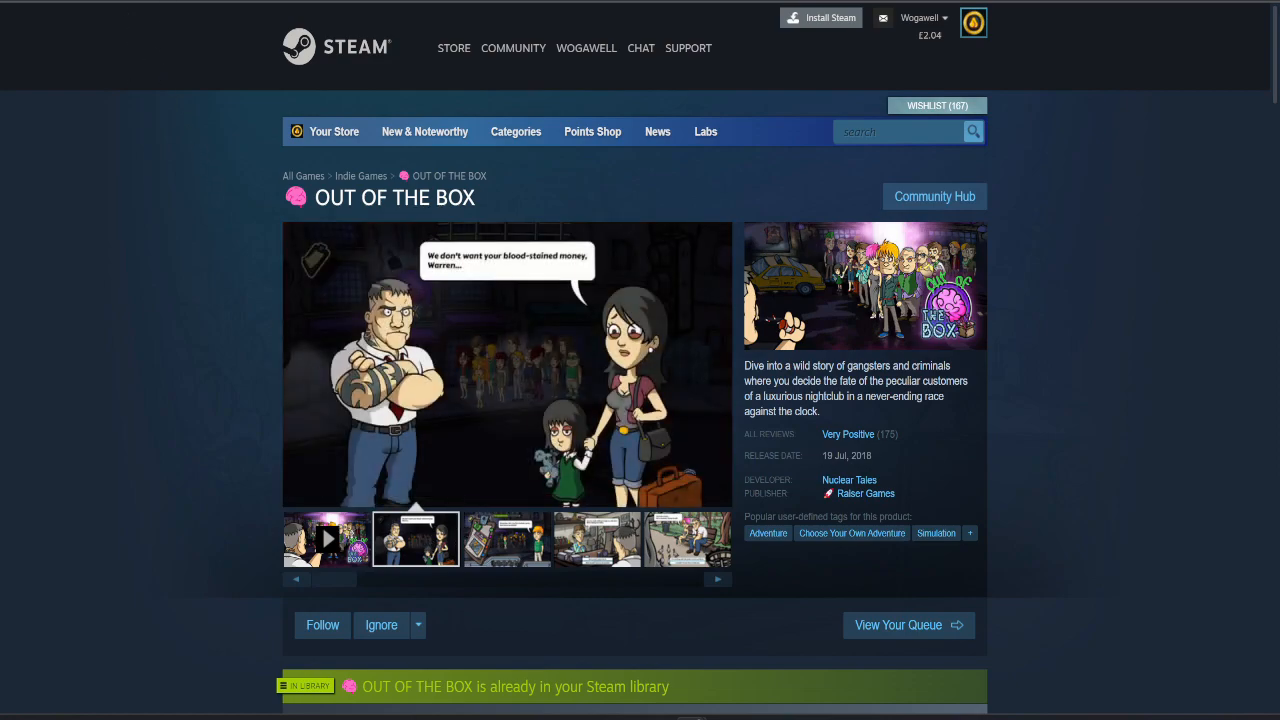
scroll("down", 3)
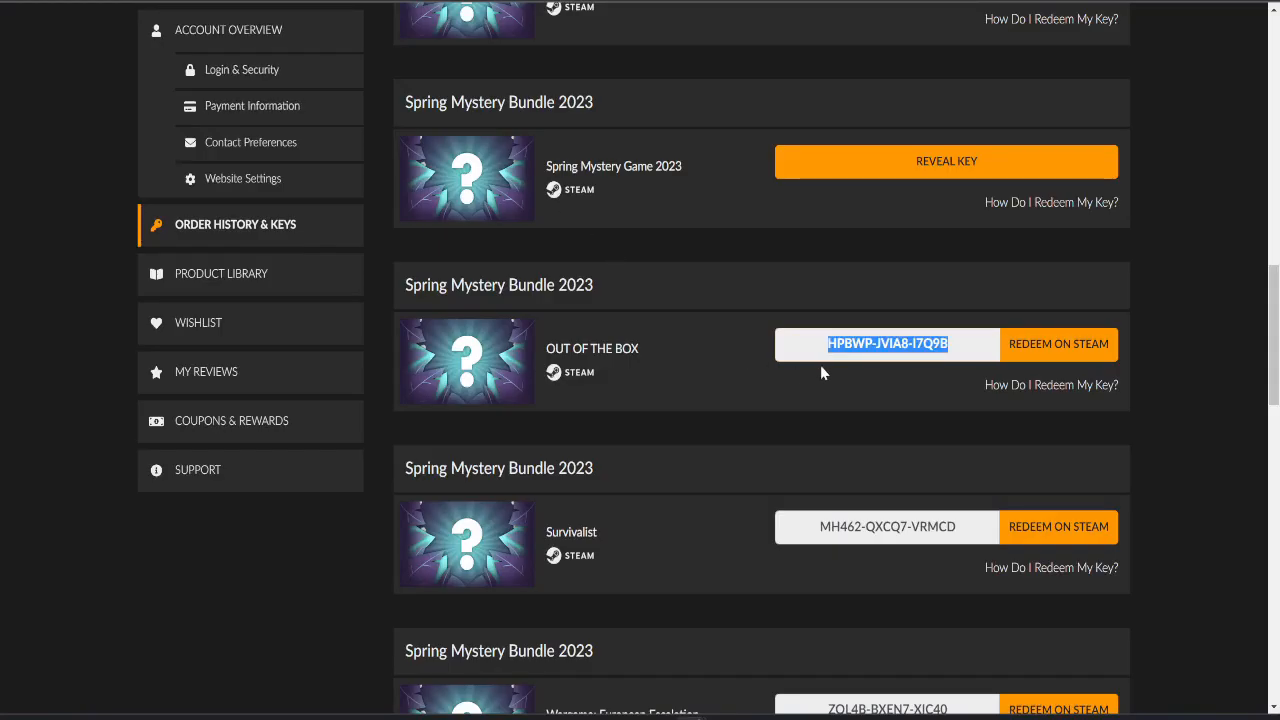
Reveal the next Spring Mystery Game 2023 key in the order list
scroll("up", 3)
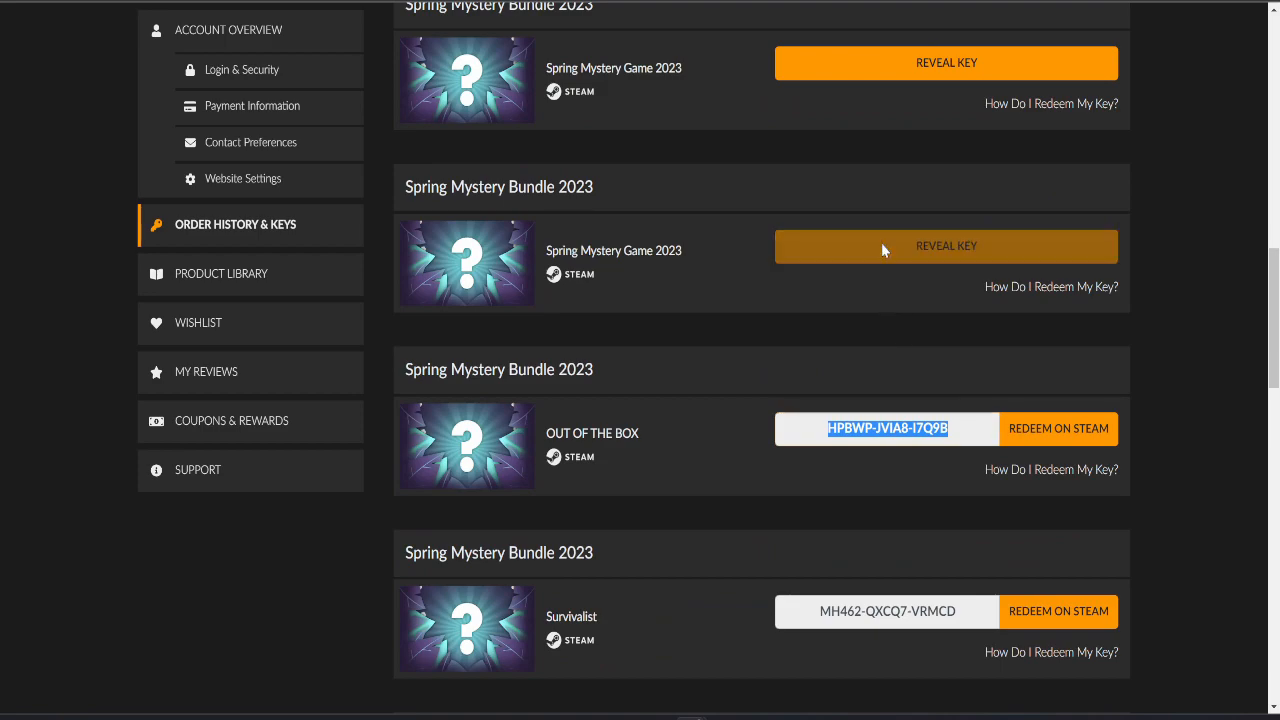
left_click(945, 246)
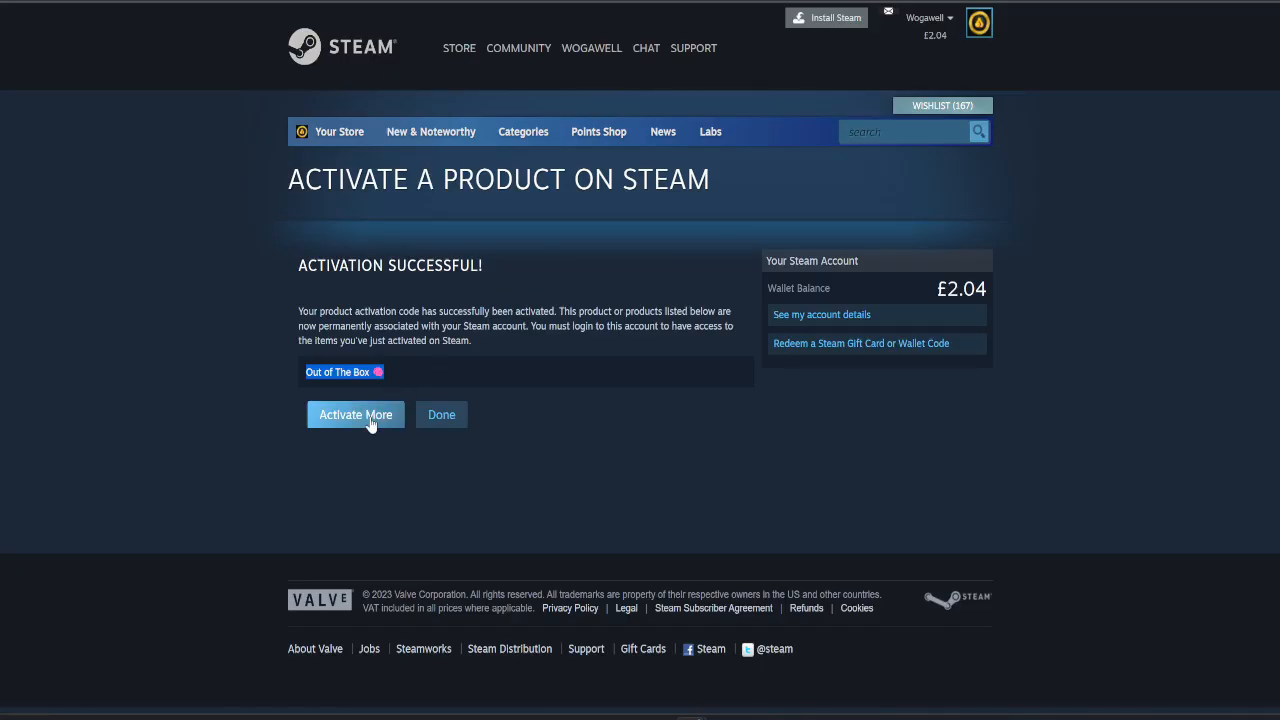
Activate the next product key on Steam and select the activated game's title
left_click(355, 414)
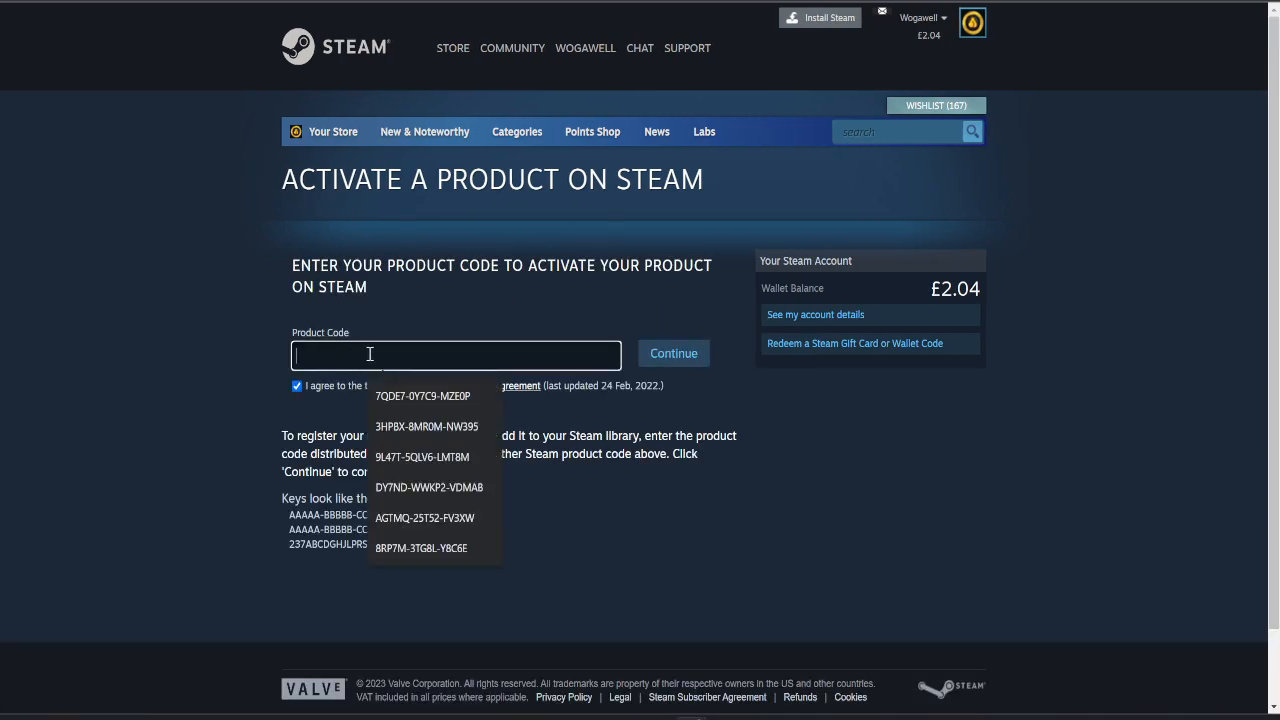
left_click(673, 353)
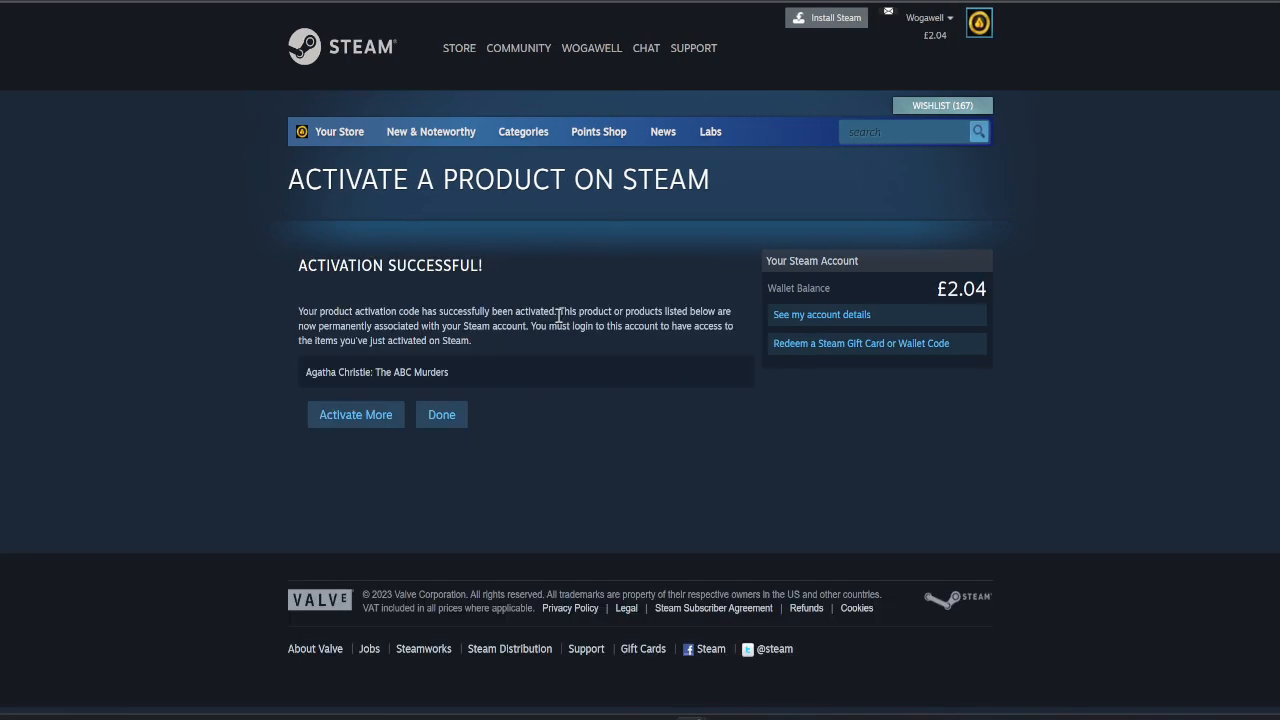
double_click(336, 372)
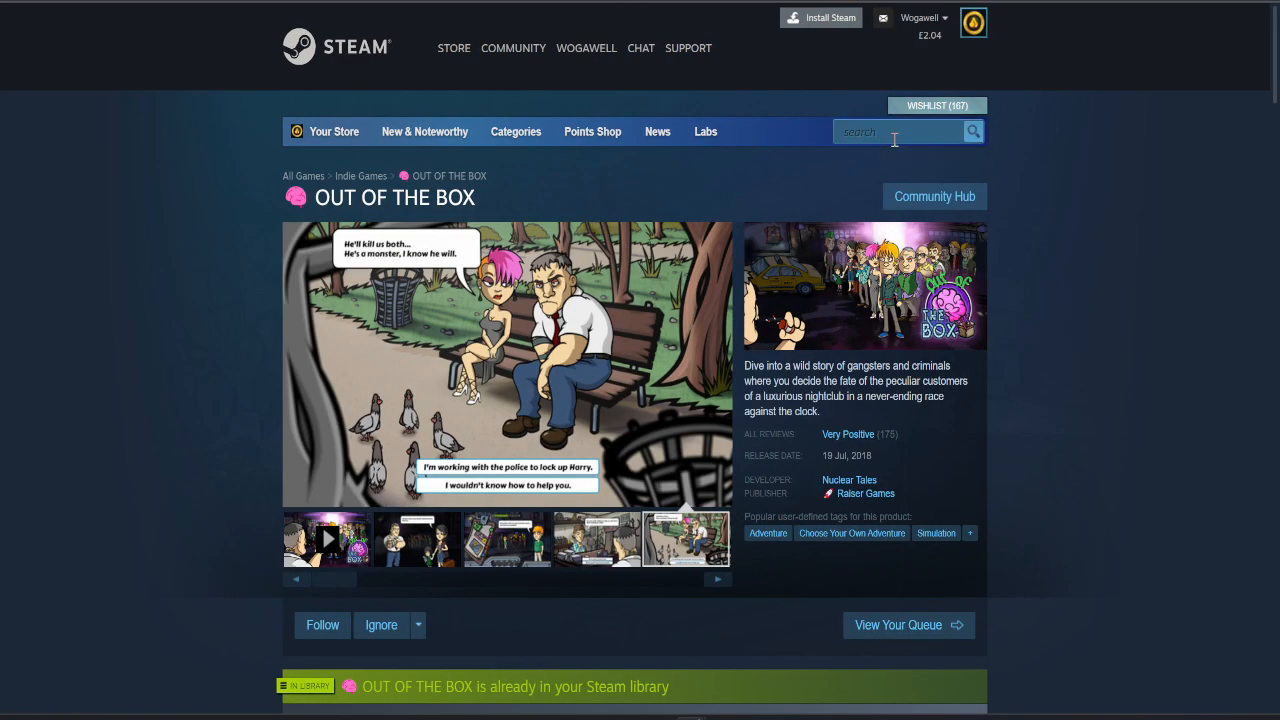
Search the store for Agatha Christie and view The ABC Murders page screenshots
type("Agatha Christie")
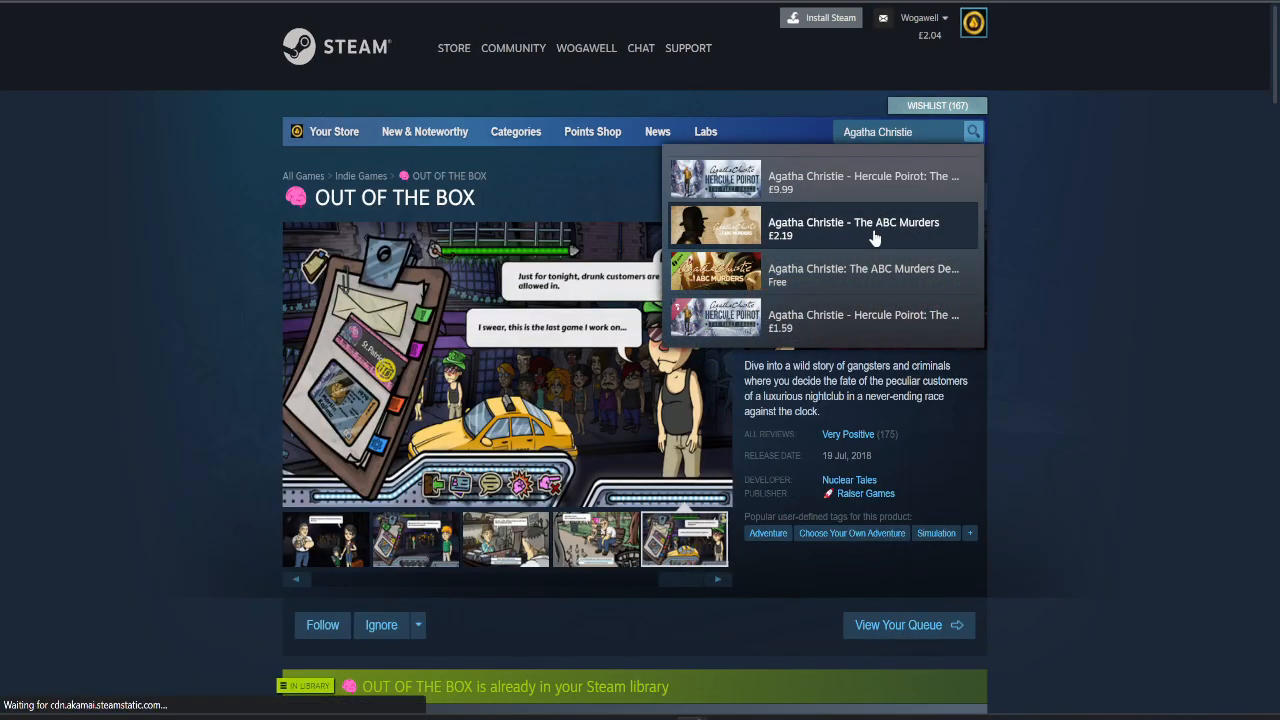
left_click(853, 228)
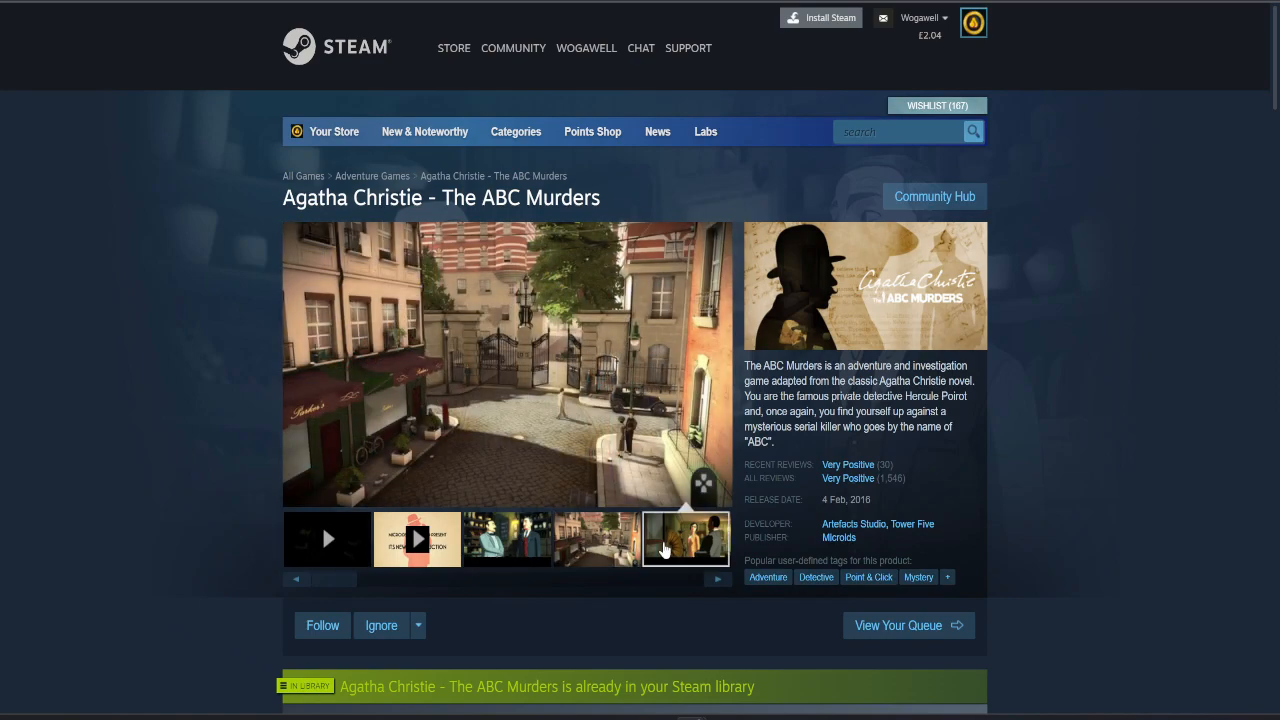
left_click(506, 539)
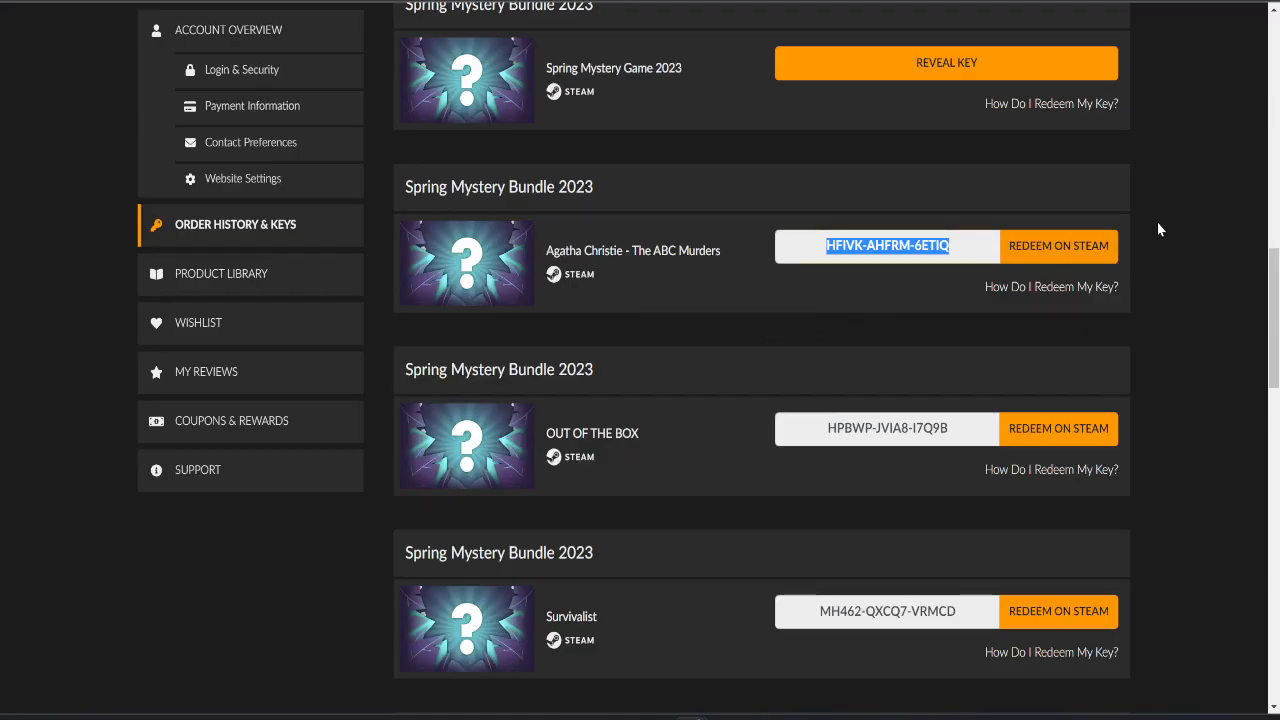
Reveal the Iron Fisticle key, accept Steam's agreement and submit it for activation
scroll("up", 3)
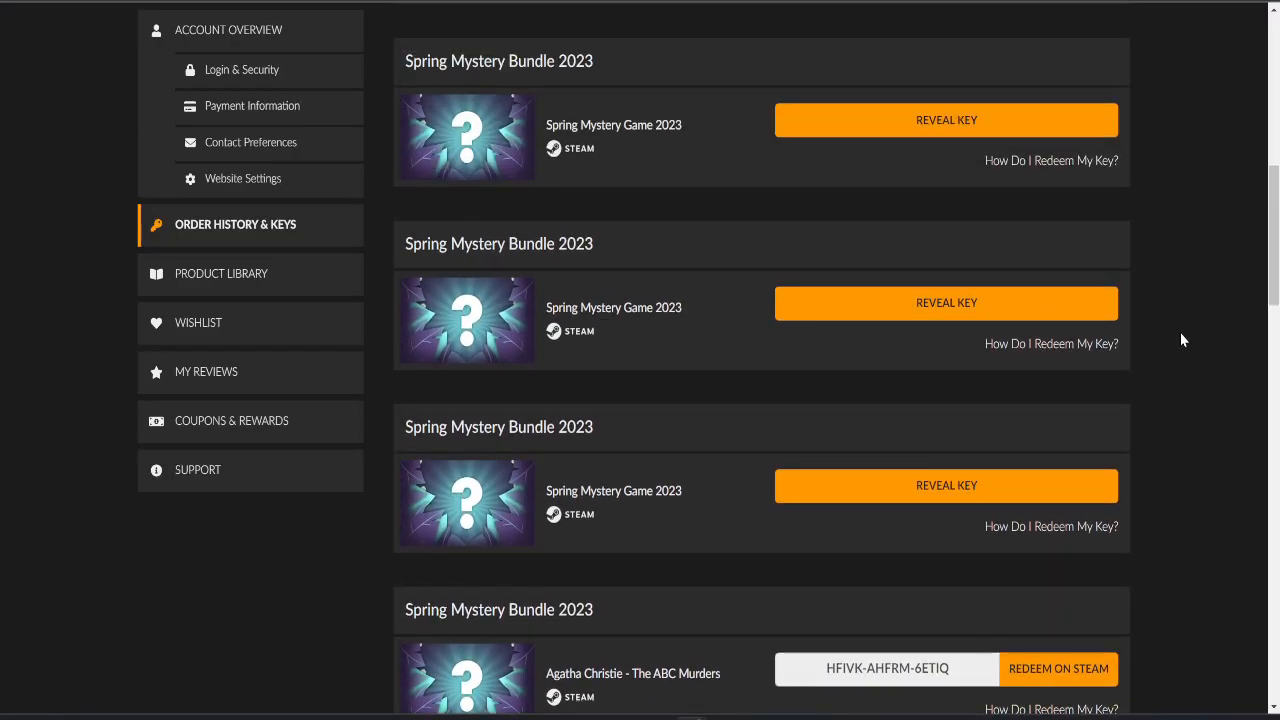
scroll("down", 3)
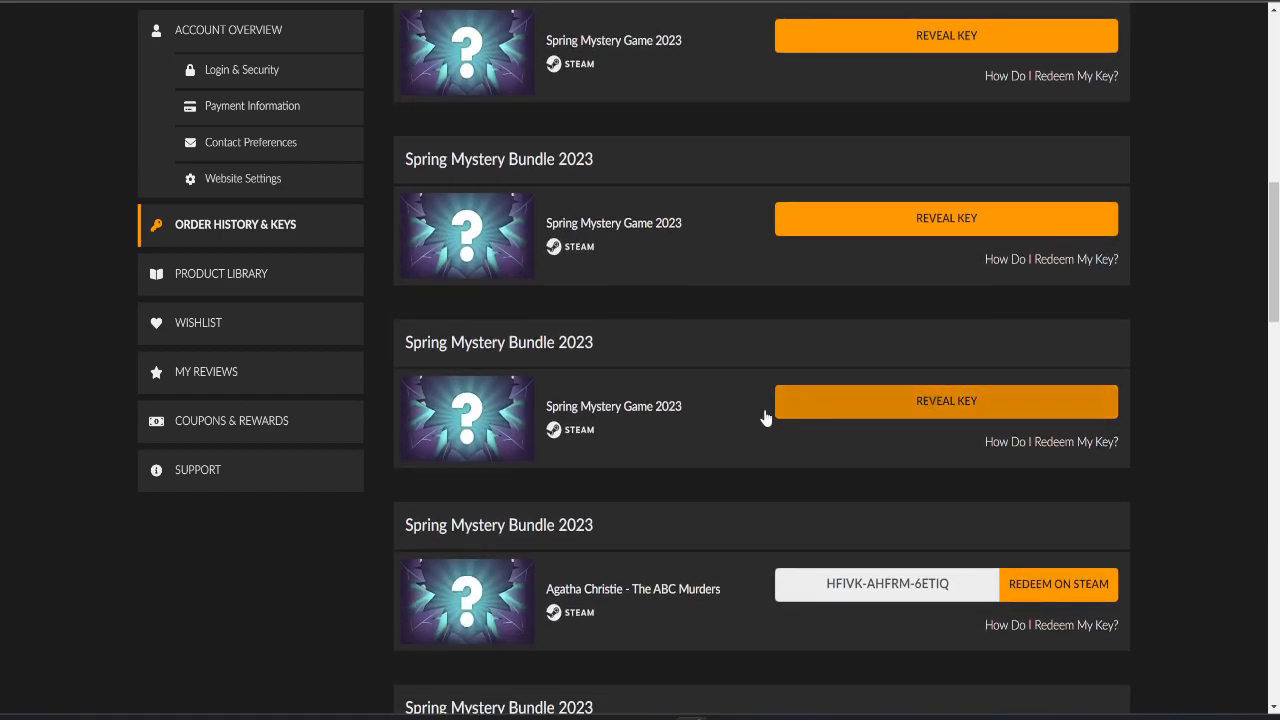
left_click(946, 401)
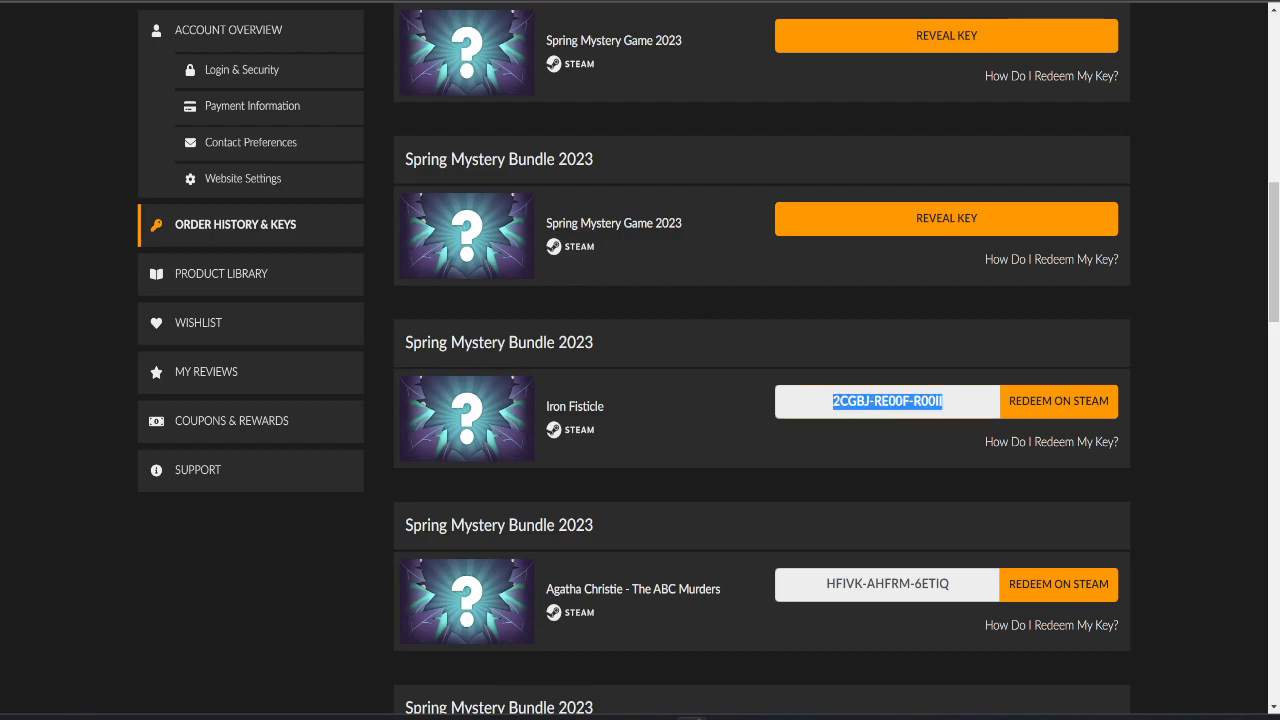
left_click(1058, 401)
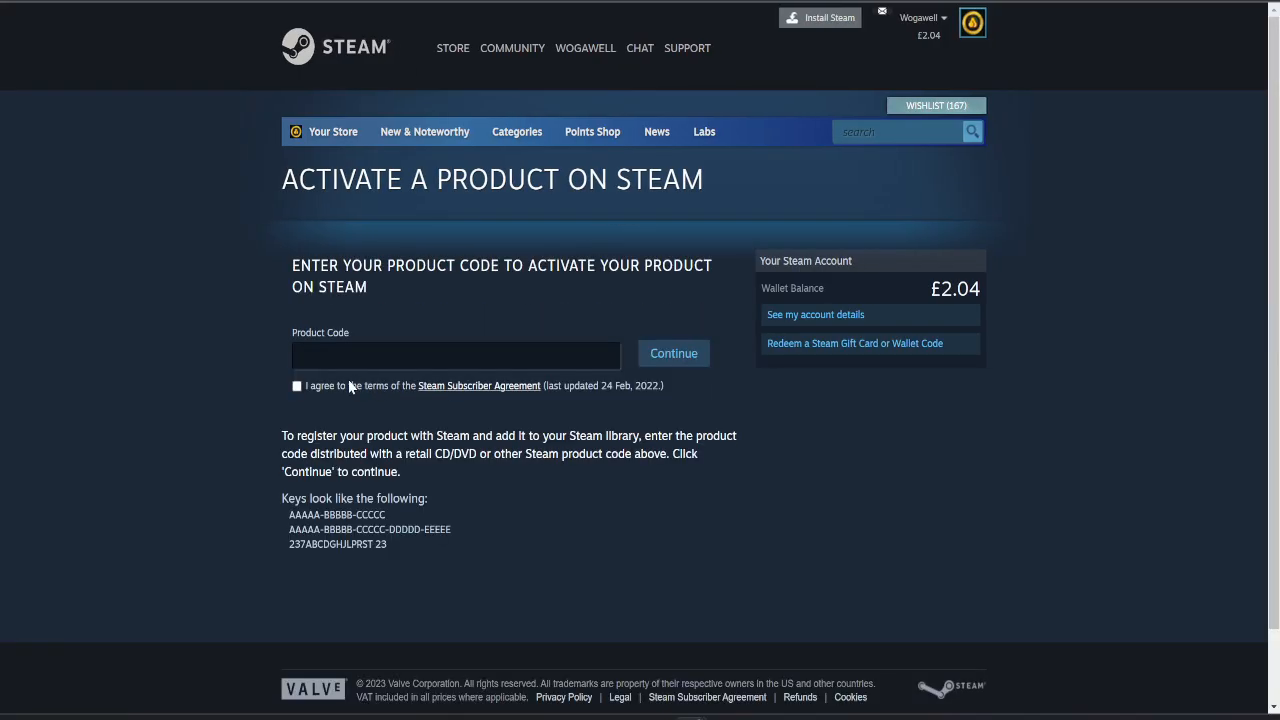
left_click(673, 353)
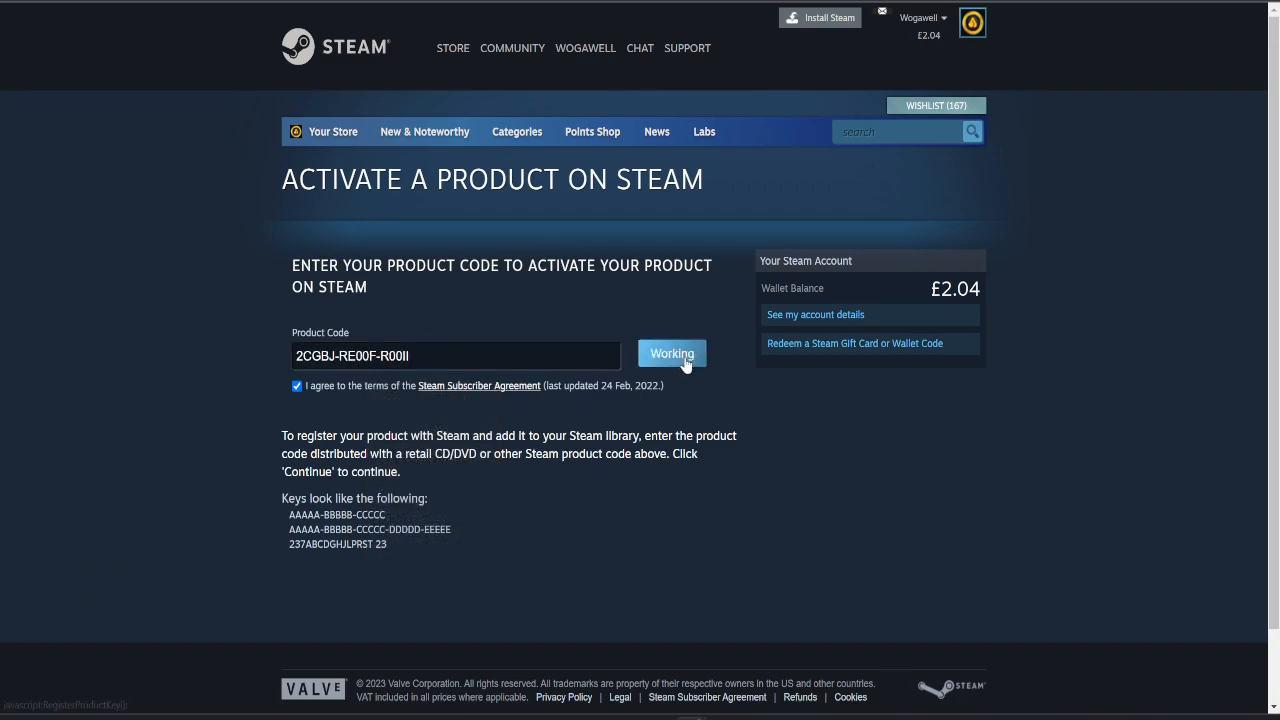
left_click(671, 353)
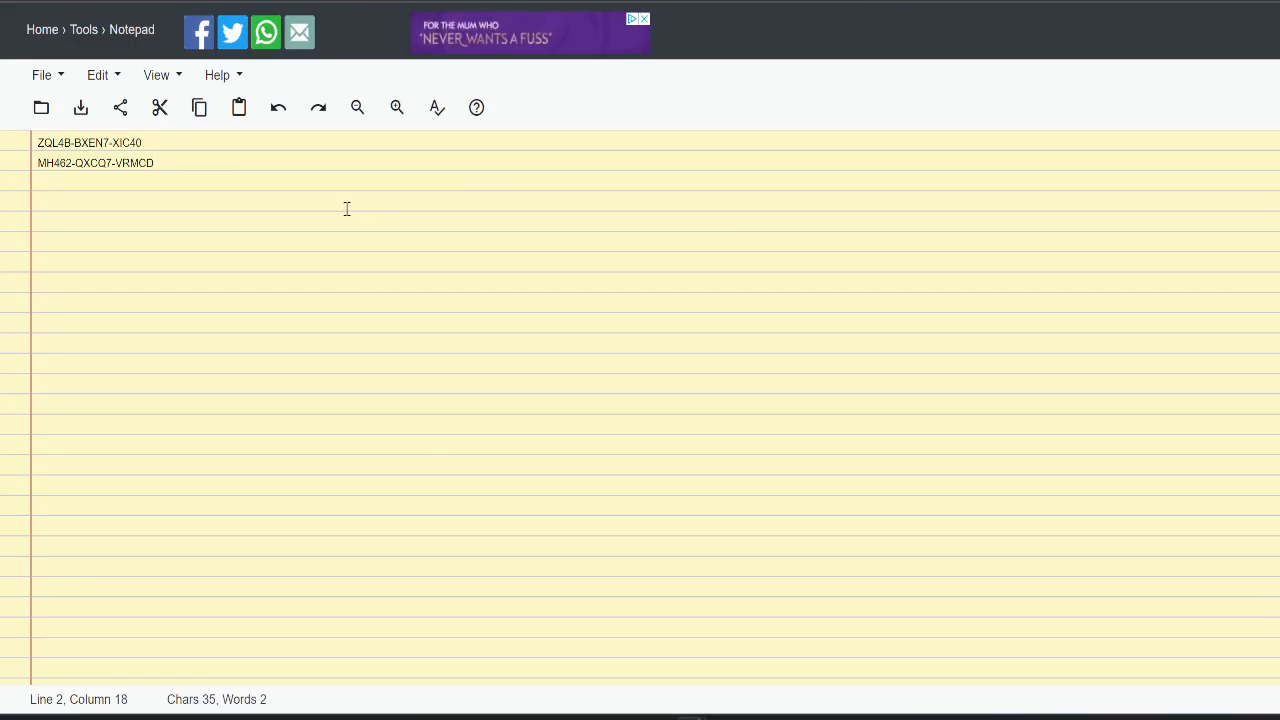
key("Return")
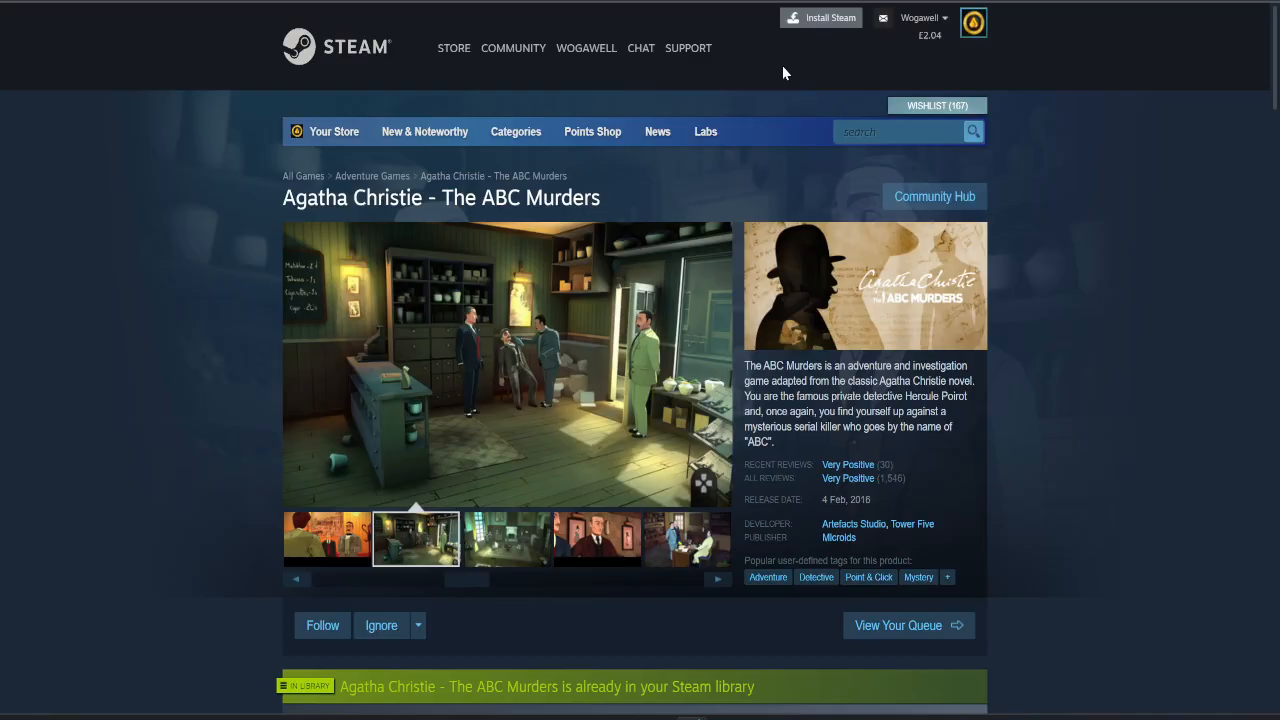
Search the Steam store for Iron Fisticle and open its store page
type("iron")
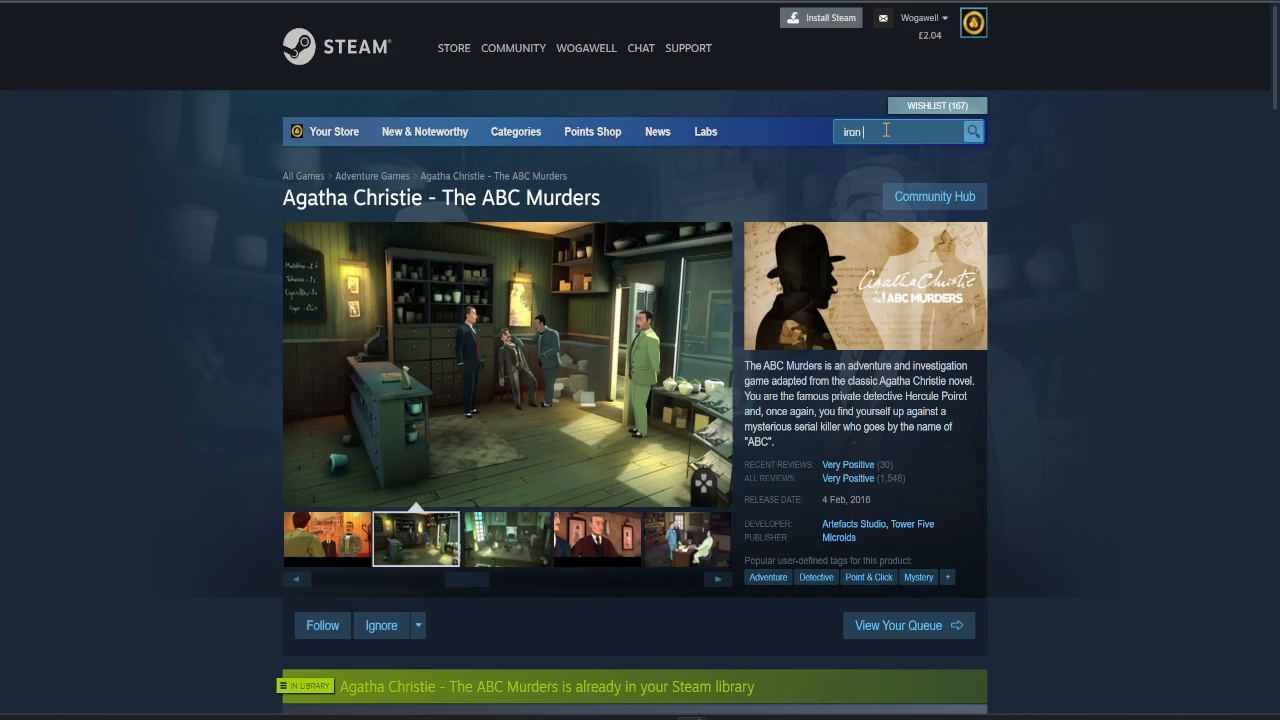
type("fis")
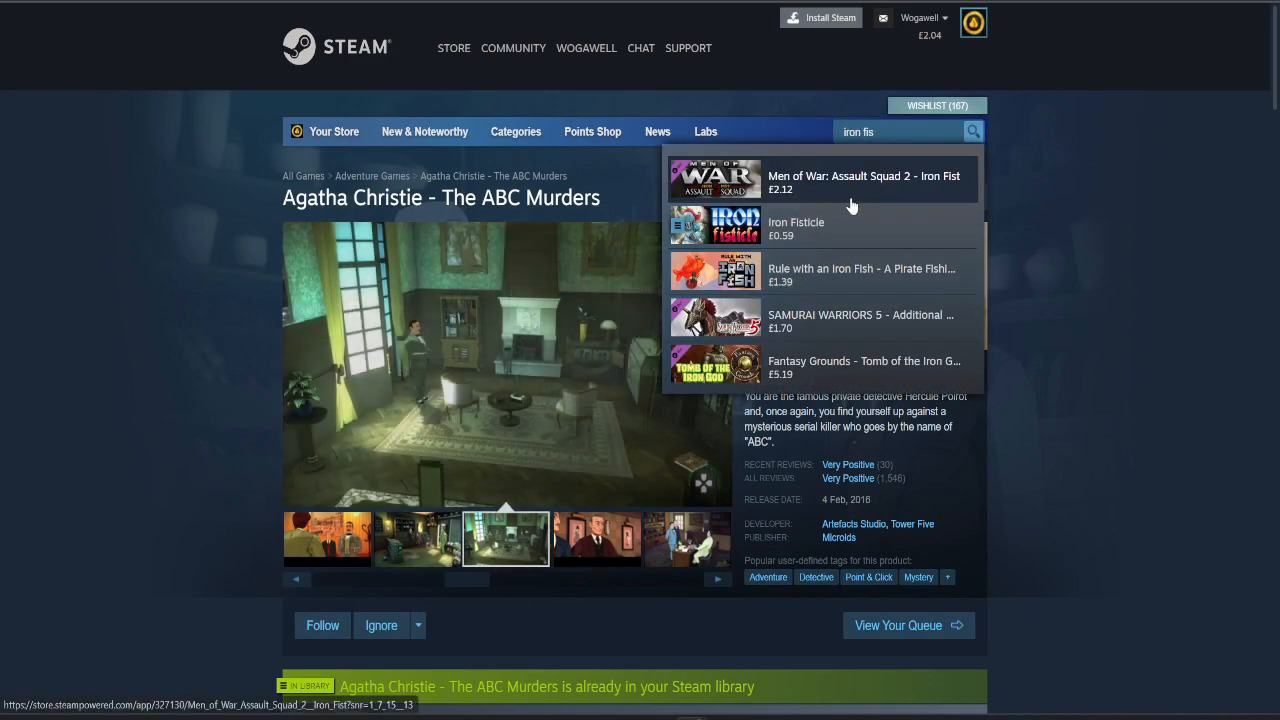
left_click(796, 228)
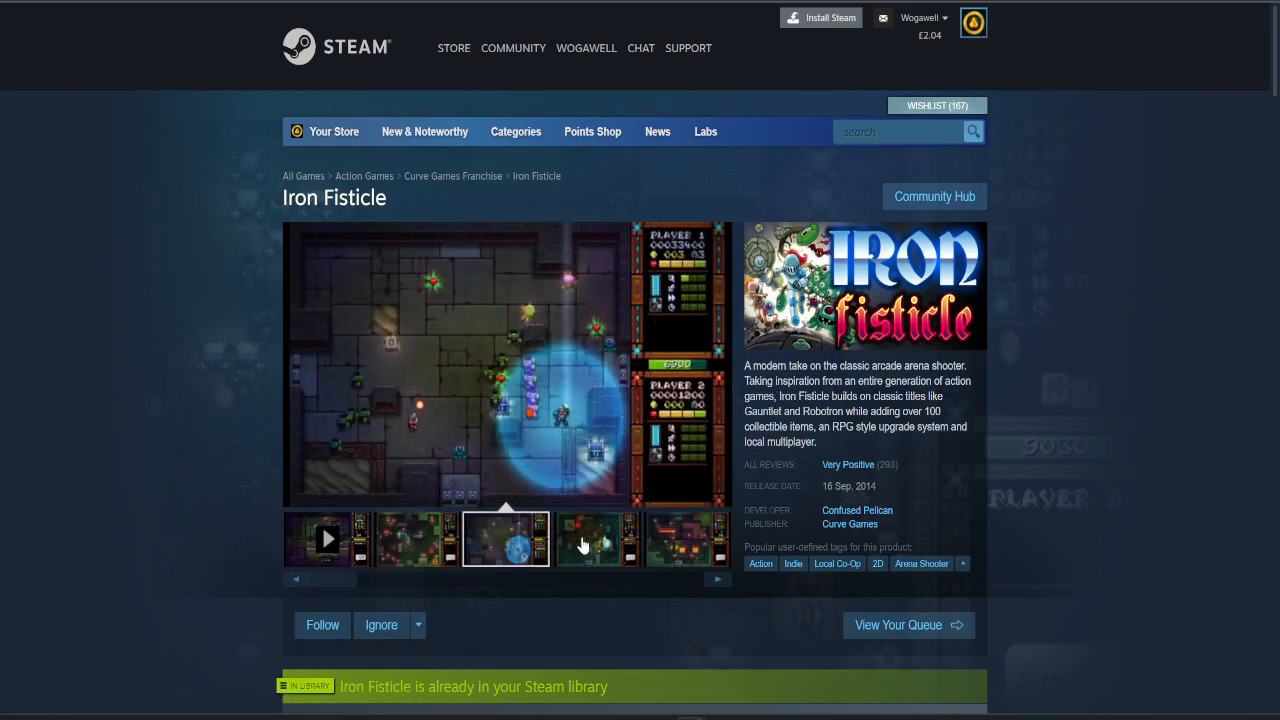
Reveal the Survivalist: Invisible Strain key and go to Steam's product activation page
left_click(685, 538)
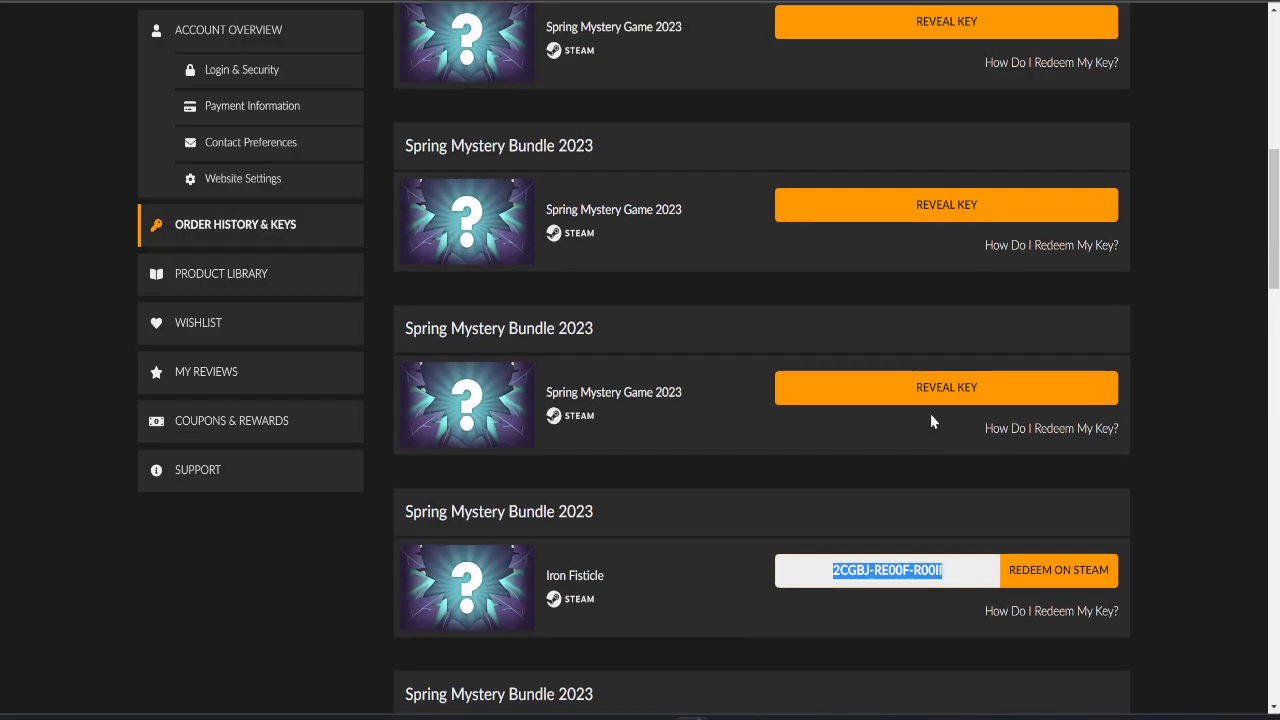
left_click(945, 387)
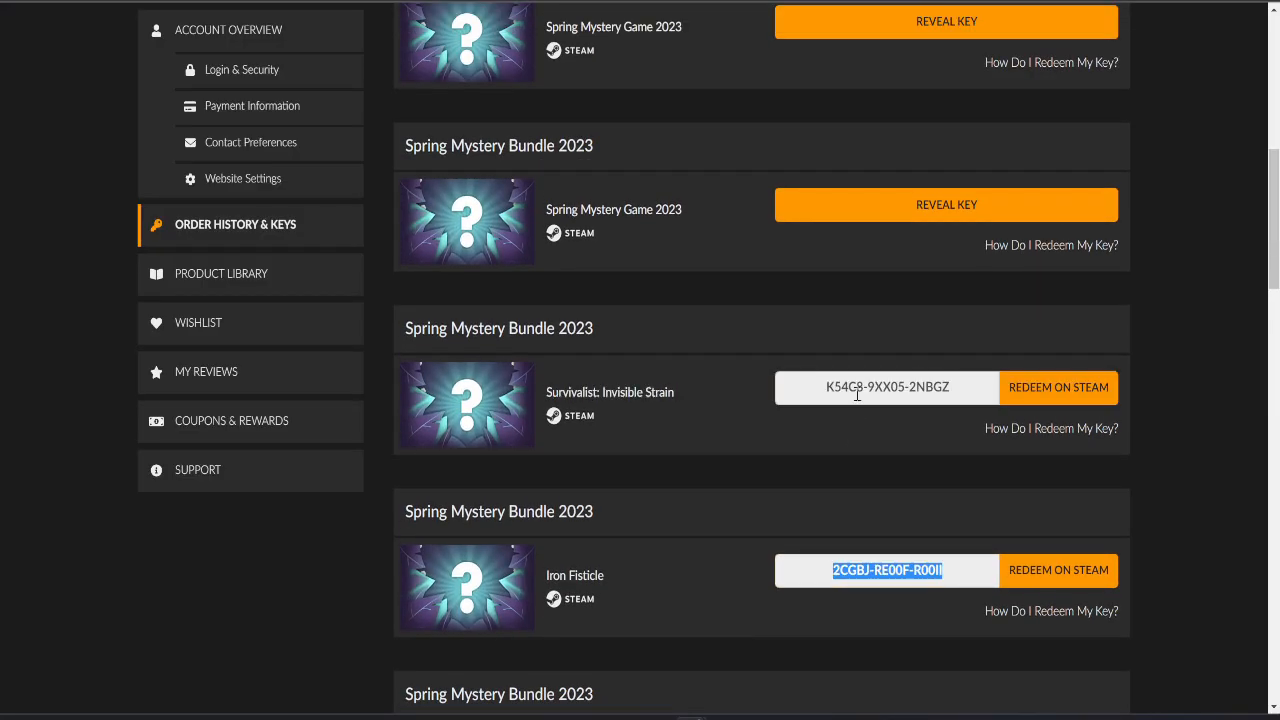
left_click(1057, 570)
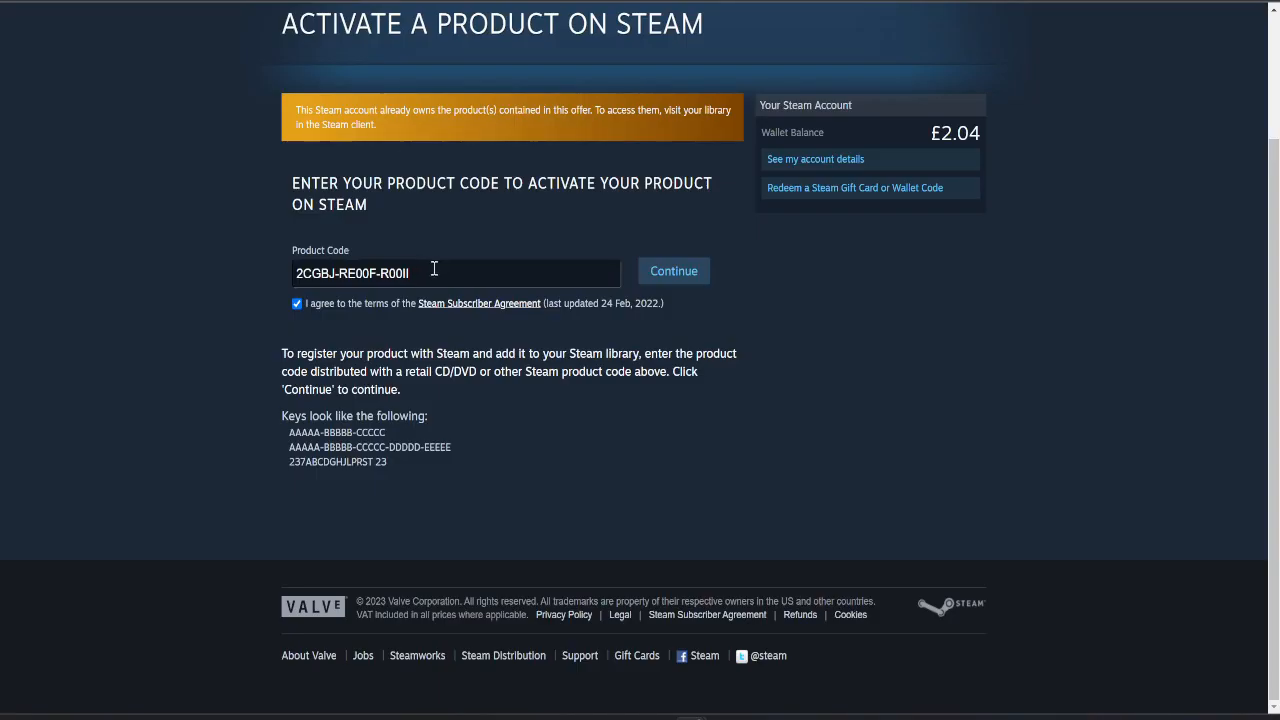
Submit the Survivalist: Invisible Strain key and open its Steam store page
left_click(672, 271)
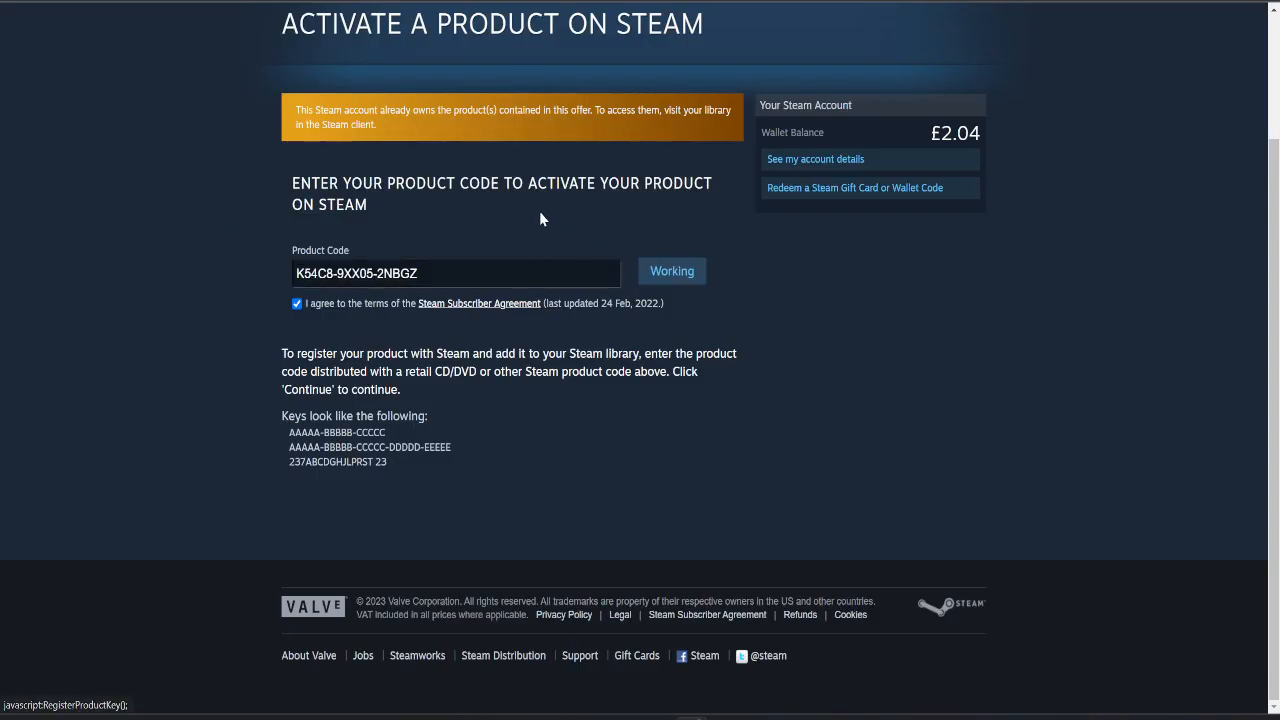
left_click(671, 271)
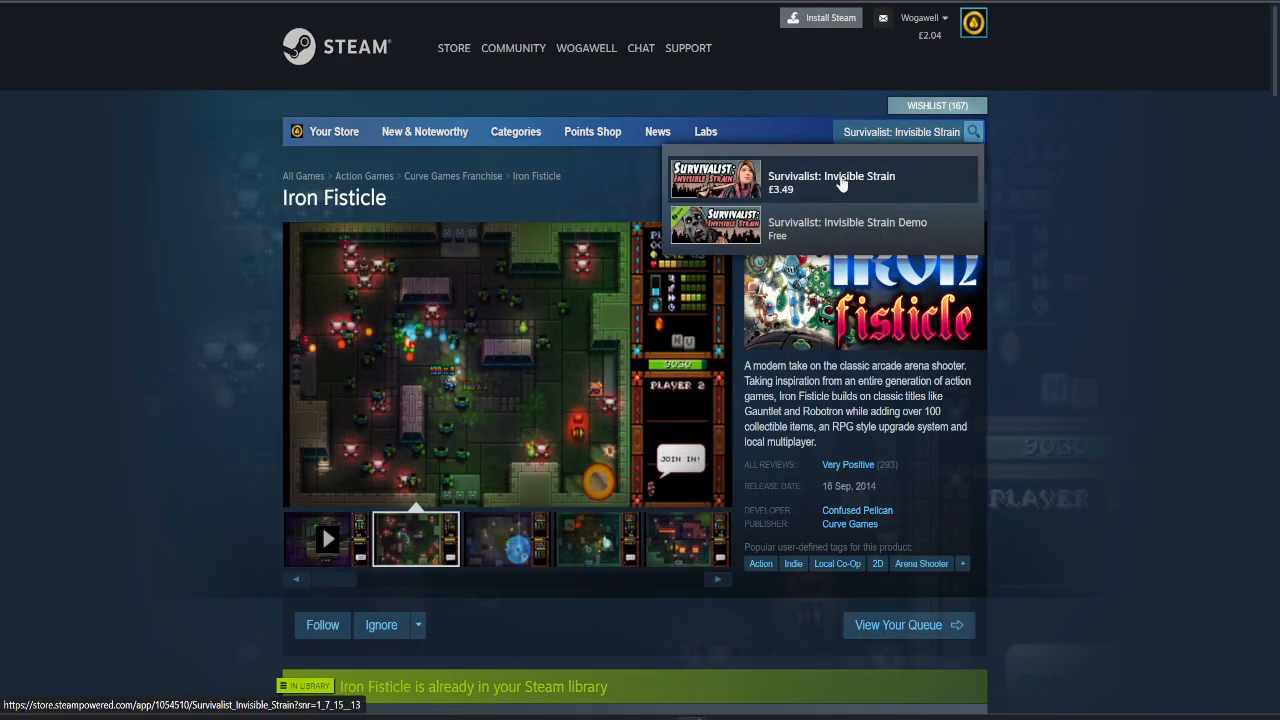
left_click(831, 176)
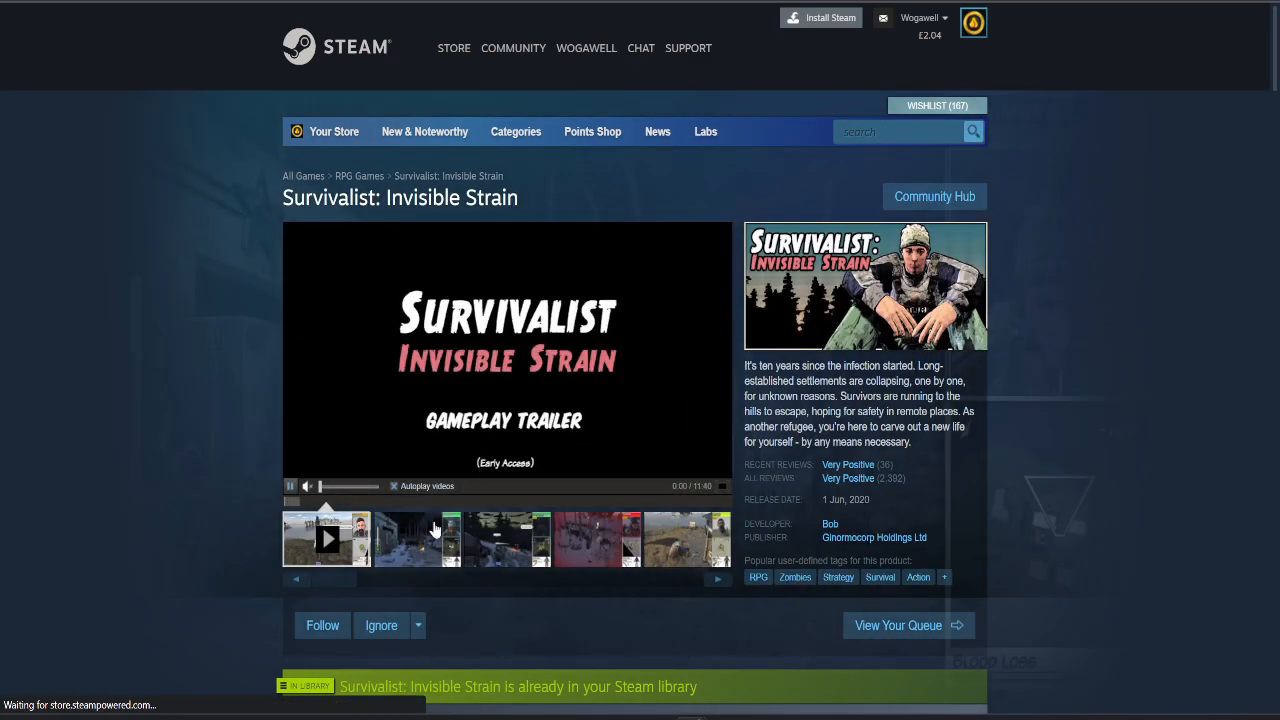
Browse the Survivalist: Invisible Strain screenshots, including the snowy camp, and scroll the page
left_click(507, 538)
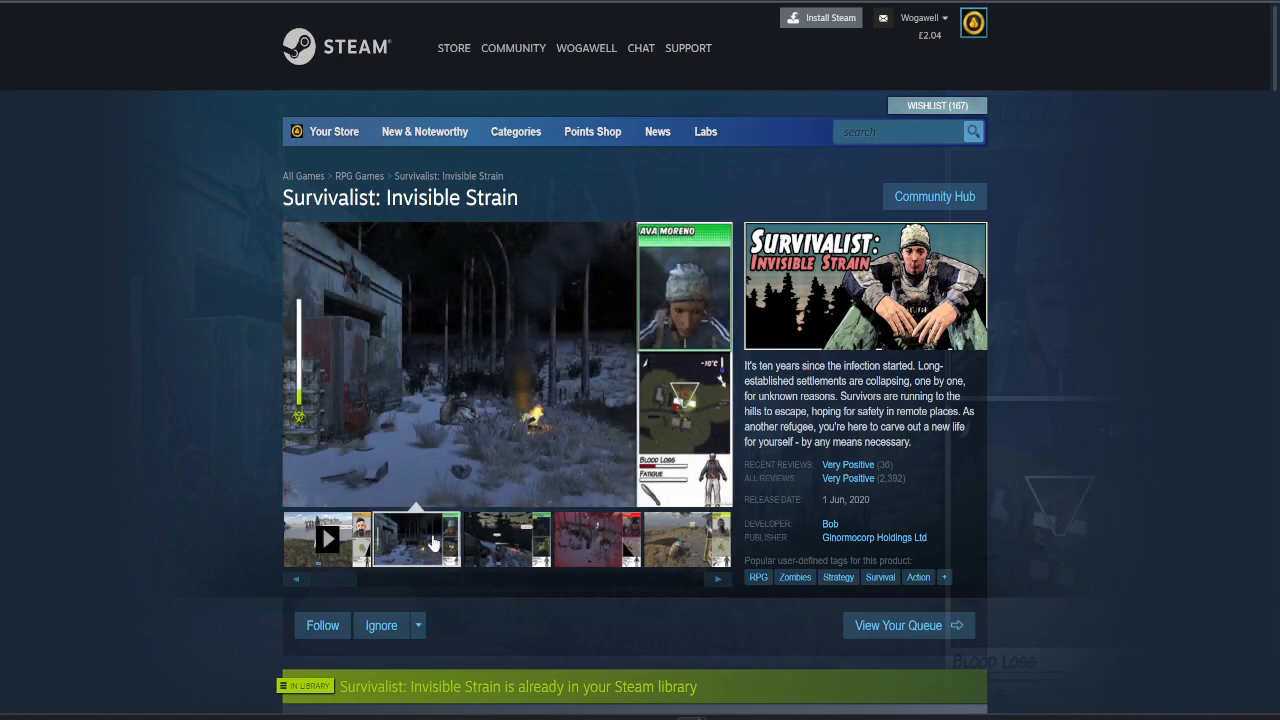
mouse_move(668, 550)
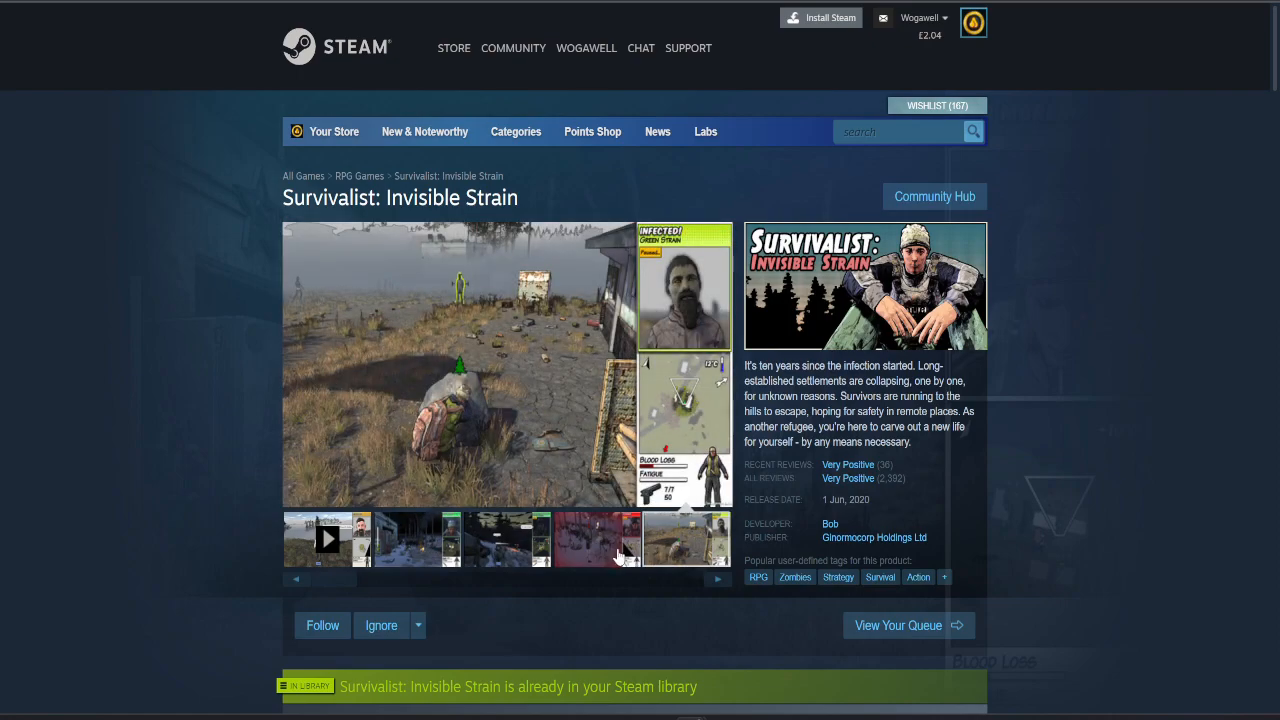
mouse_move(600, 562)
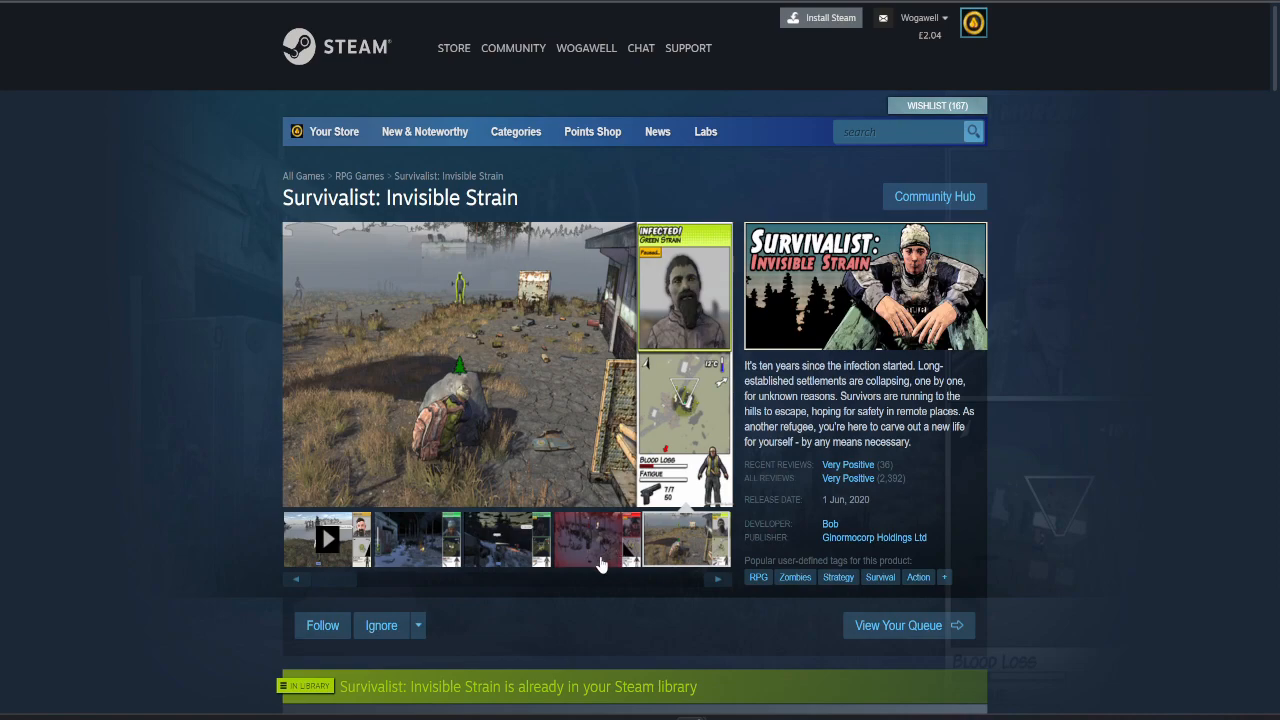
mouse_move(587, 555)
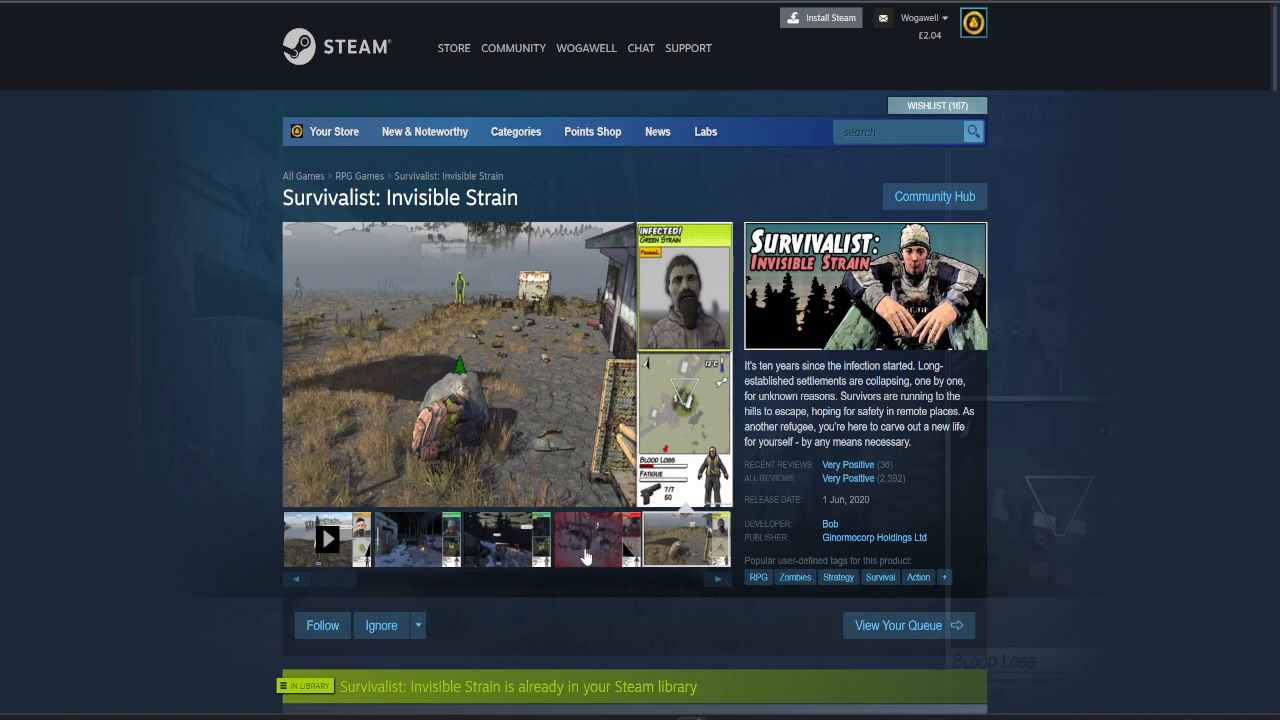
mouse_move(578, 540)
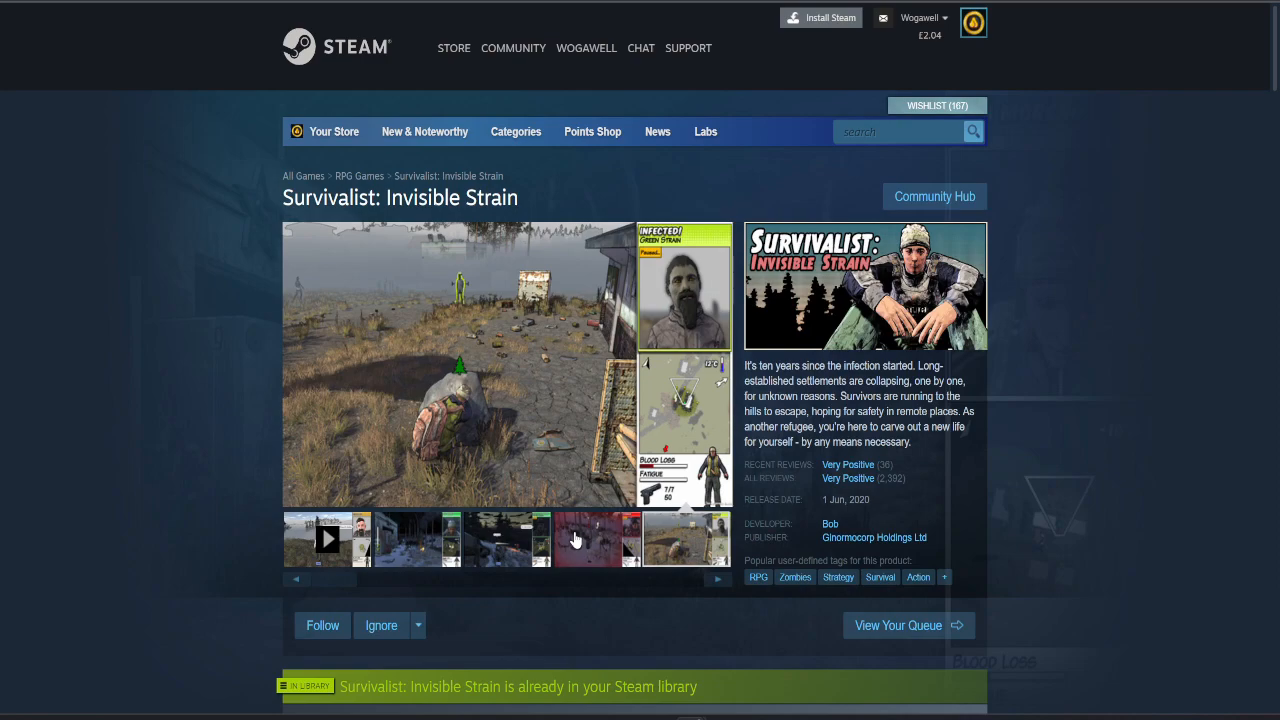
left_click(508, 538)
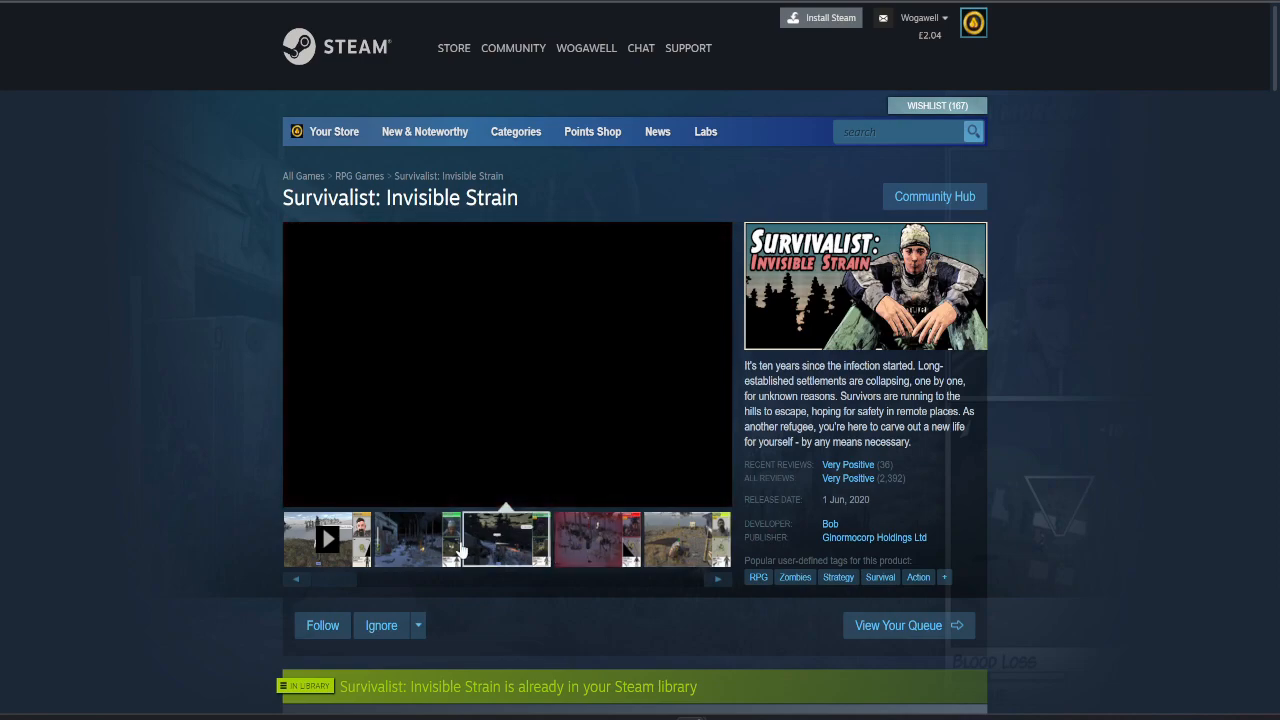
left_click(507, 538)
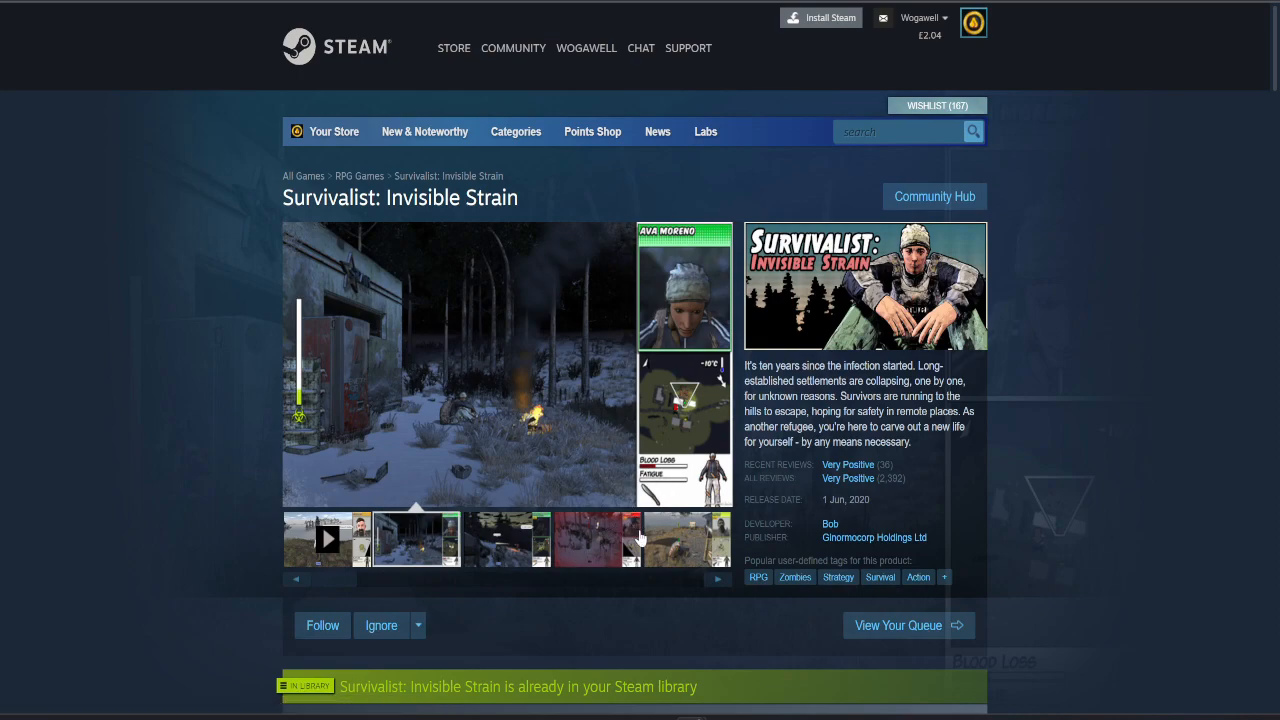
scroll("down", 3)
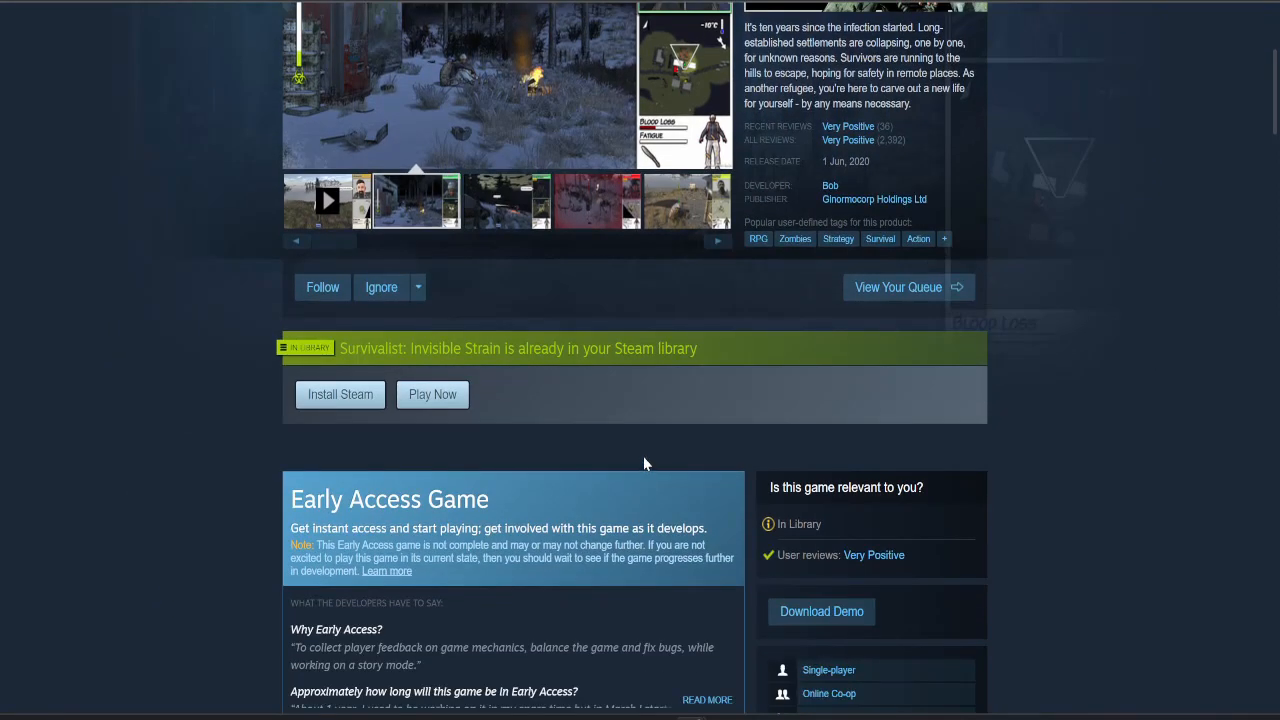
scroll("down", 3)
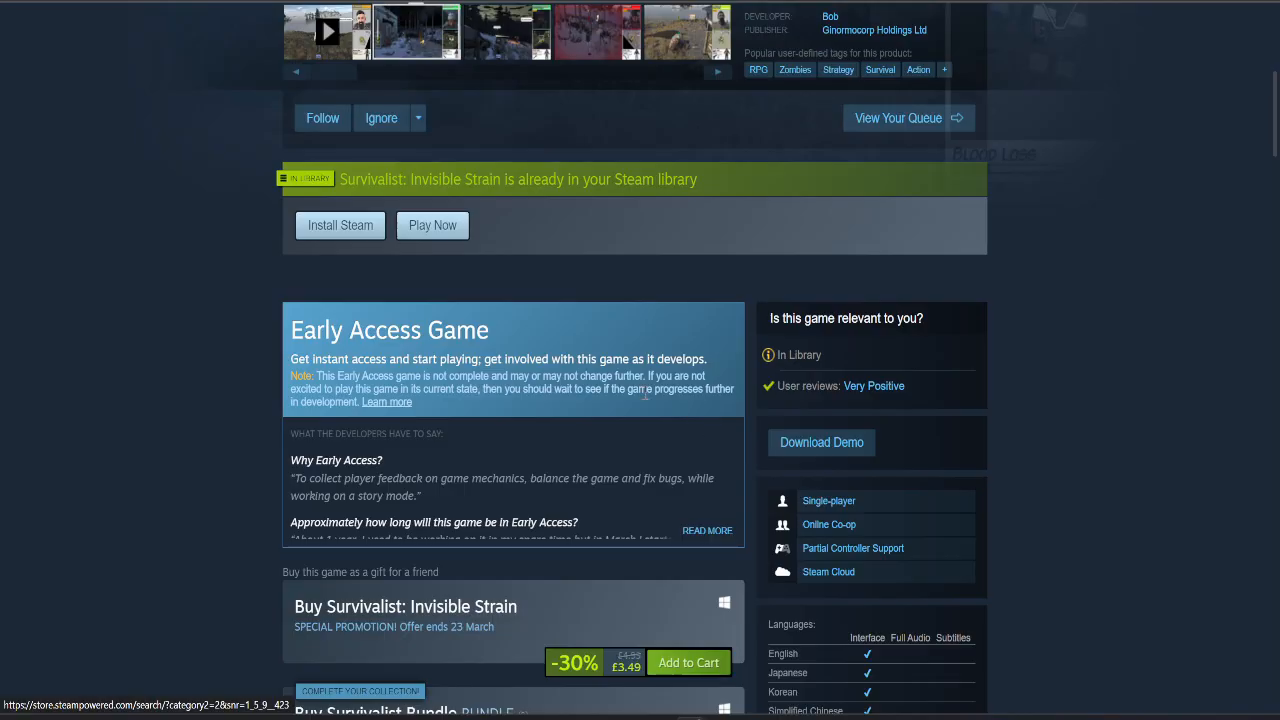
scroll("up", 3)
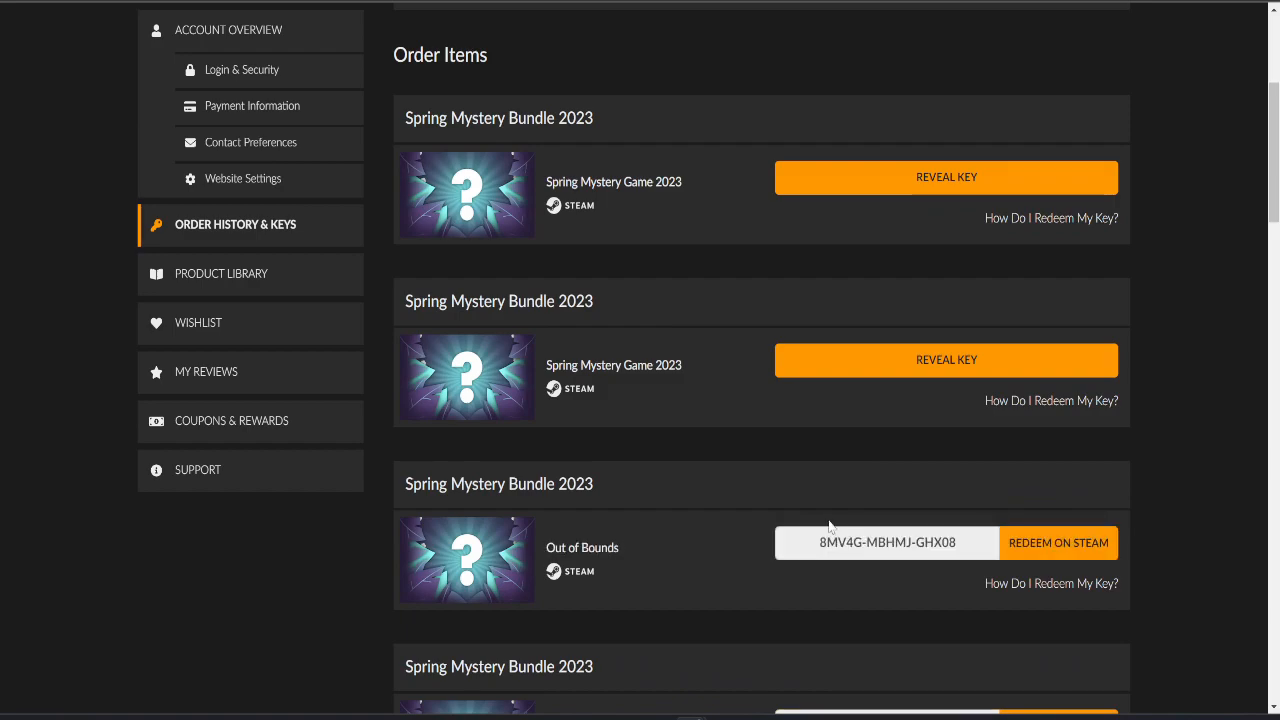
Copy the Out of Bounds key into Steam's product activation code field
triple_click(886, 543)
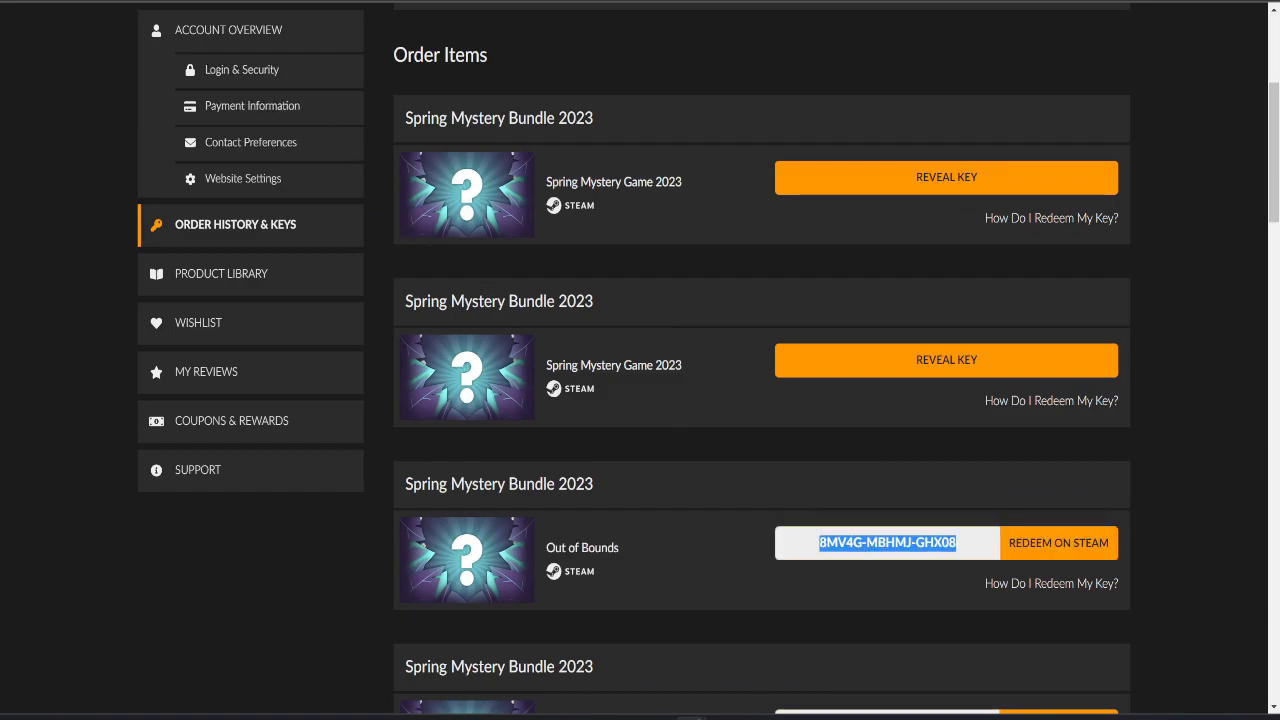
left_click(1058, 542)
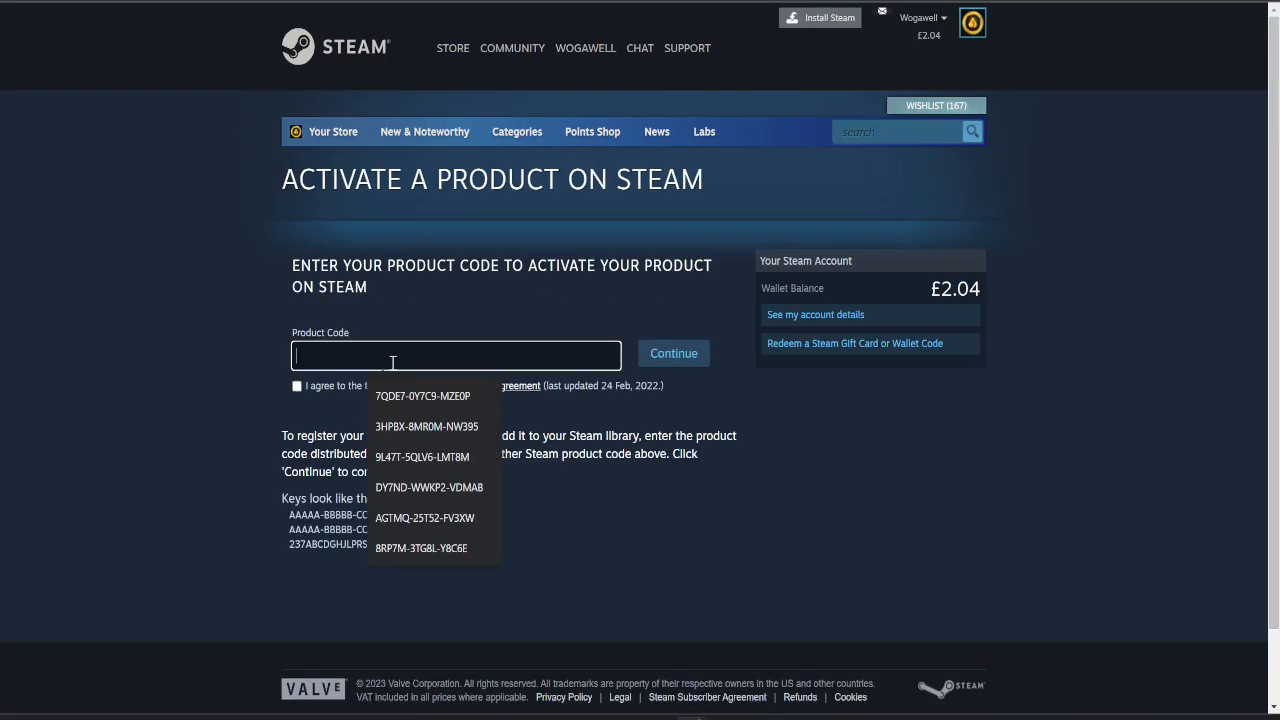
left_click(673, 353)
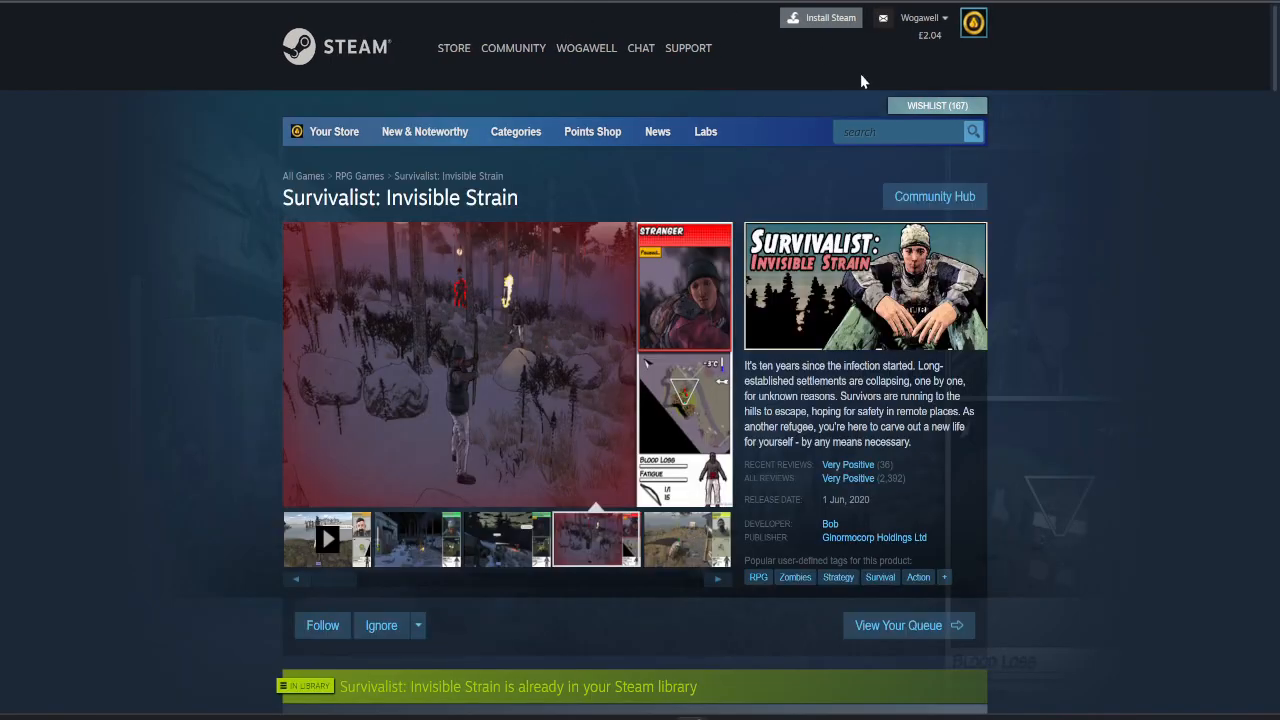
Open the Out of Bounds store page, then reveal the next mystery game key
type("Out of Bounds")
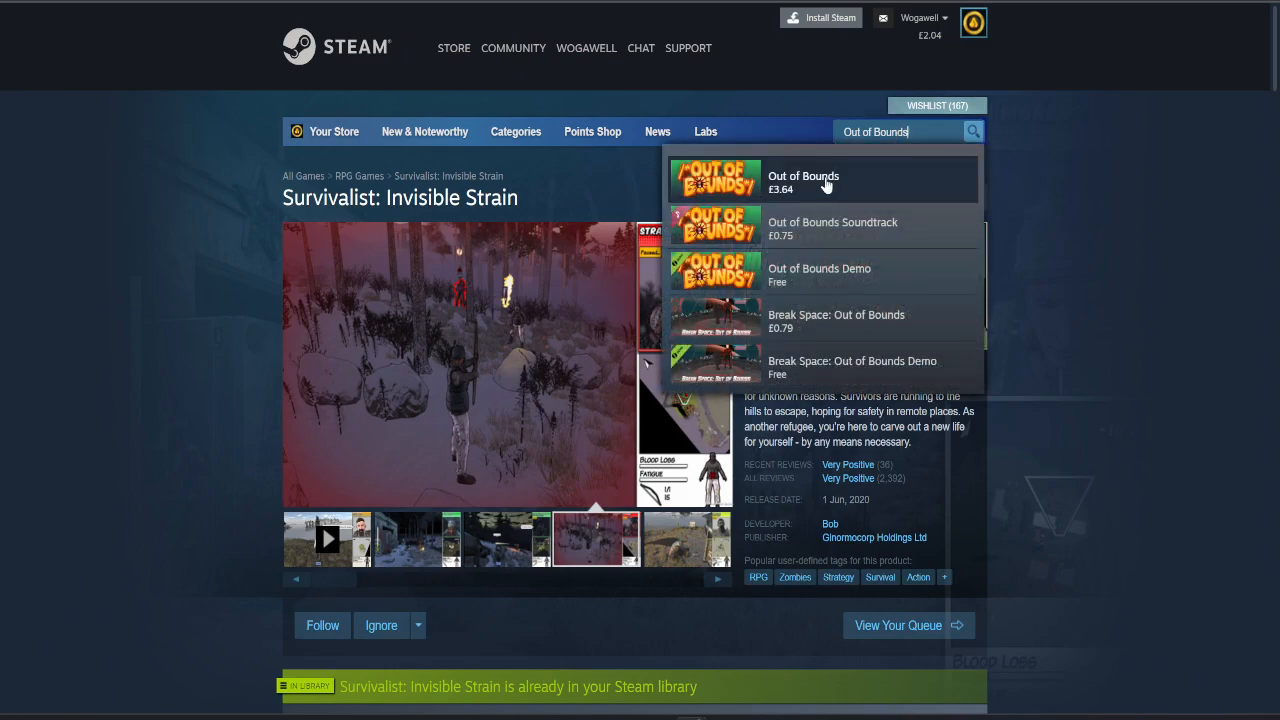
left_click(803, 180)
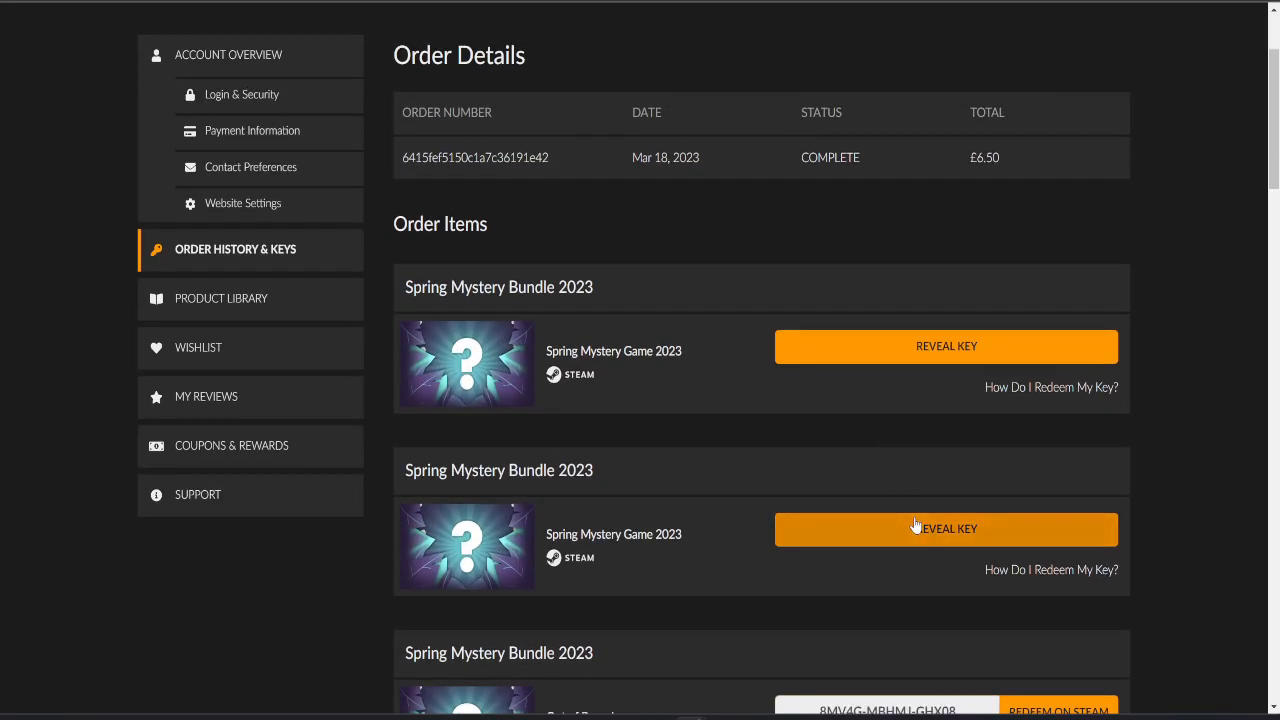
left_click(946, 528)
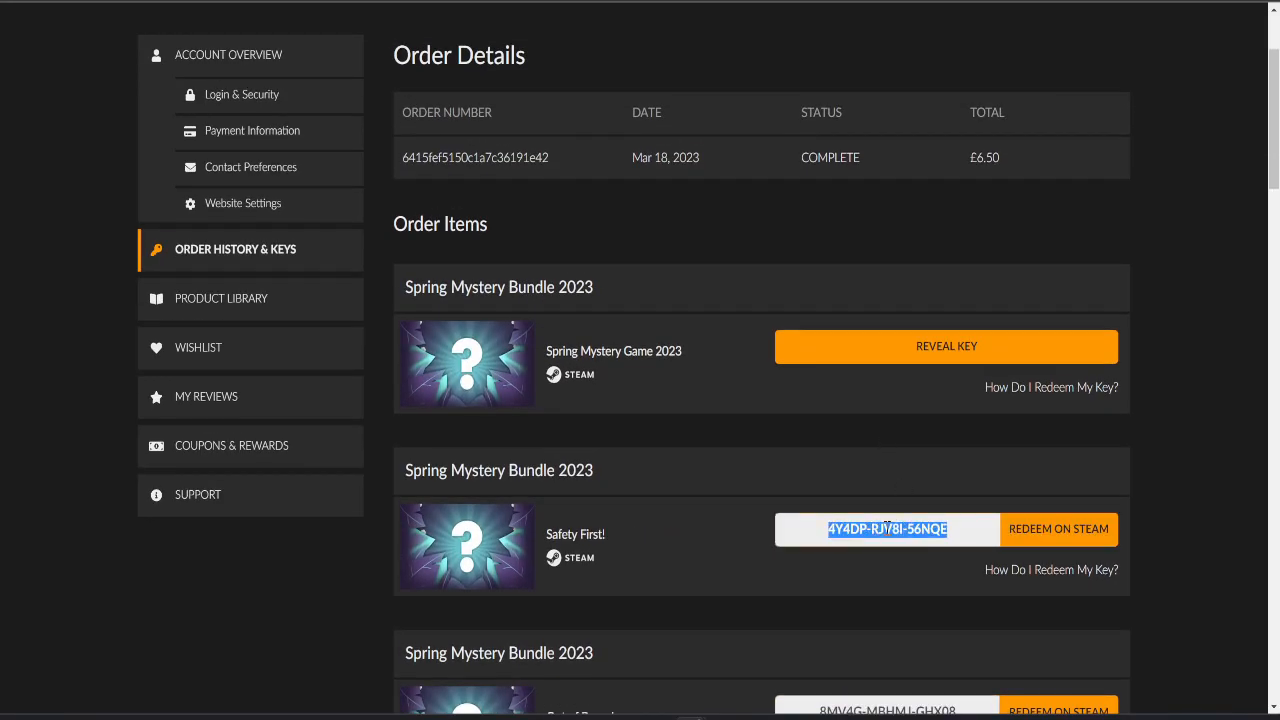
Enter the Safety First! key on Steam's activation page and open its store page
left_click(1058, 529)
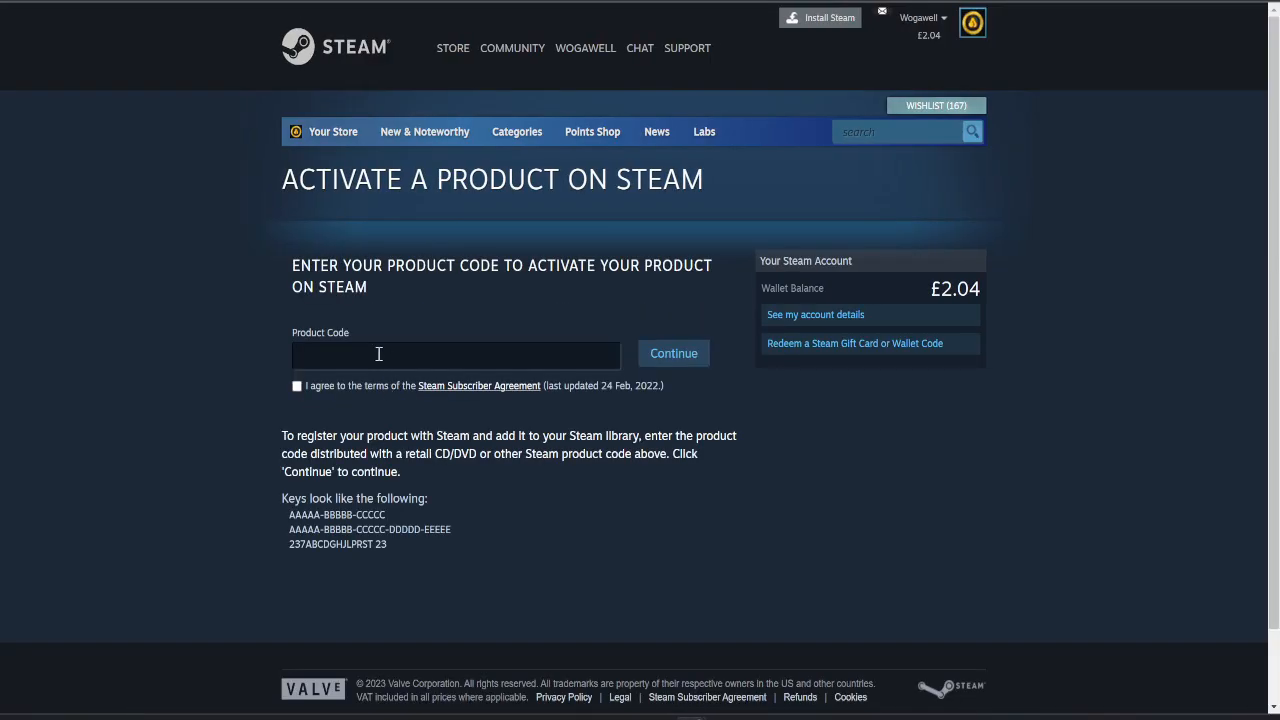
left_click(673, 353)
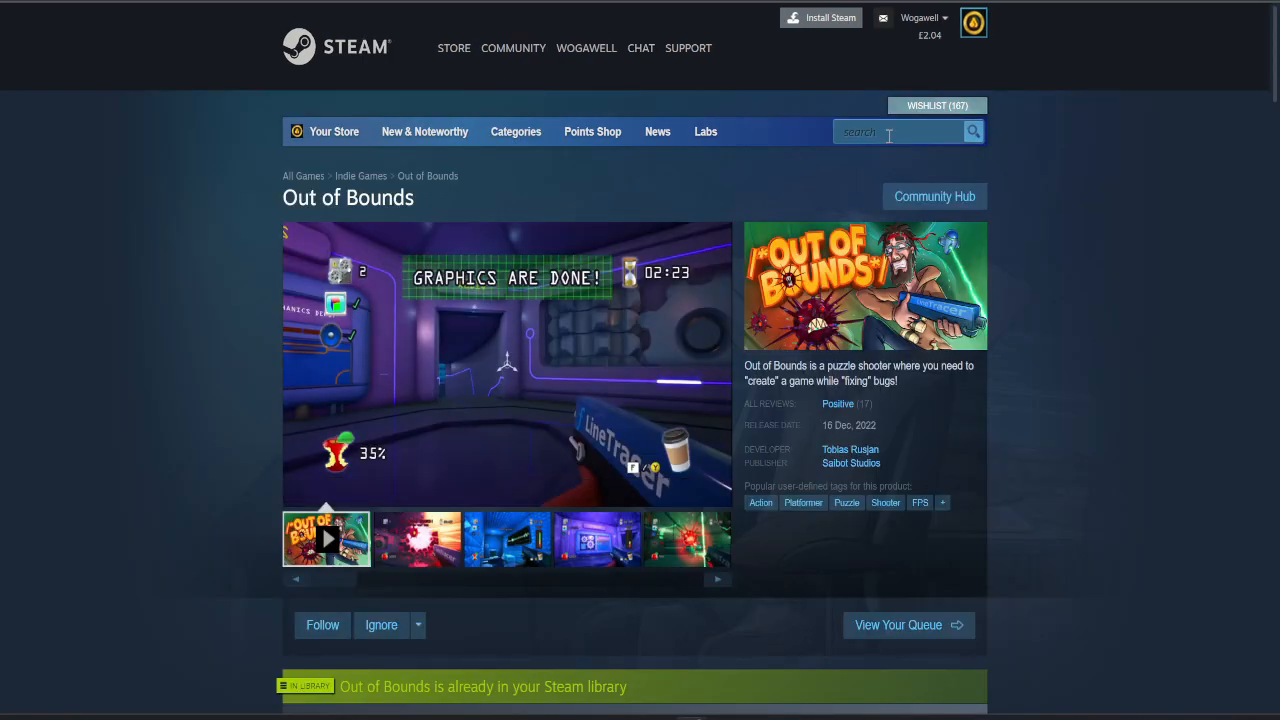
type("Safety First")
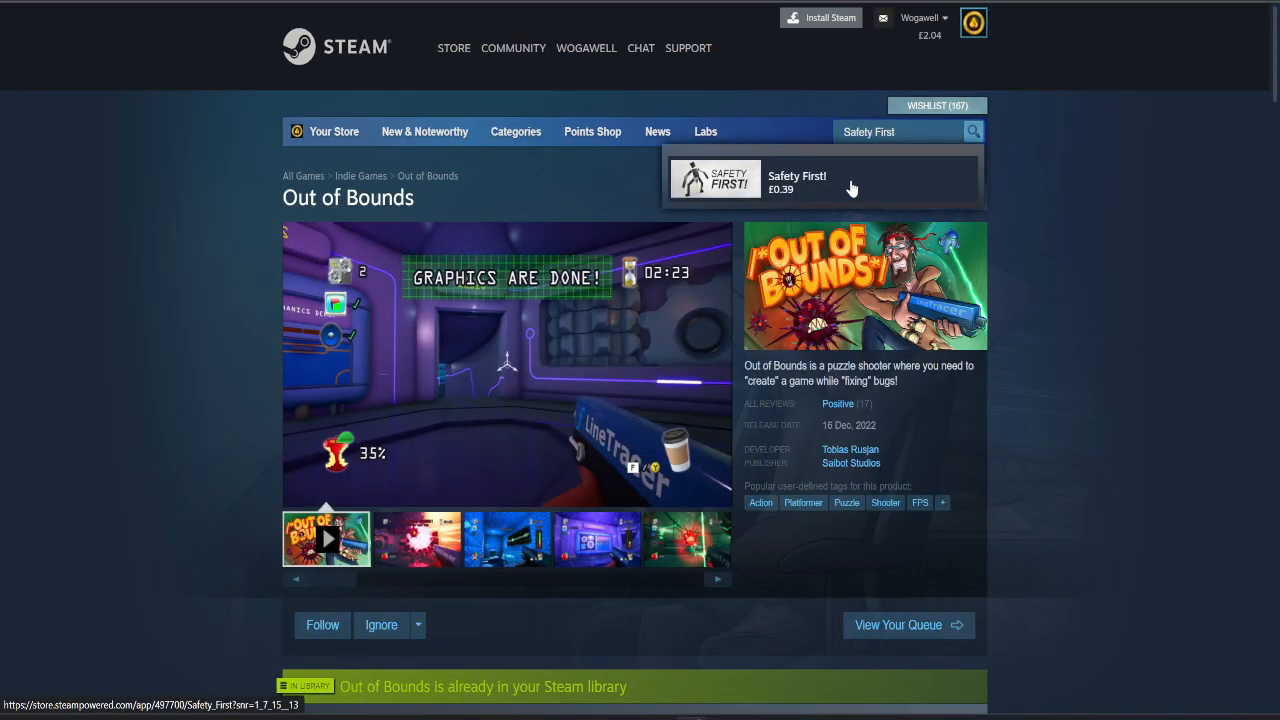
left_click(797, 182)
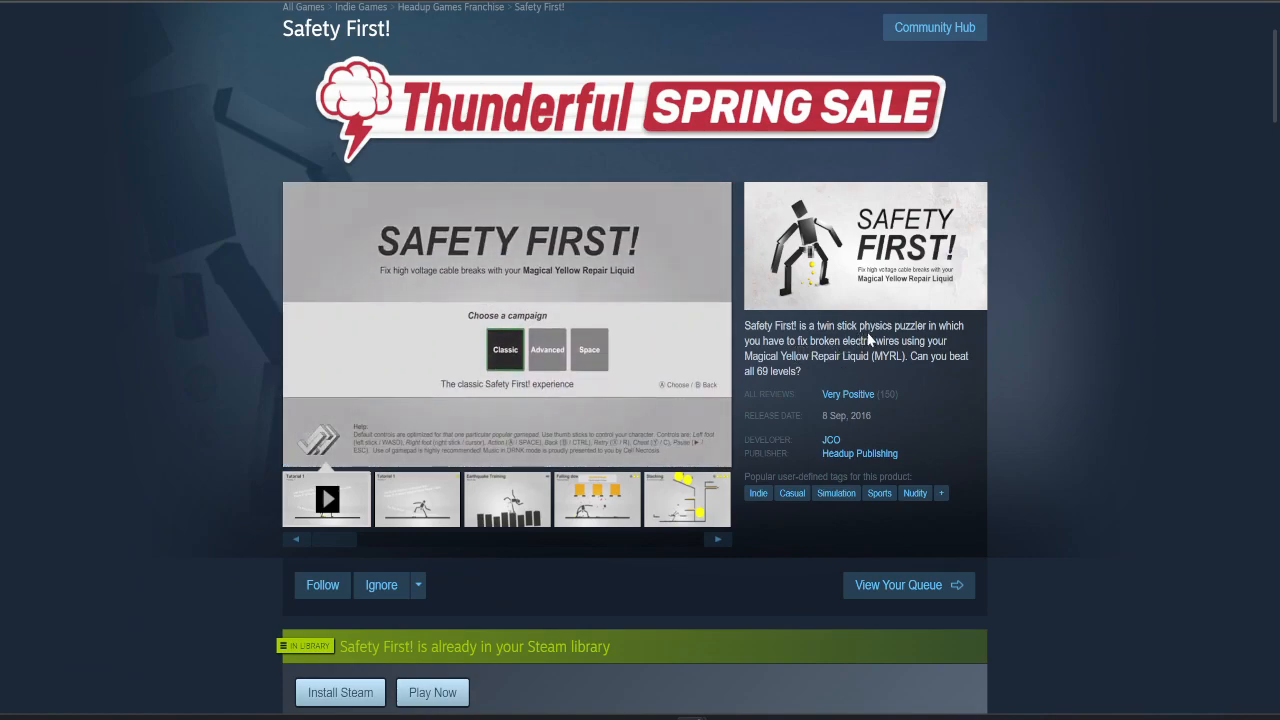
Watch the Safety First! gameplay video, scroll the page, and return to Fanatical
left_click(327, 499)
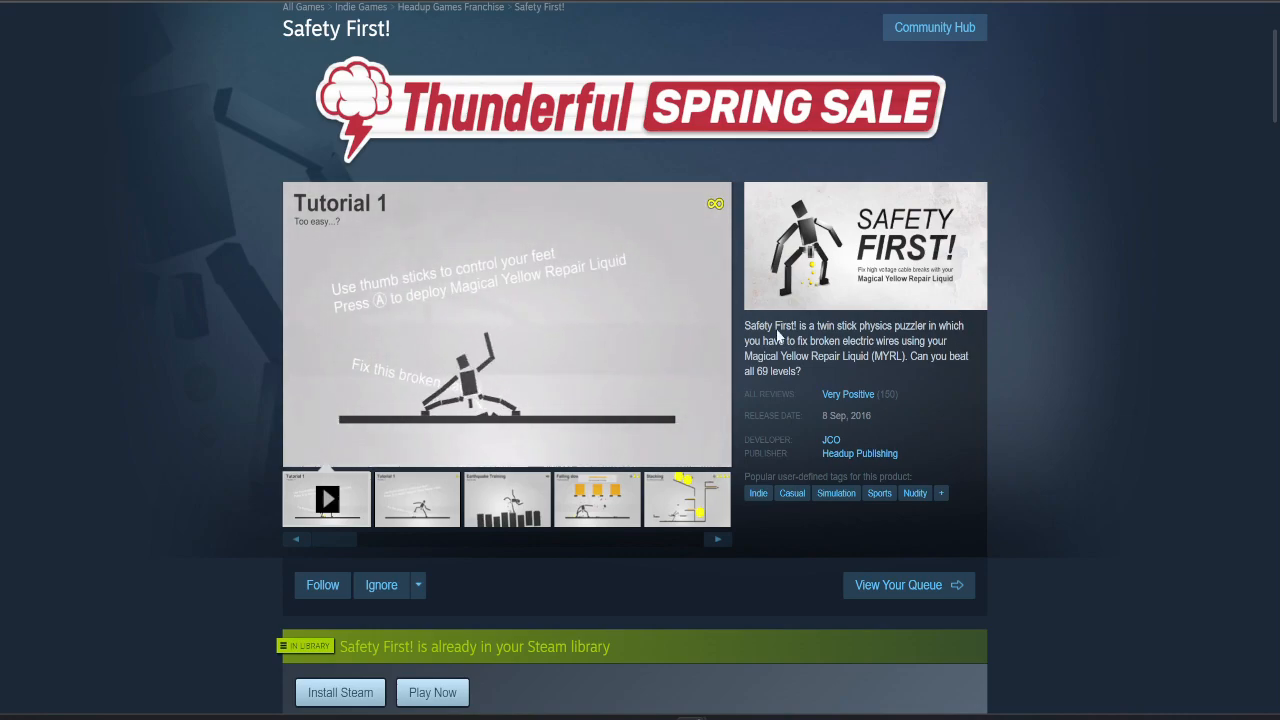
scroll("down", 3)
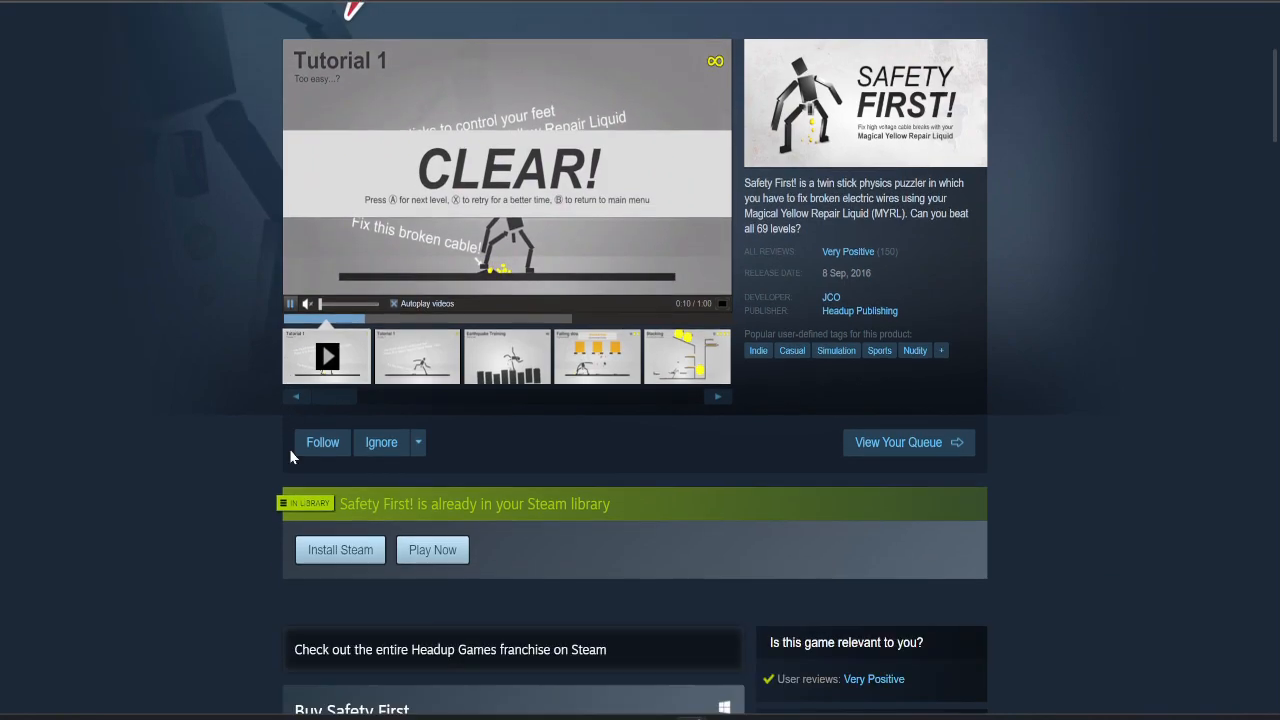
scroll("up", 3)
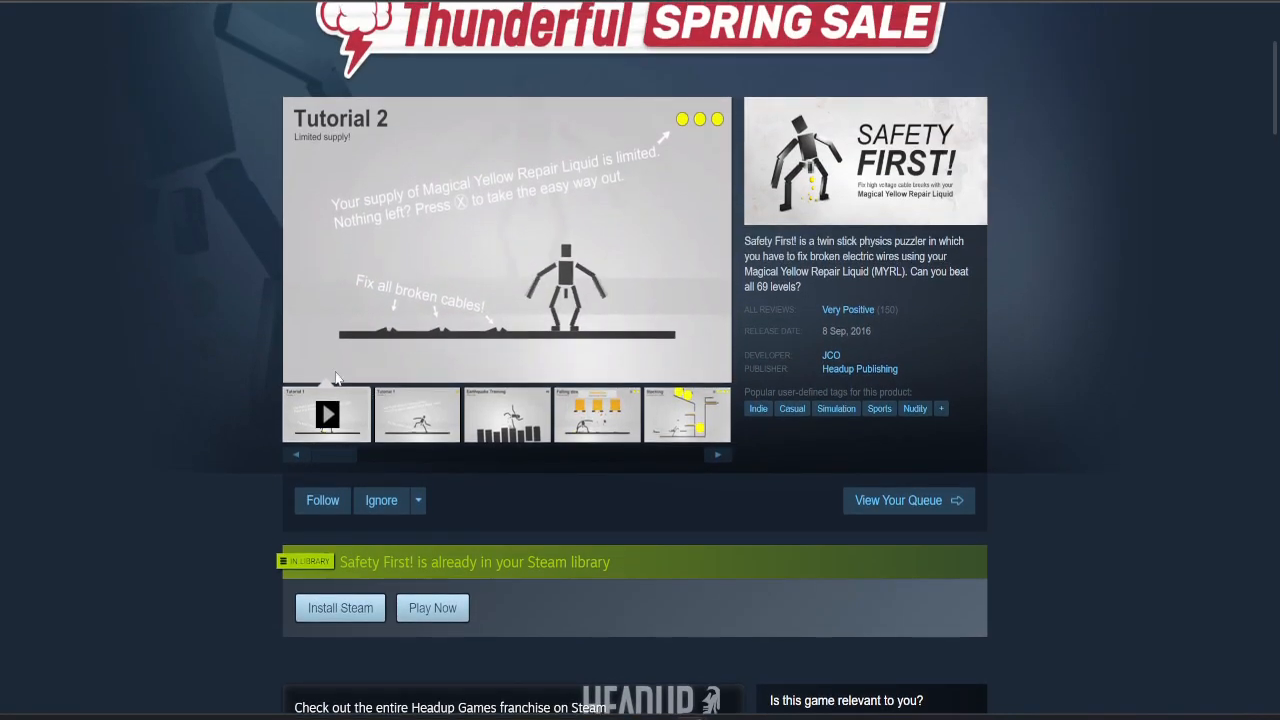
scroll("down", 3)
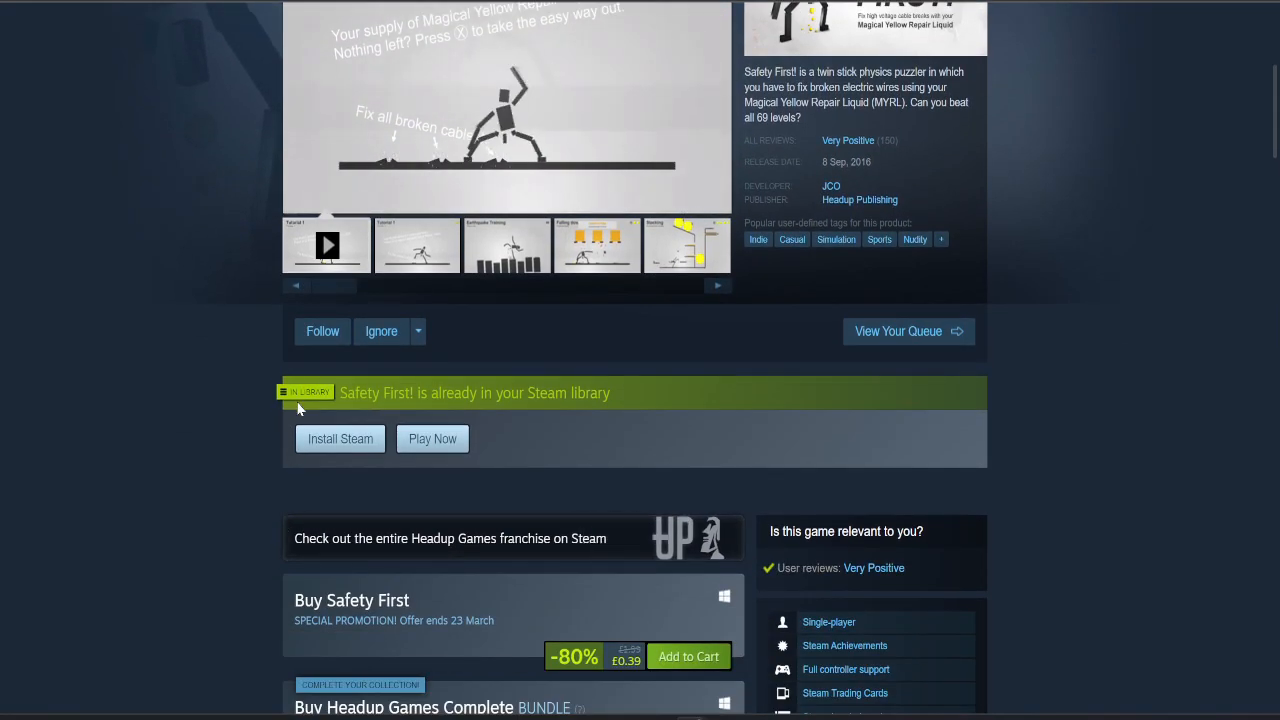
left_click(505, 107)
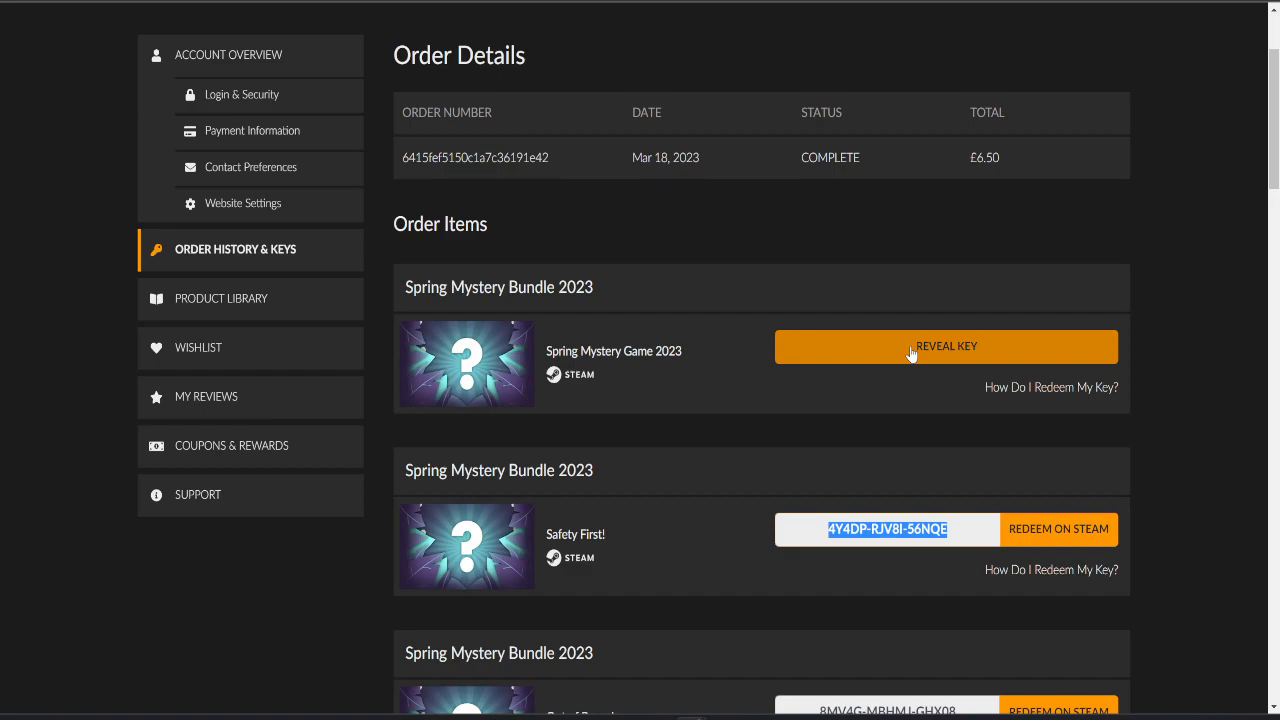
Reveal The Black Heart key and submit it through Steam's Activate More page
left_click(945, 346)
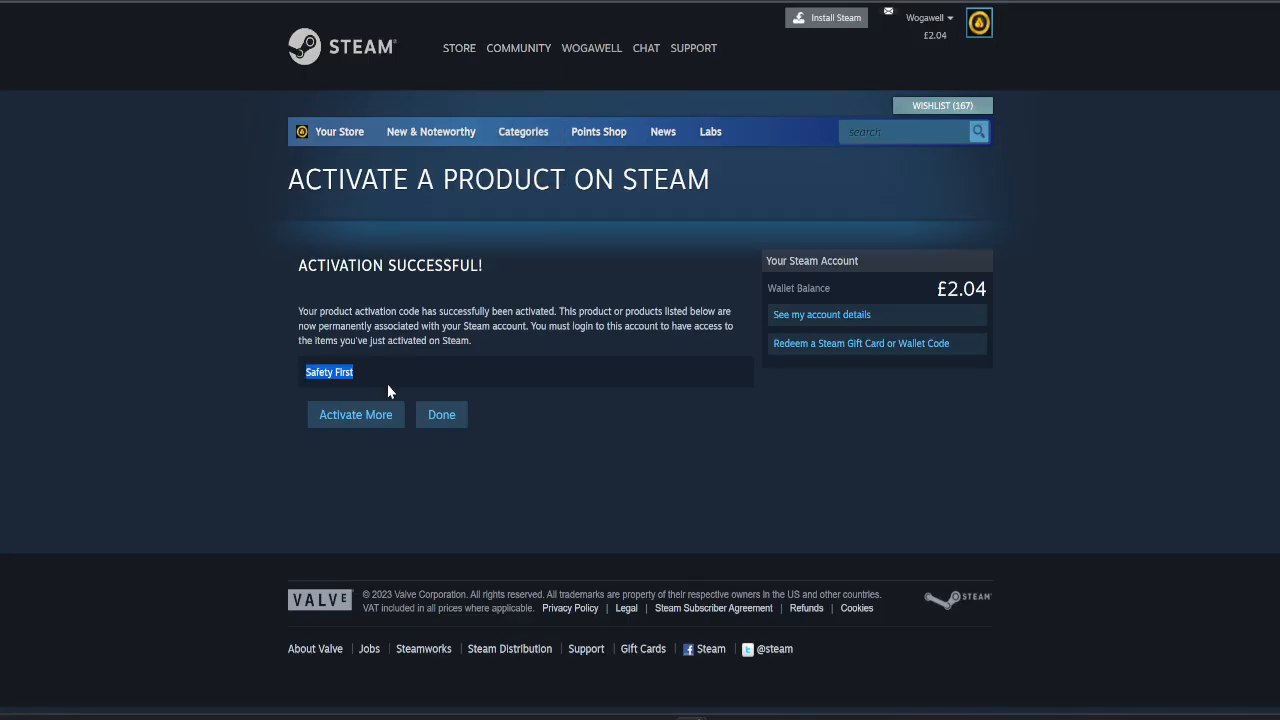
left_click(355, 414)
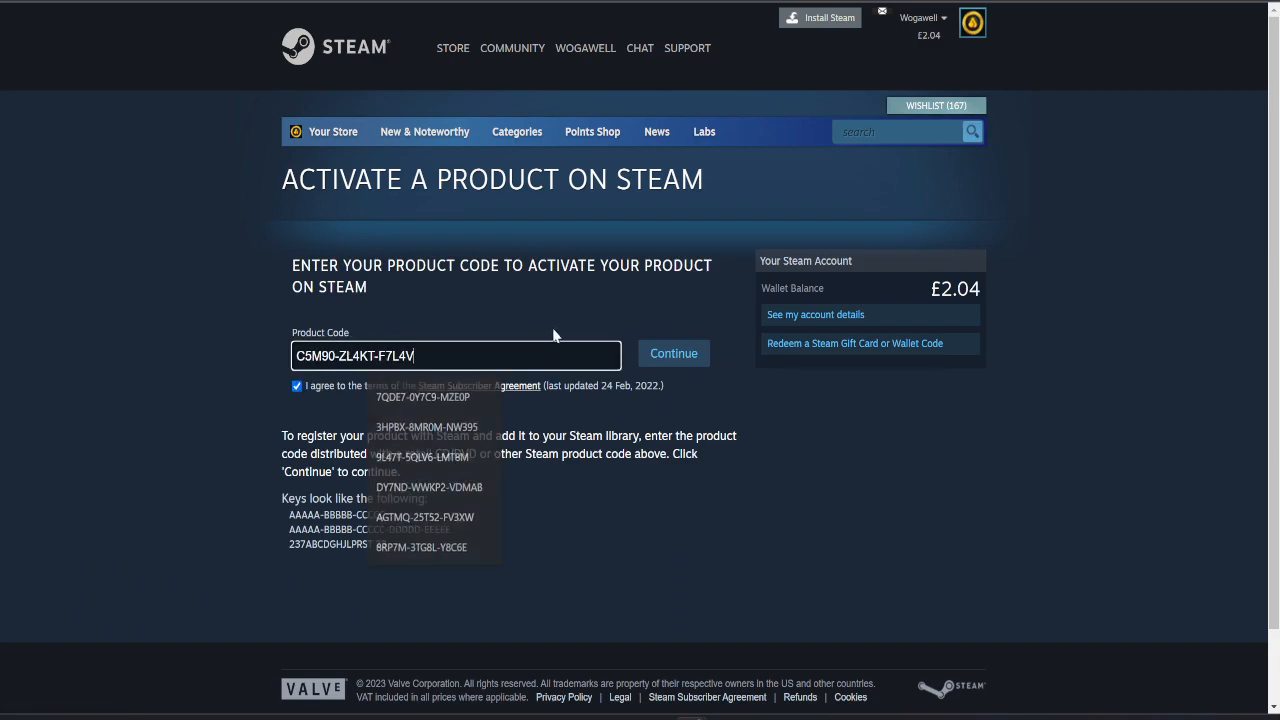
left_click(673, 353)
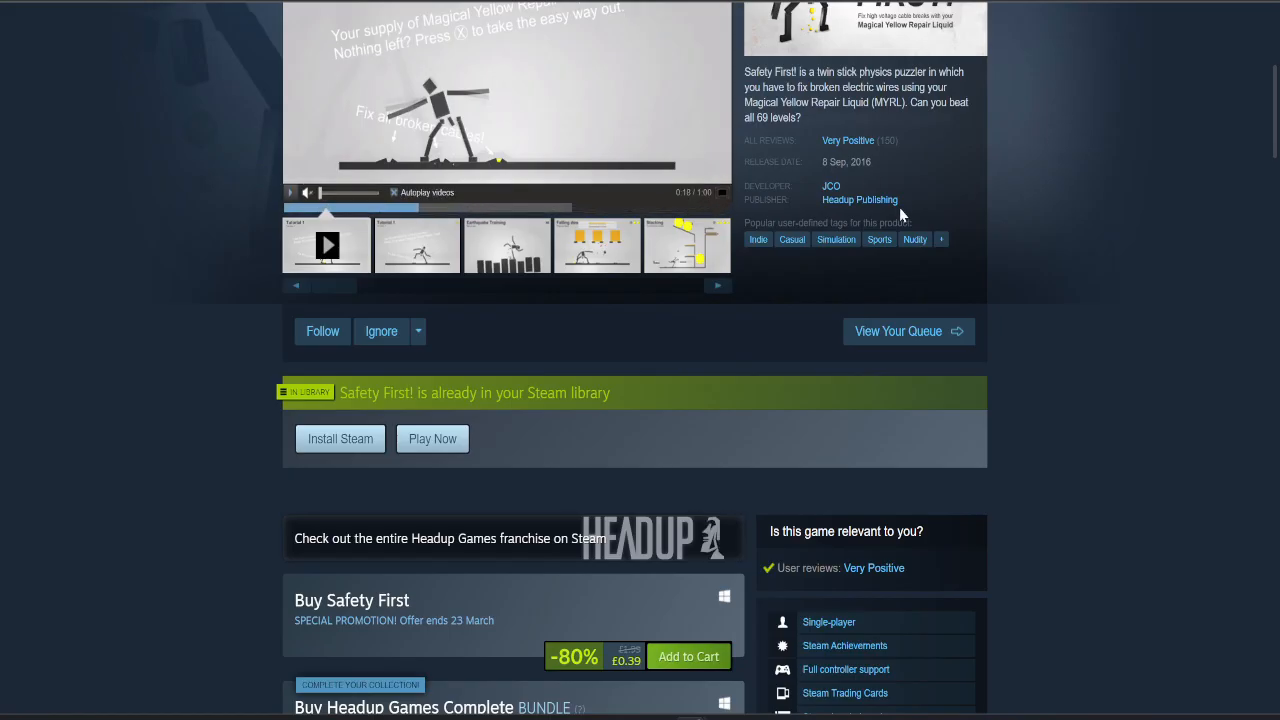
scroll("up", 3)
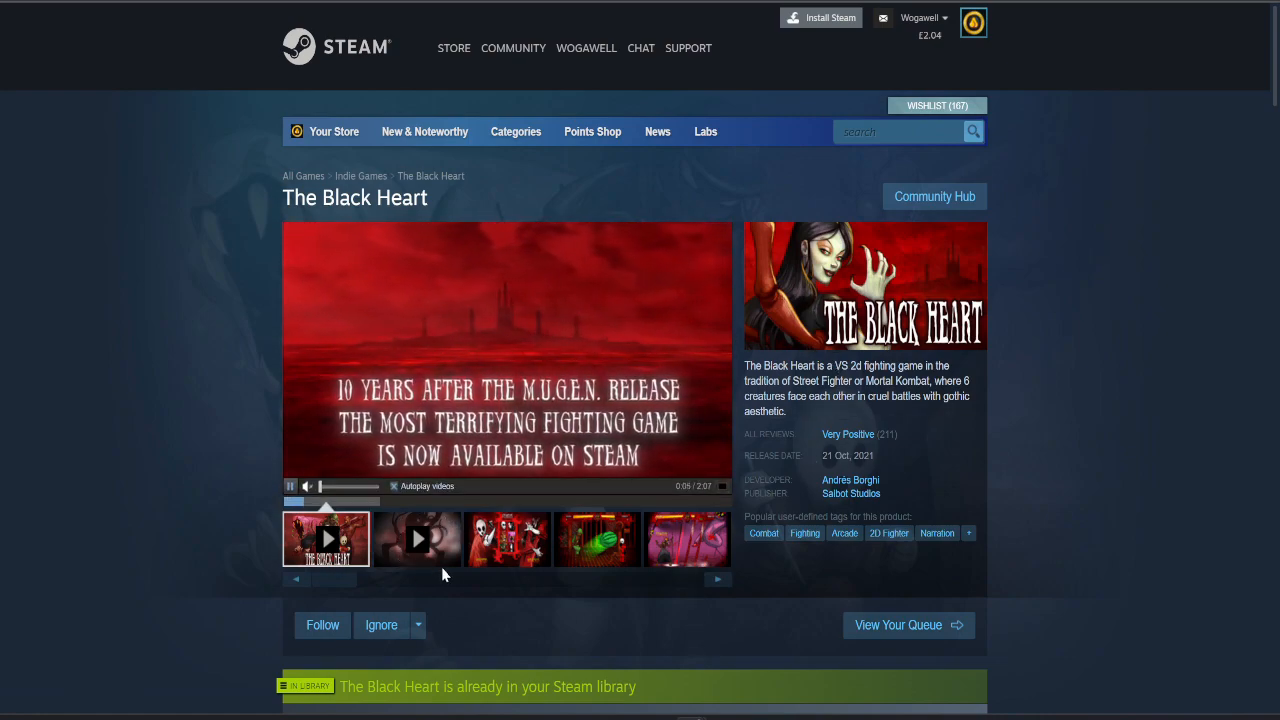
Browse The Black Heart screenshots, character select and watermelon fight, and scroll the page
left_click(507, 539)
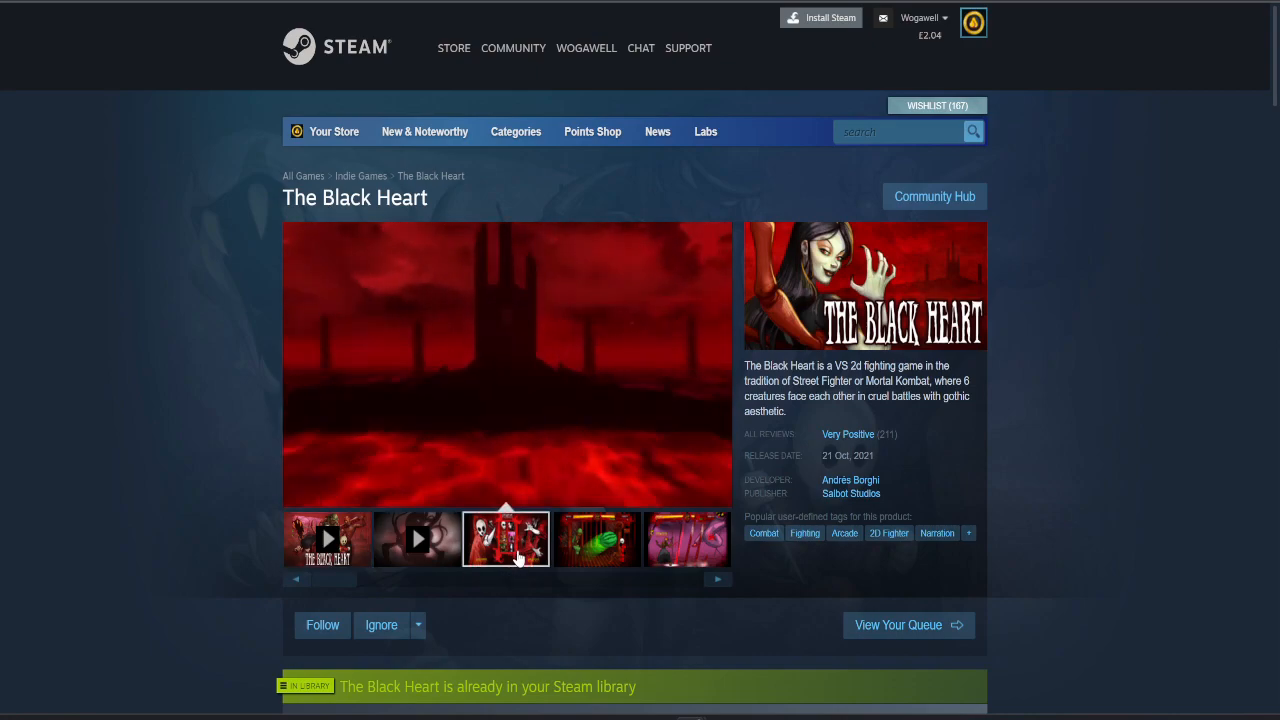
left_click(595, 540)
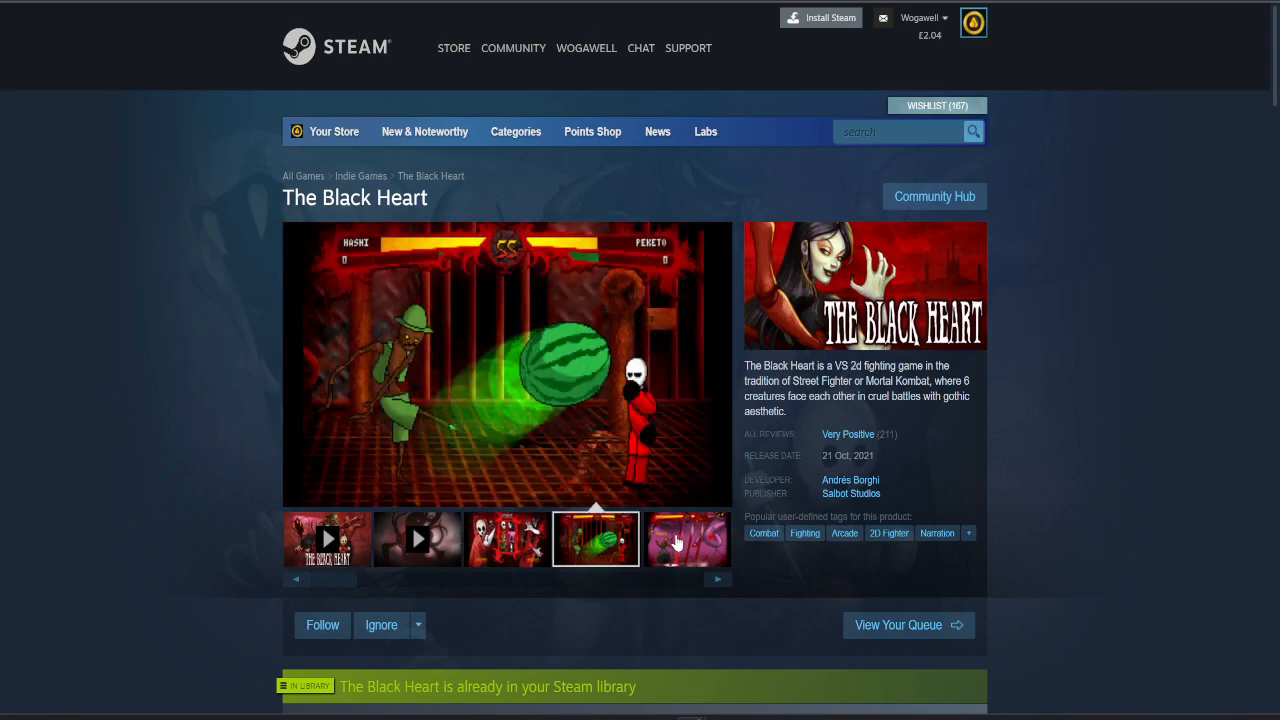
left_click(505, 539)
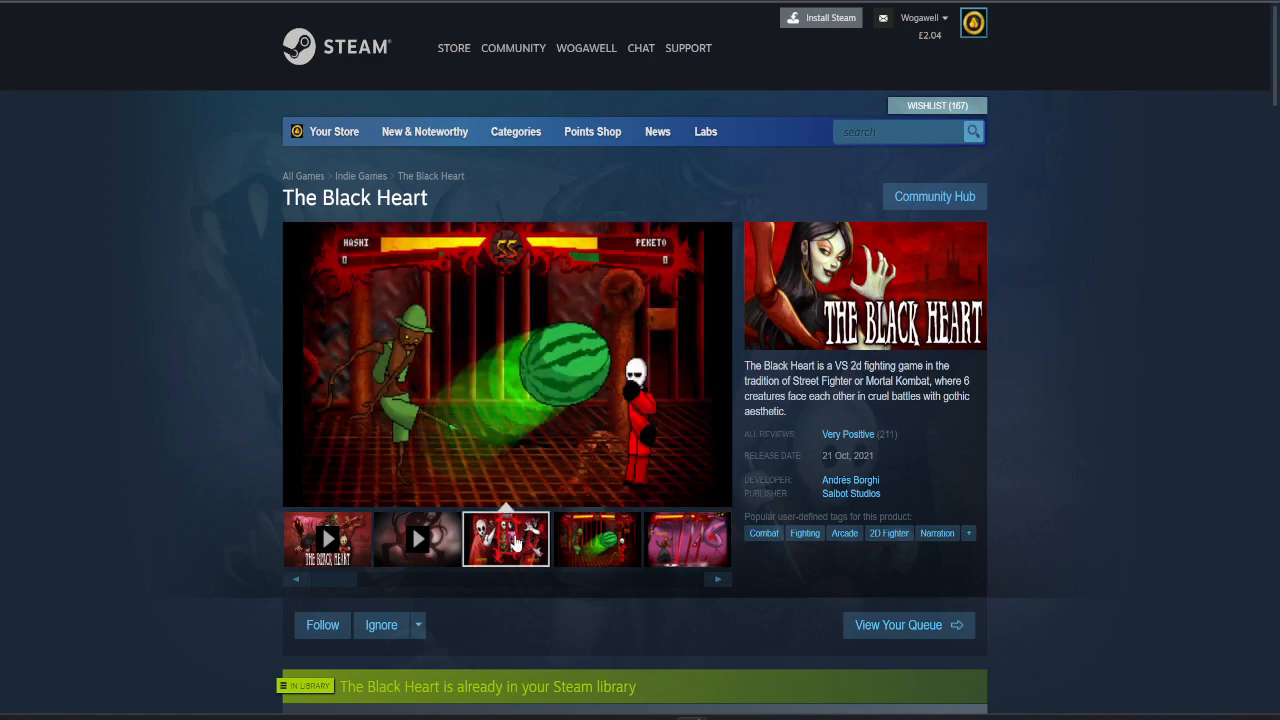
scroll("down", 3)
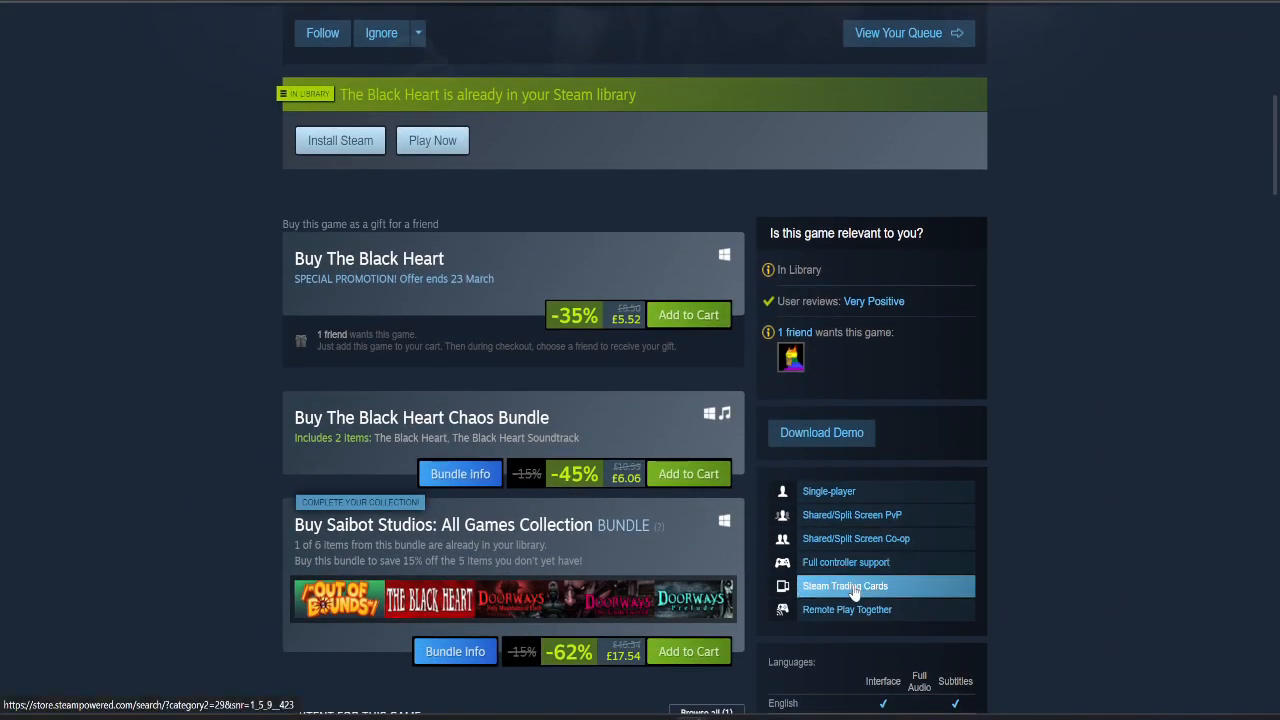
scroll("up", 3)
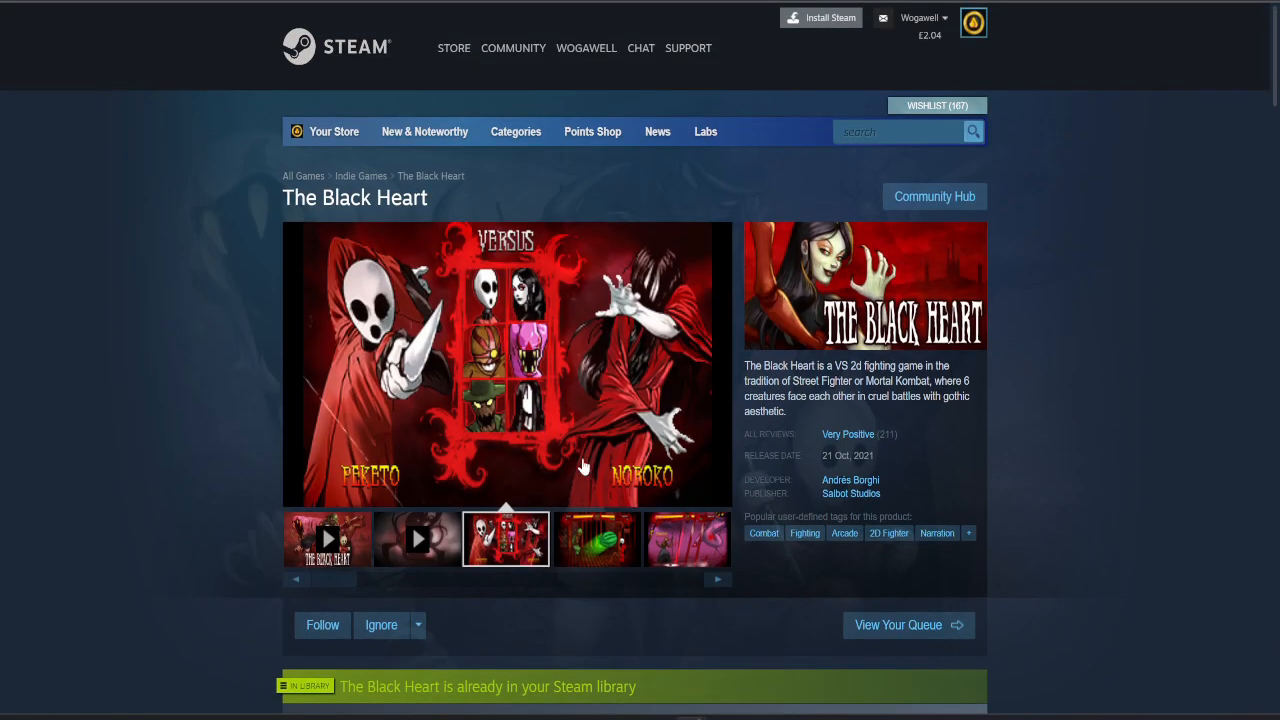
mouse_move(585, 470)
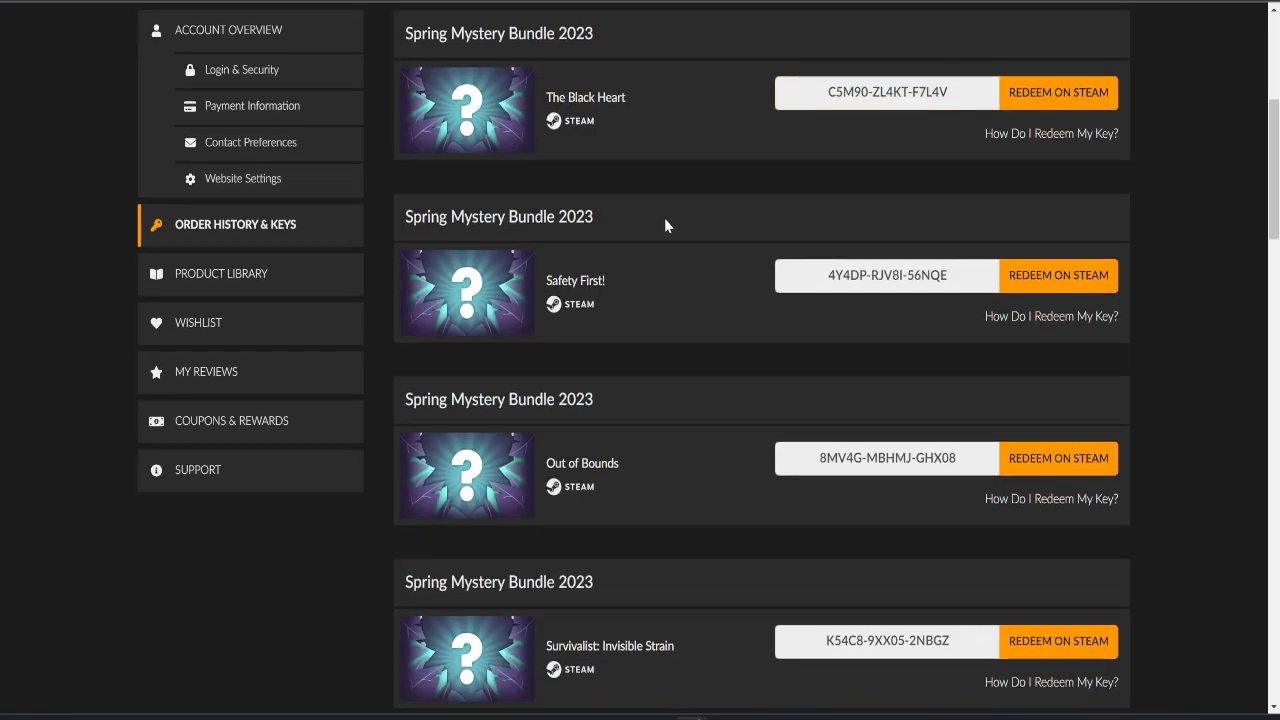
scroll("down", 3)
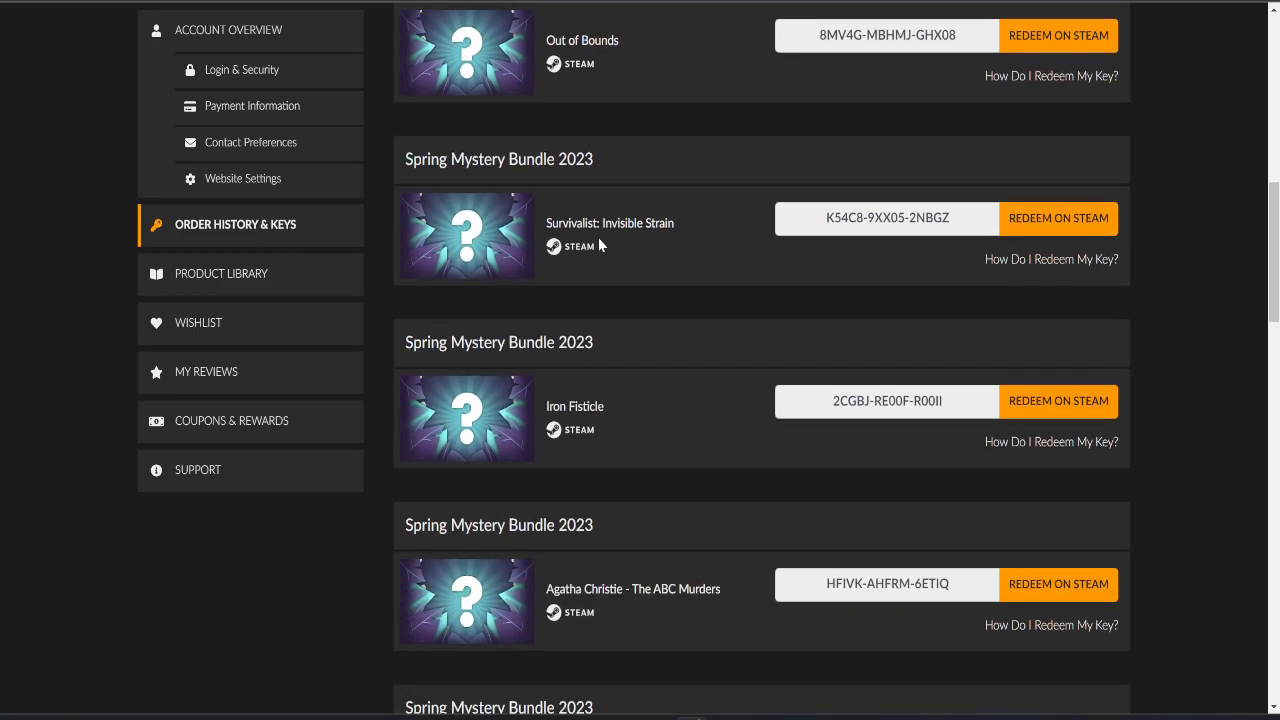
scroll("down", 3)
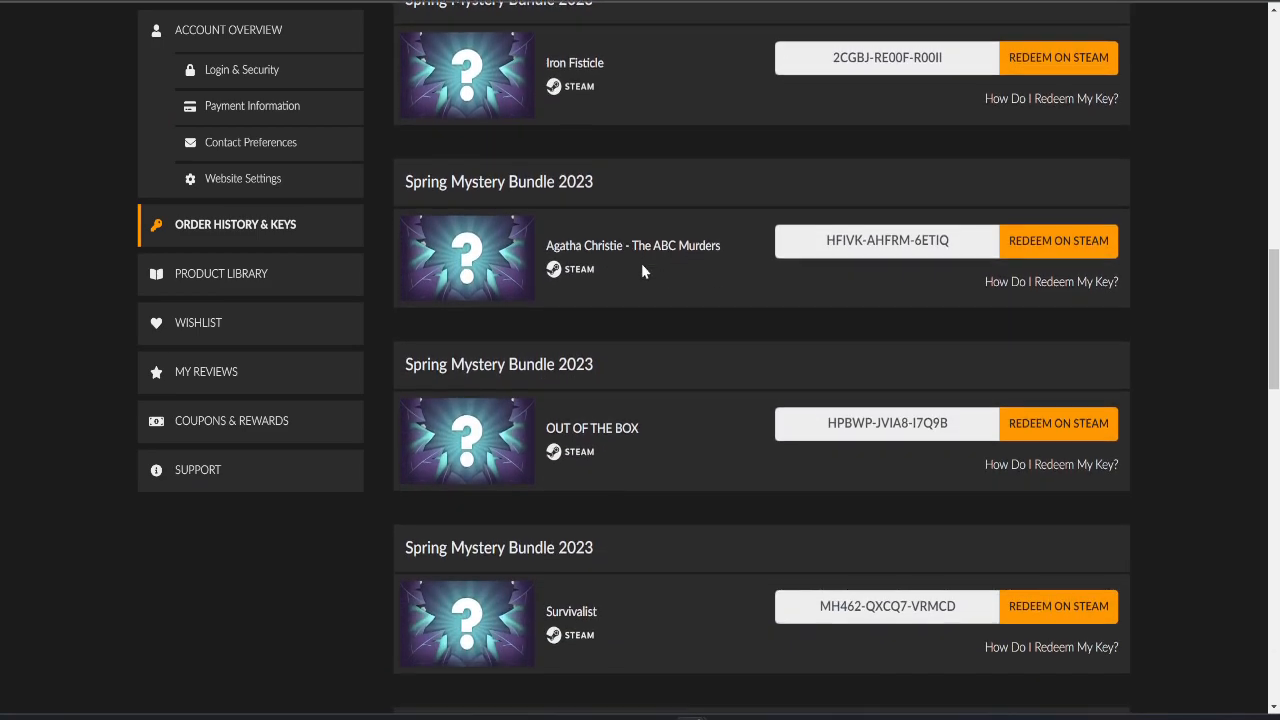
scroll("down", 3)
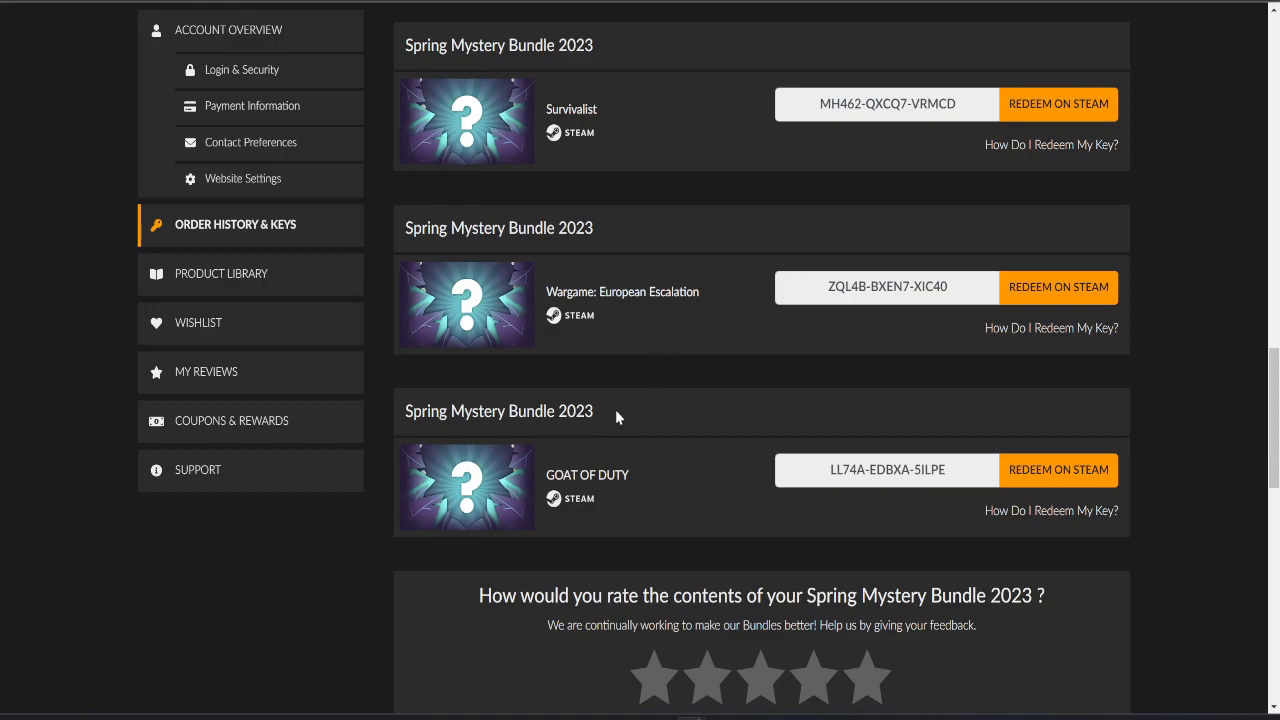
scroll("up", 3)
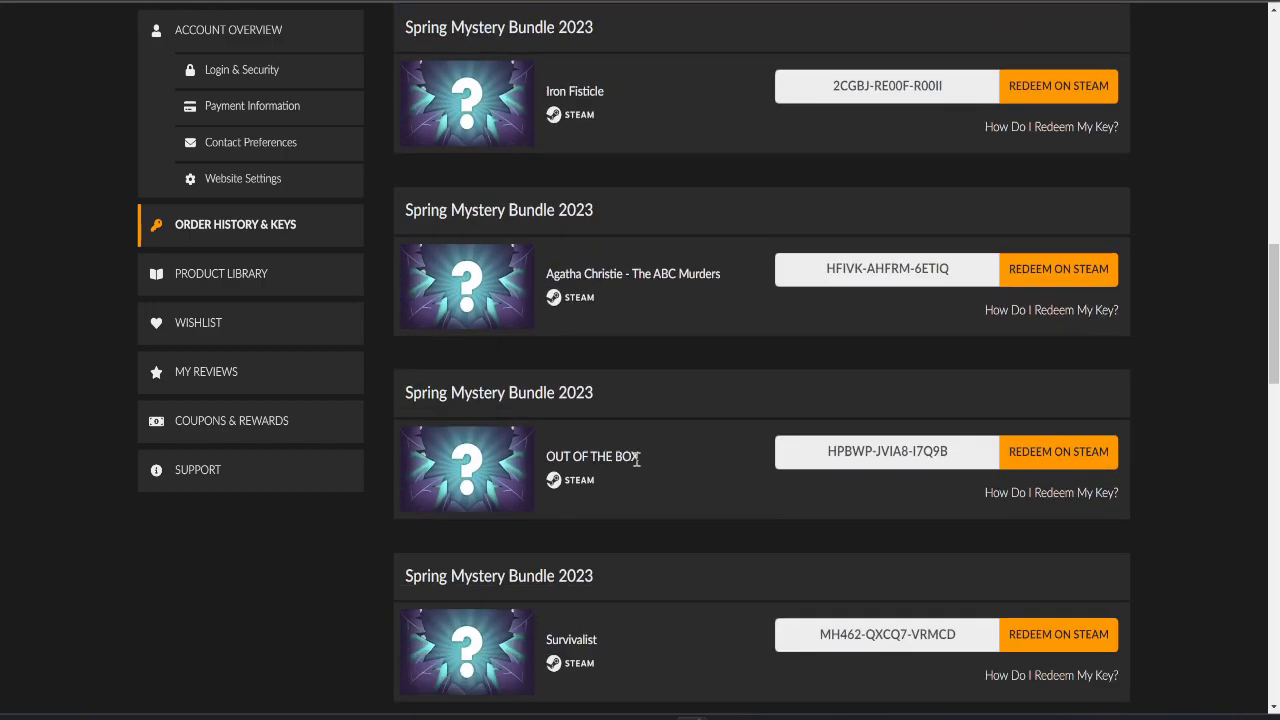
scroll("up", 3)
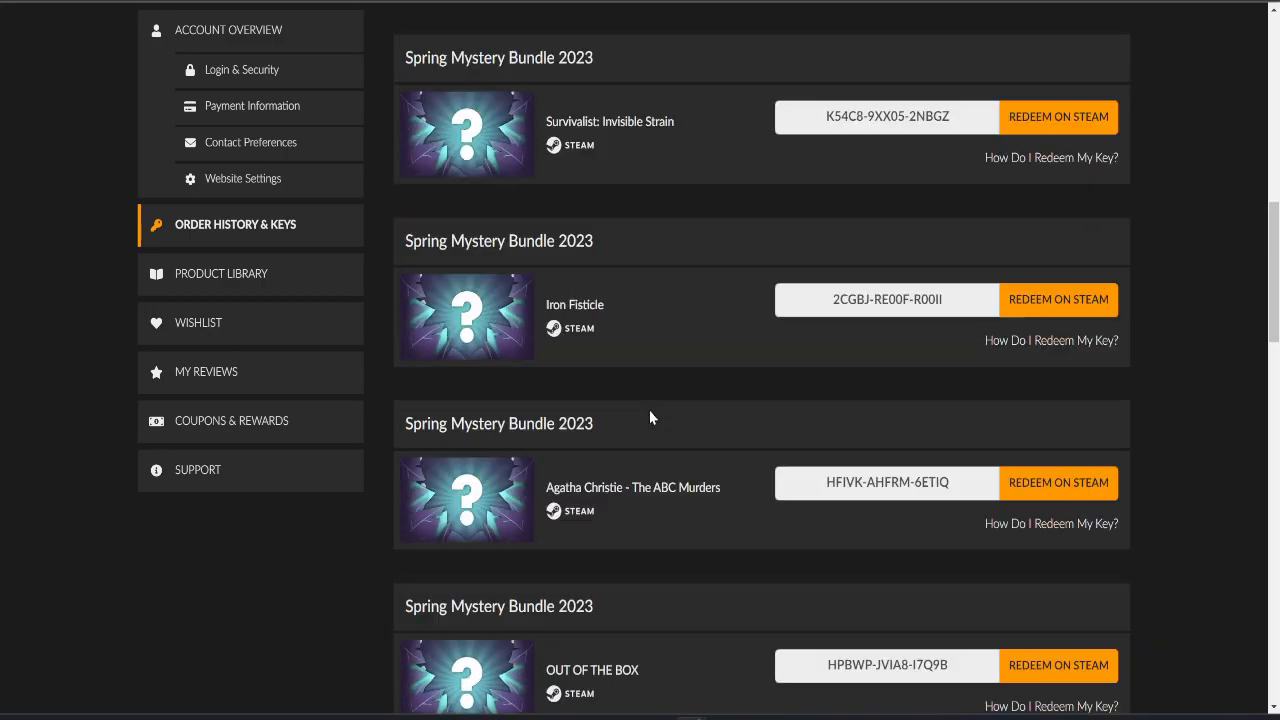
scroll("up", 3)
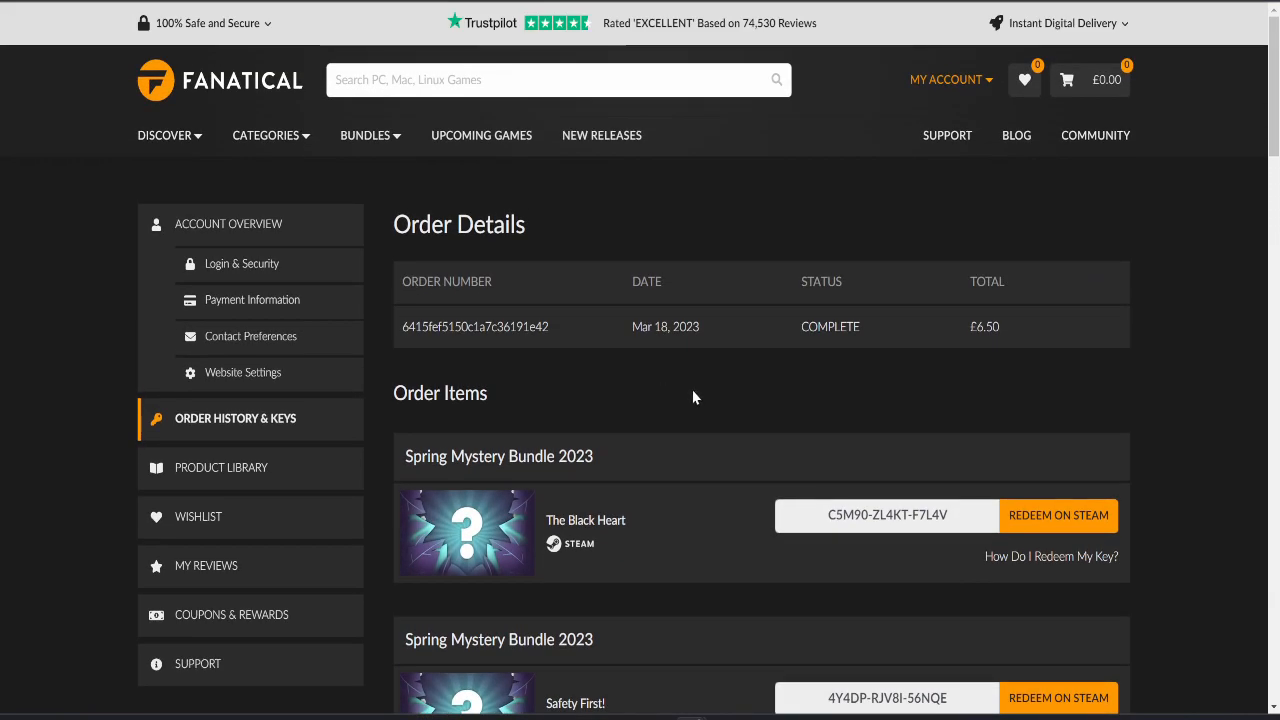
scroll("down", 3)
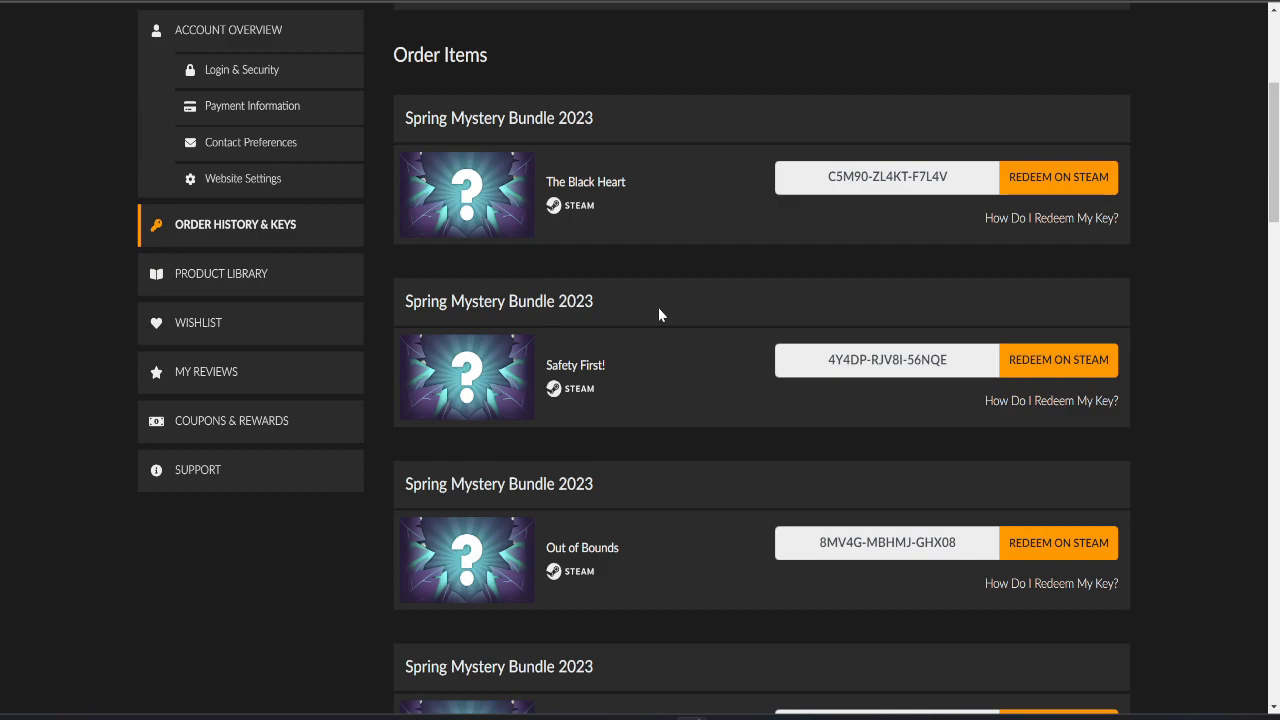
scroll("up", 3)
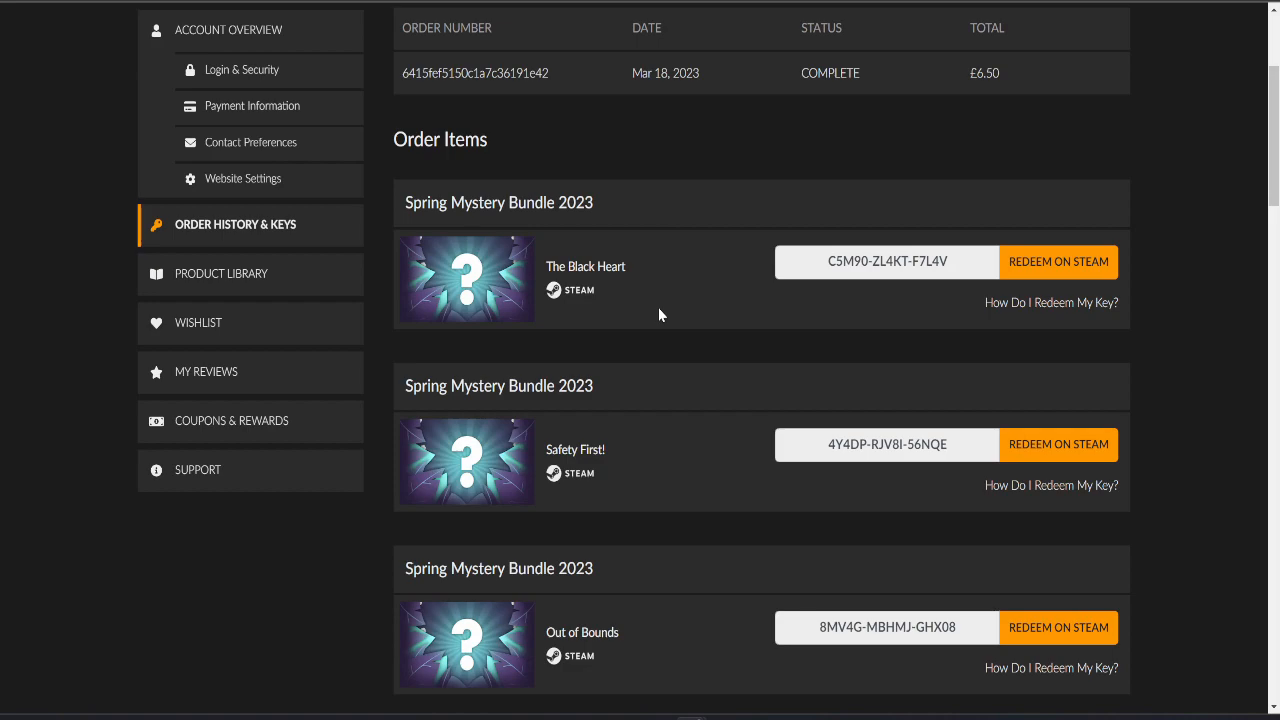
scroll("down", 3)
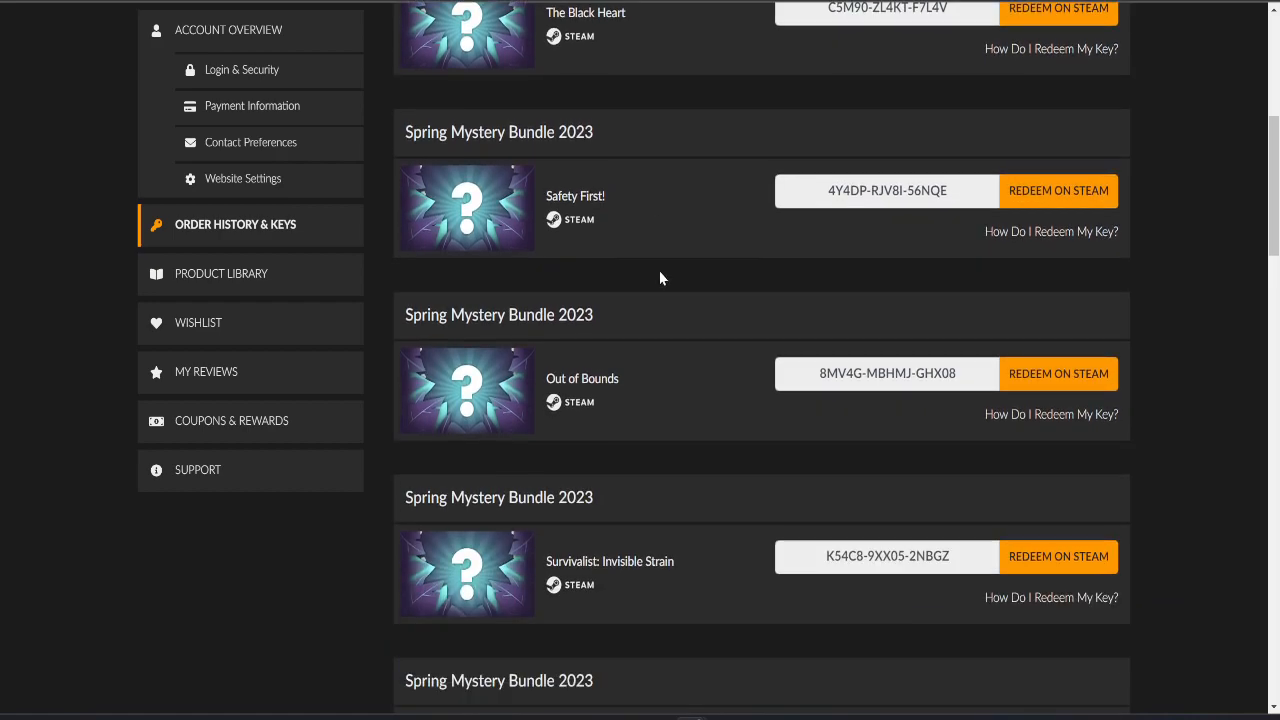
scroll("down", 3)
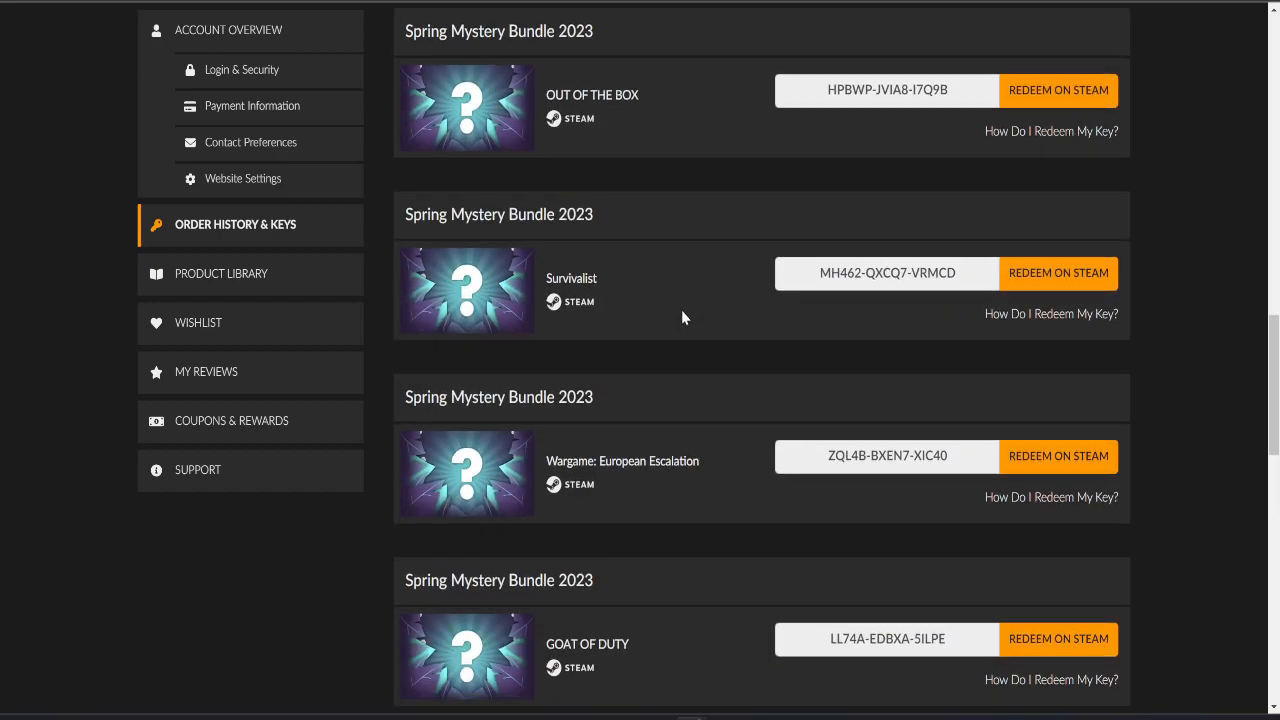
scroll("down", 3)
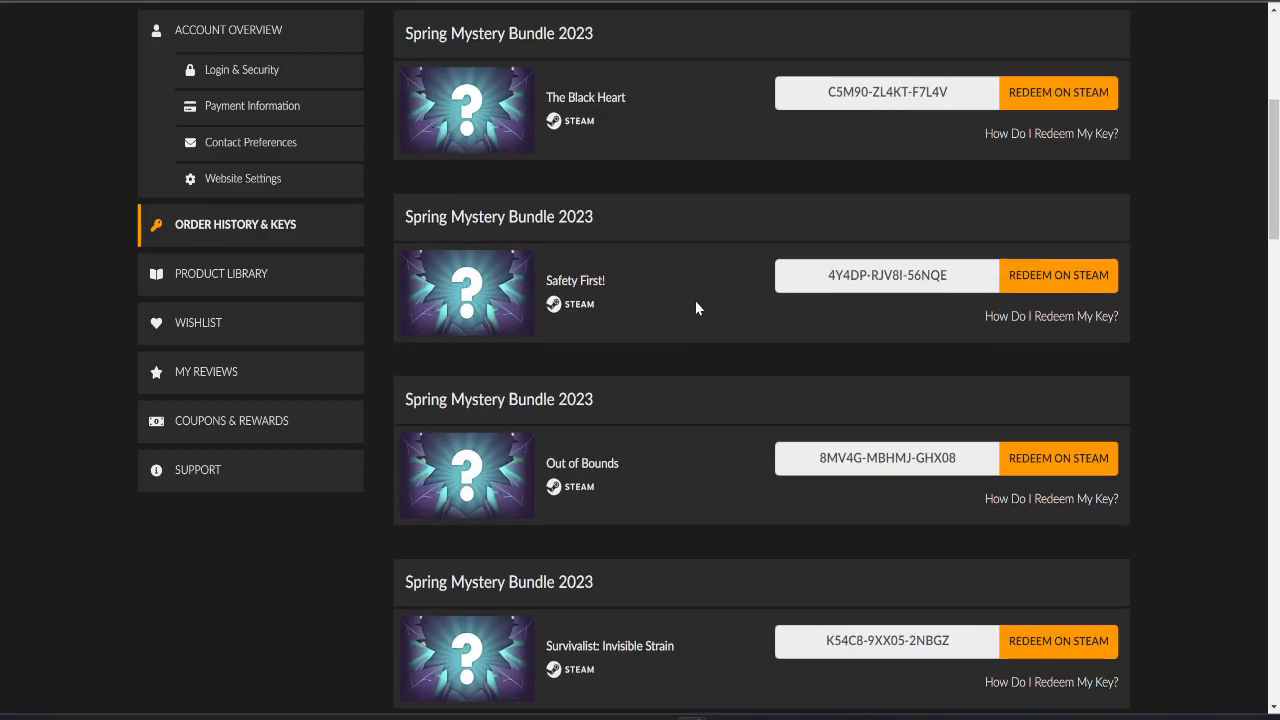
scroll("up", 3)
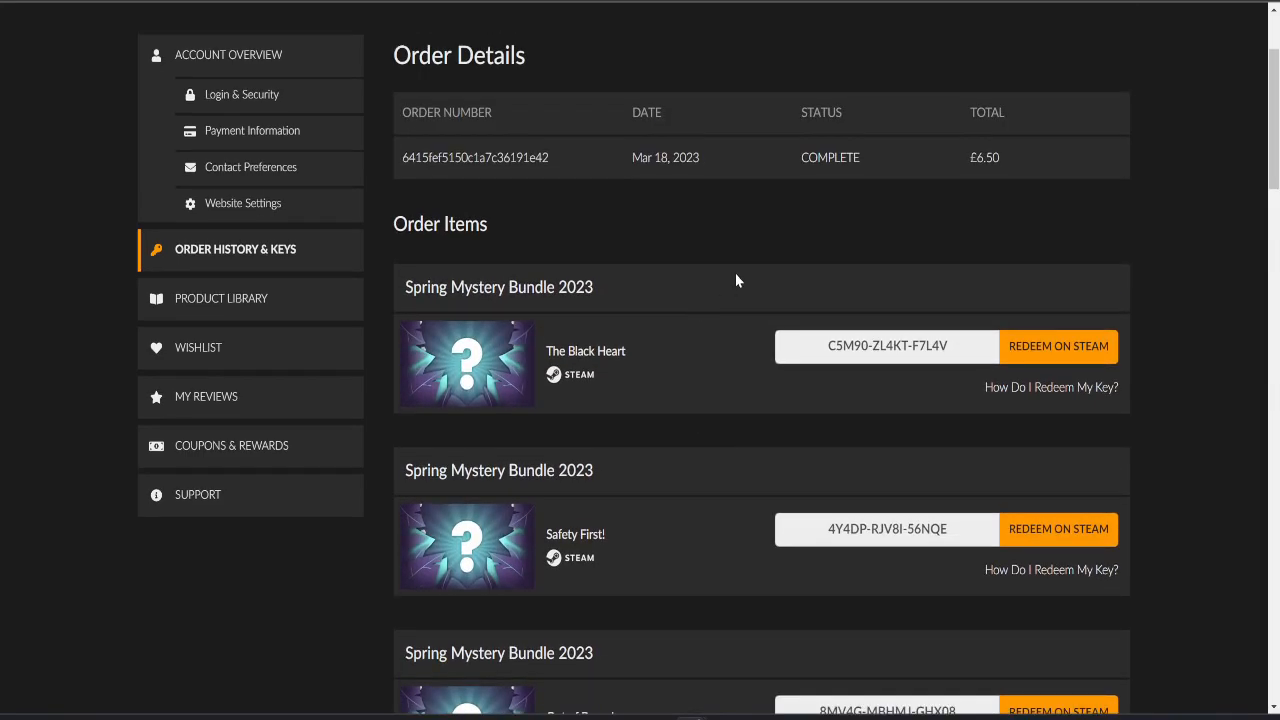